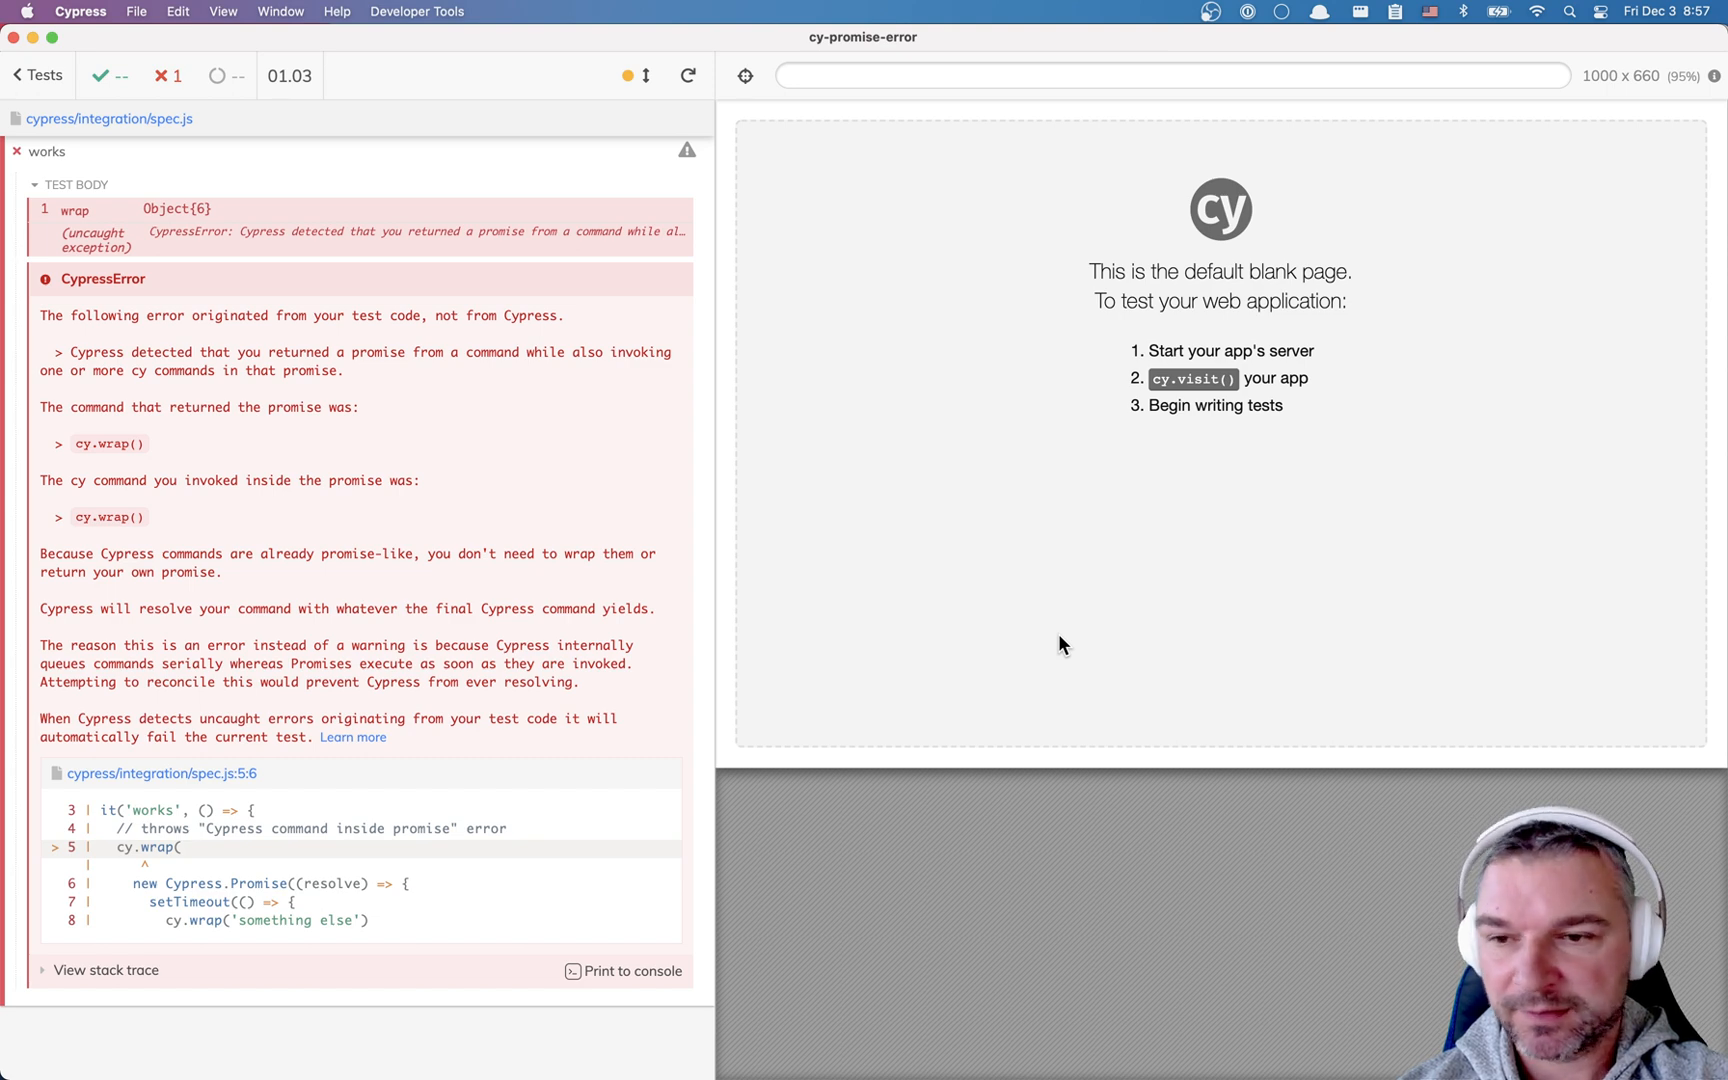
pyautogui.moveTo(666, 498)
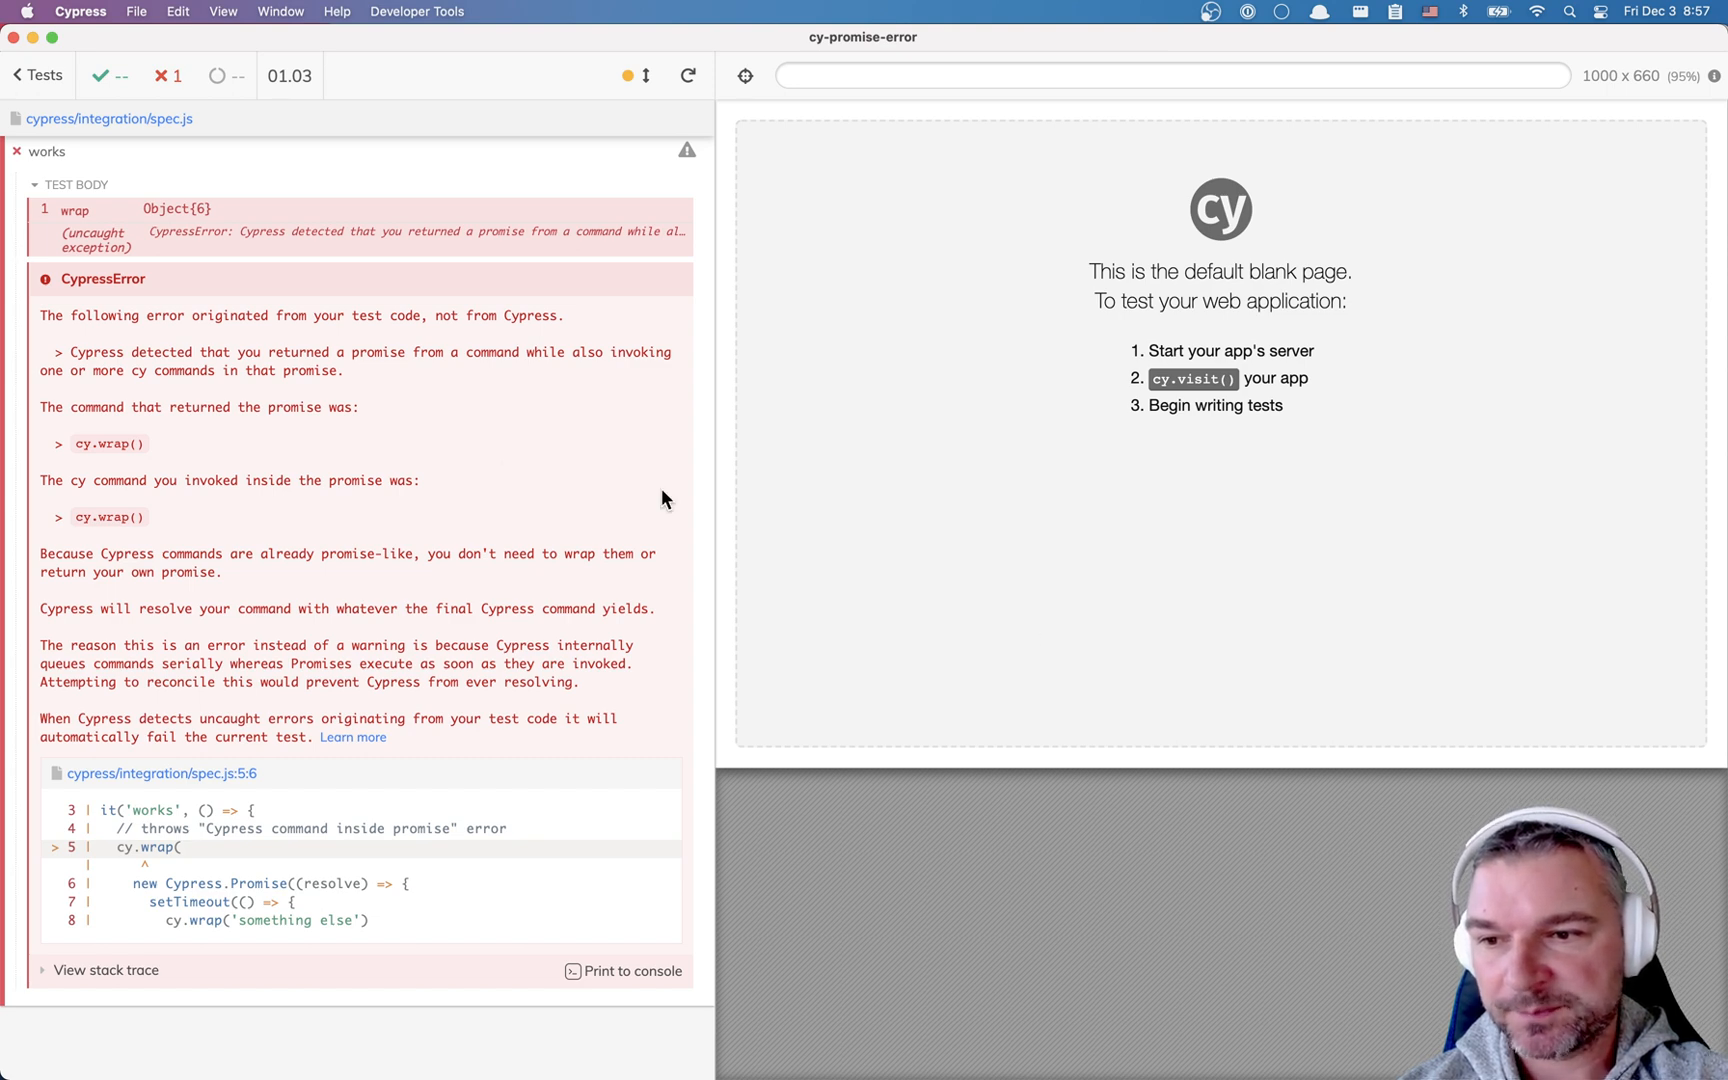
pyautogui.moveTo(276, 360)
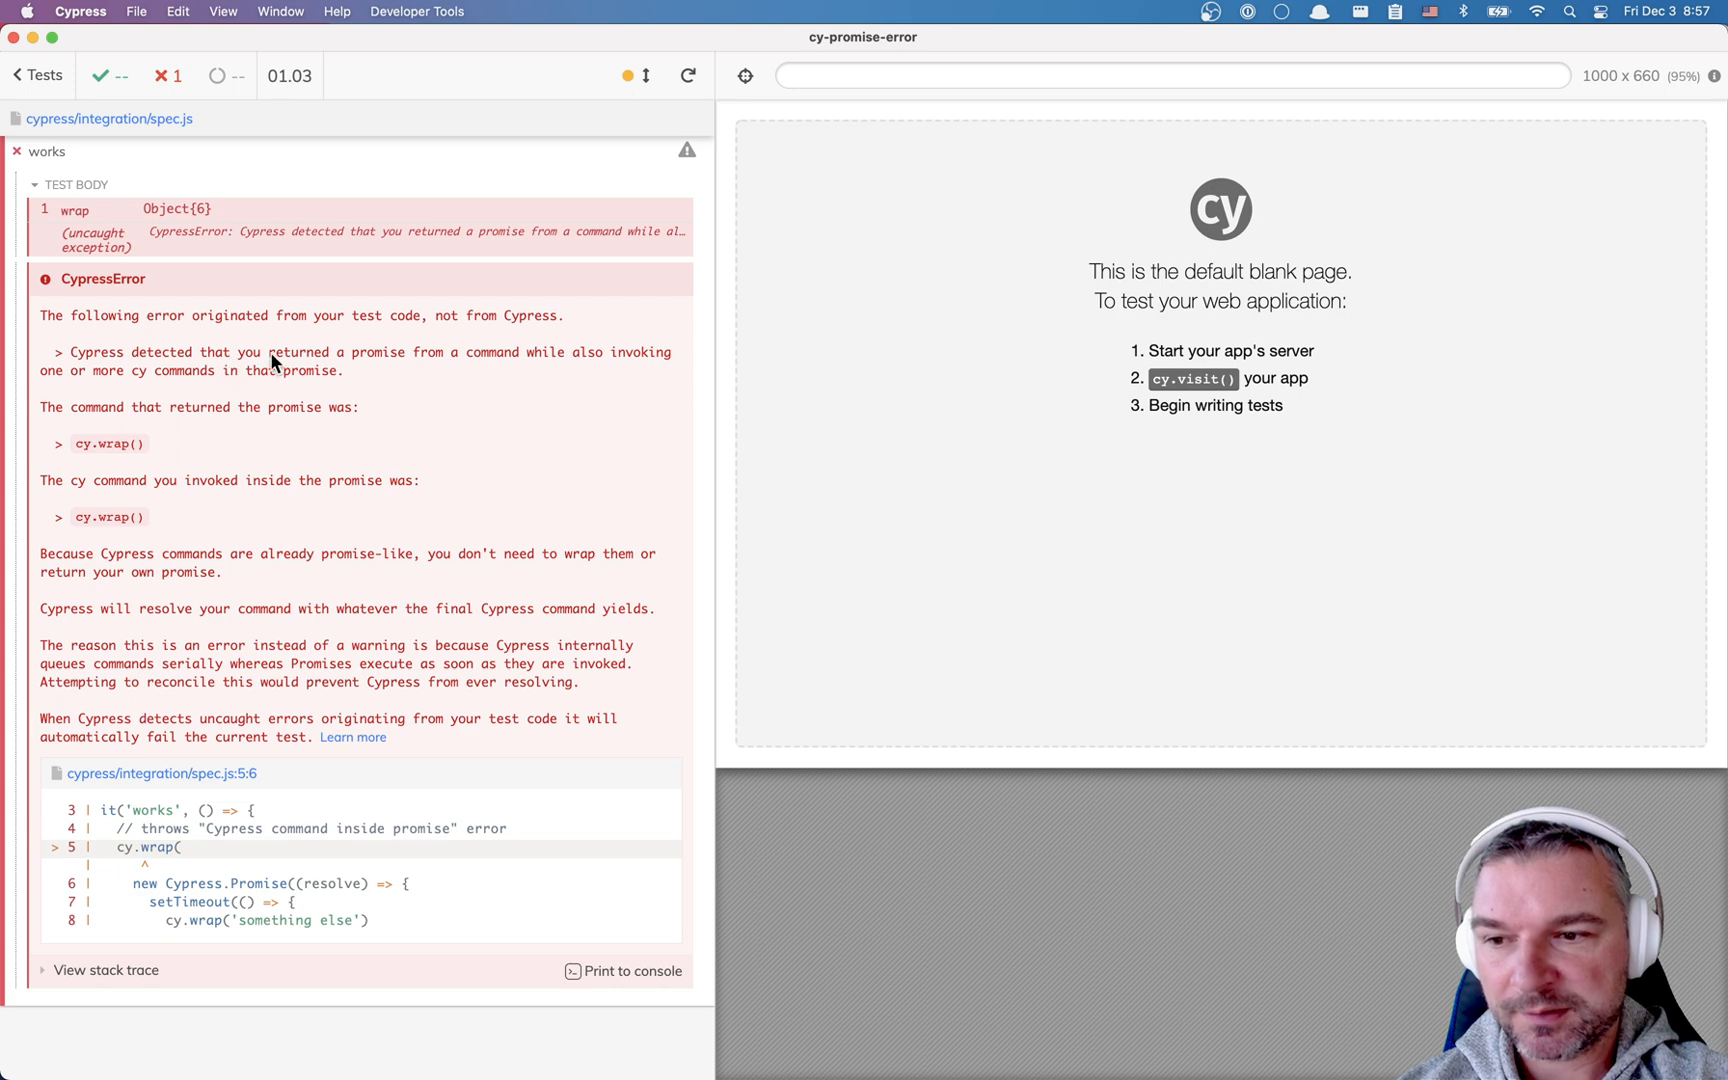
pyautogui.moveTo(350, 384)
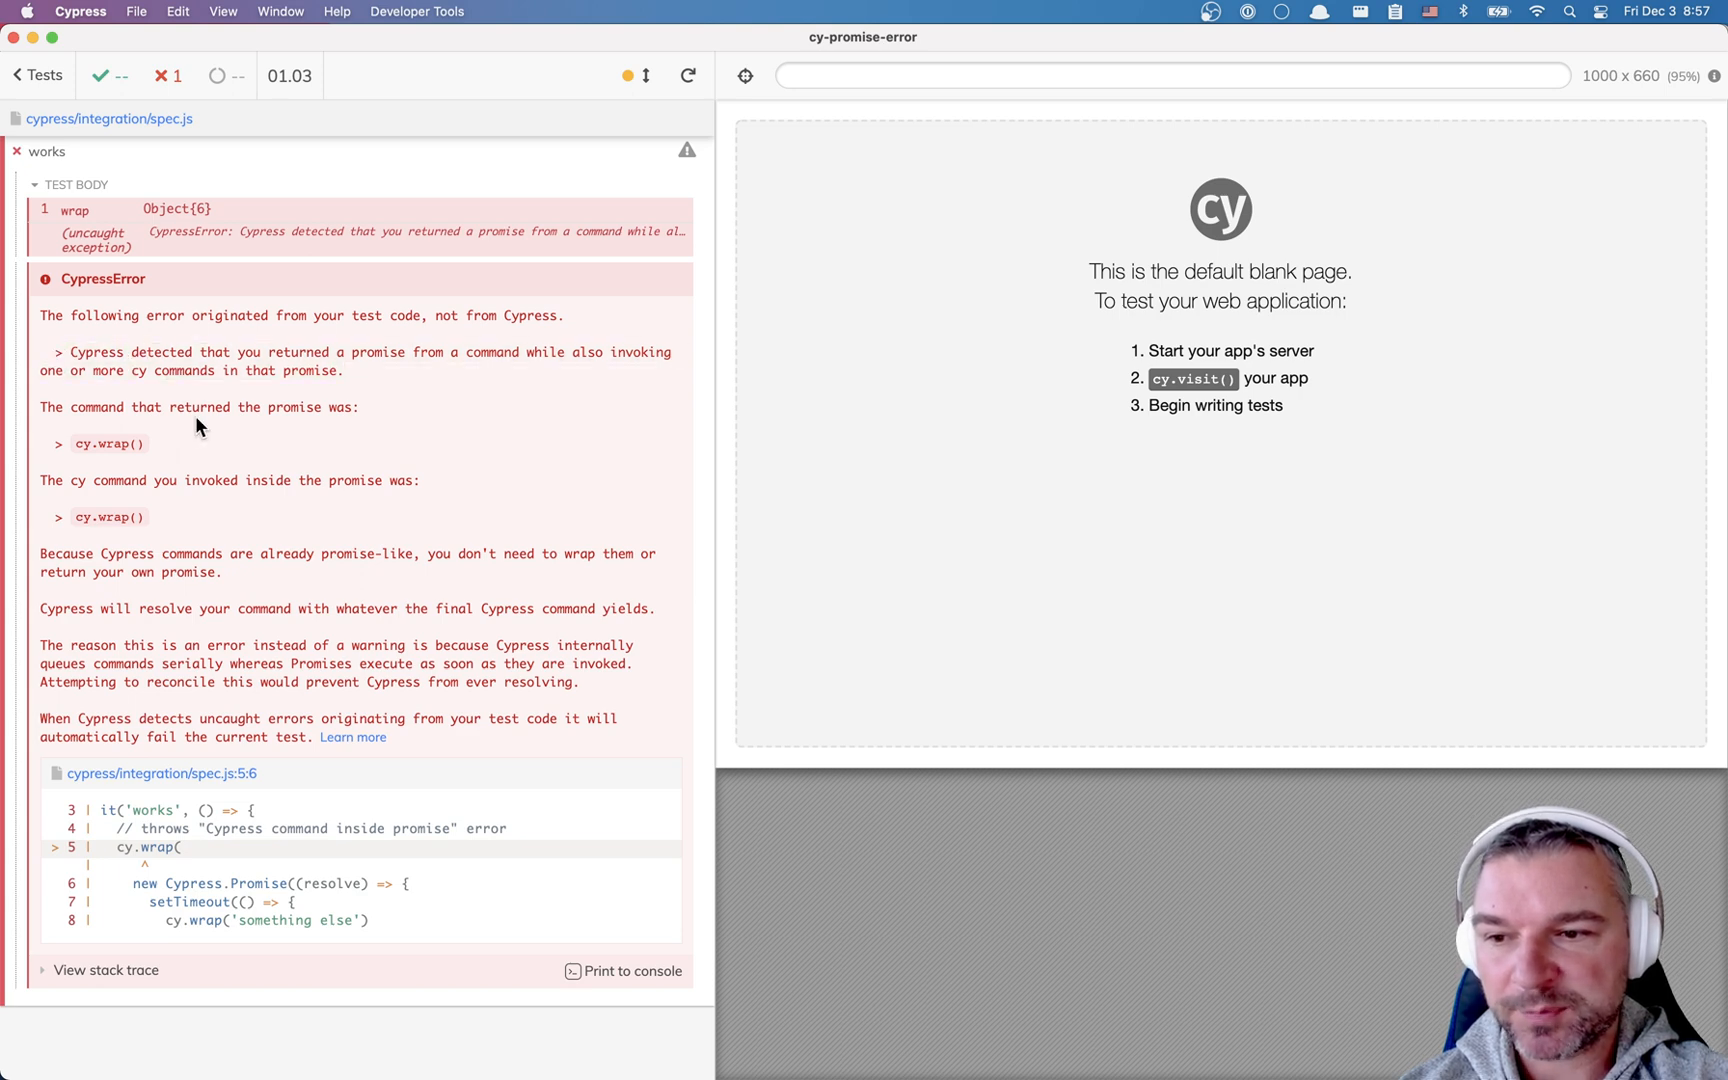
pyautogui.moveTo(184, 498)
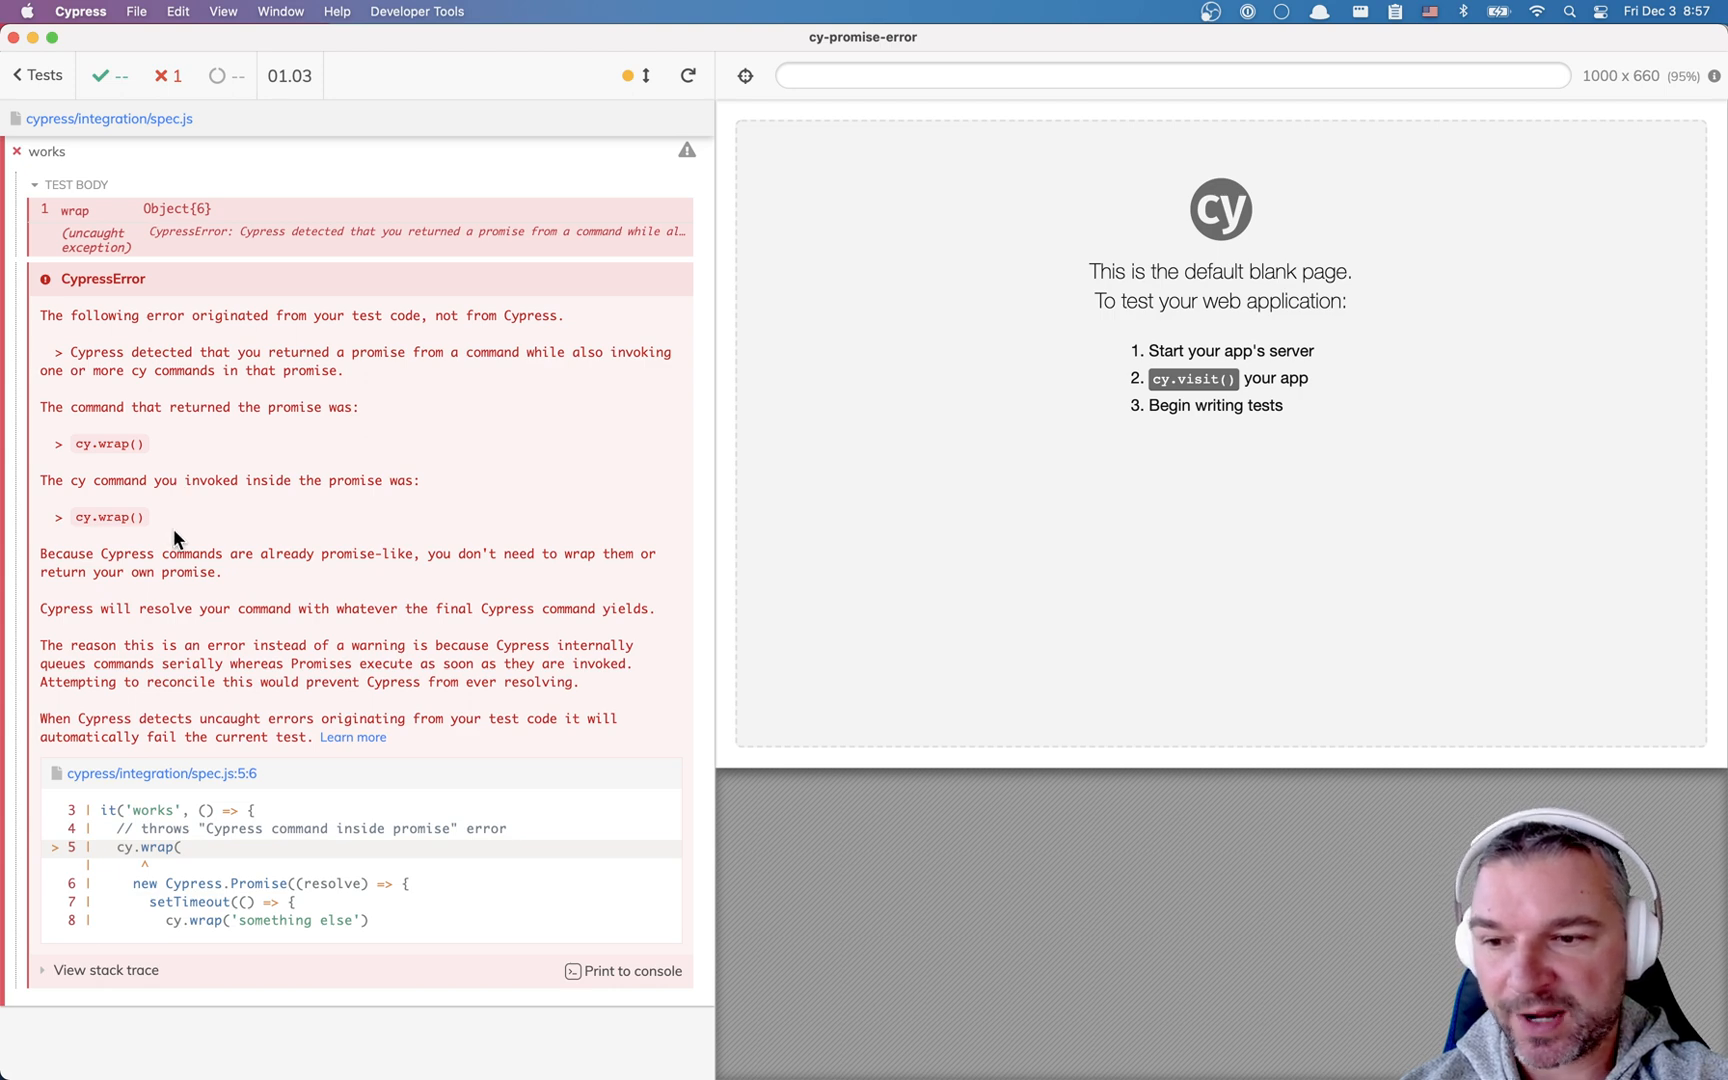
pyautogui.moveTo(340, 572)
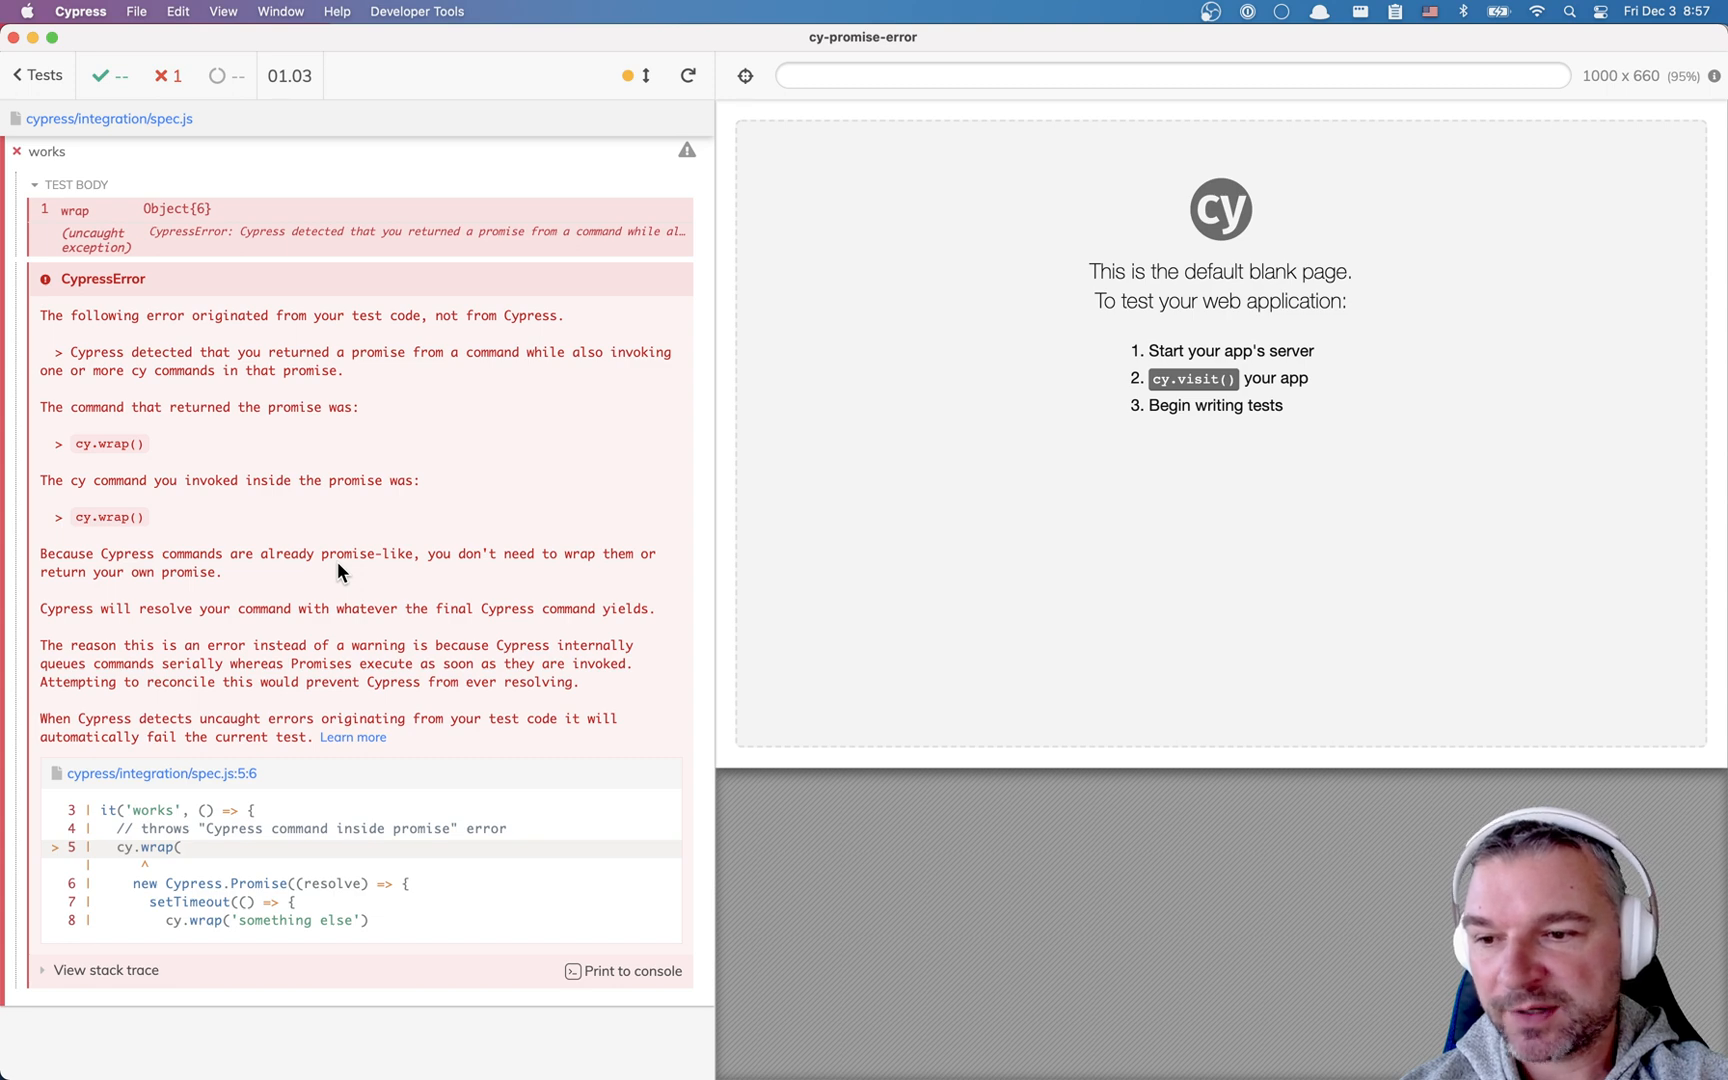
pyautogui.moveTo(352, 738)
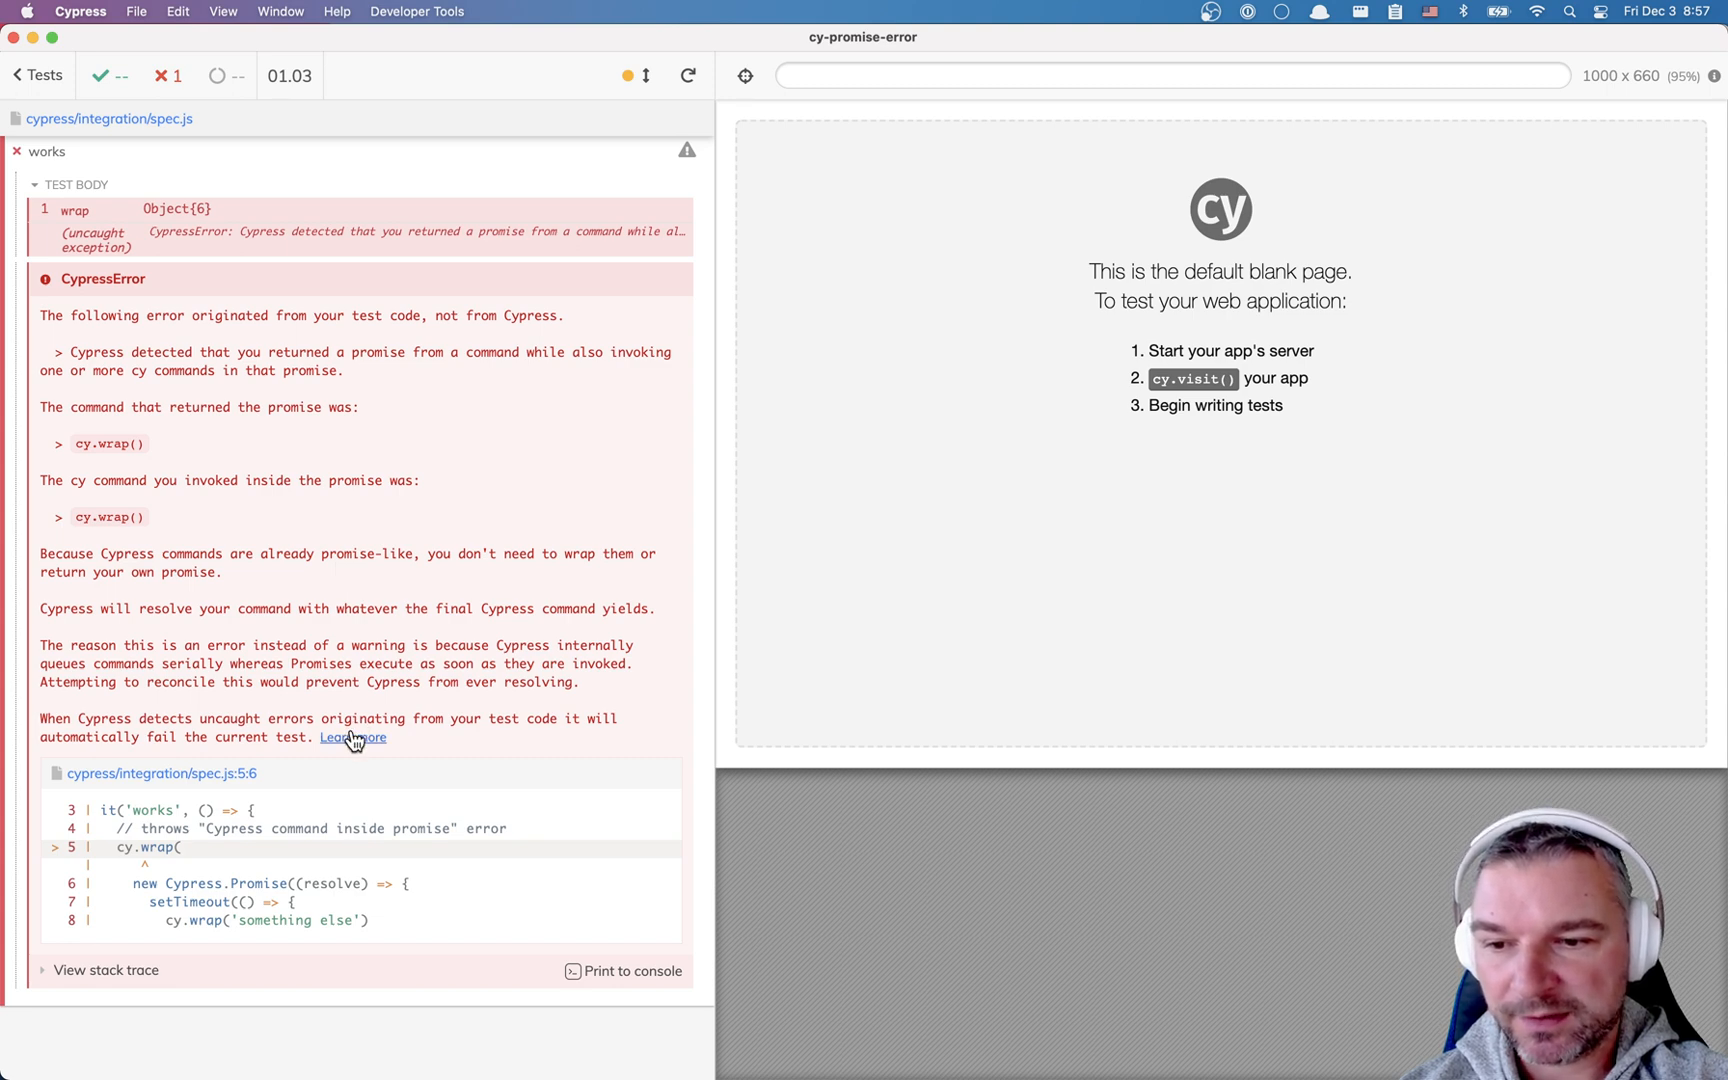
# - Follow the Learn more link to the Cypress Error Messages docs and scroll to the promise errors
pyautogui.click(350, 738)
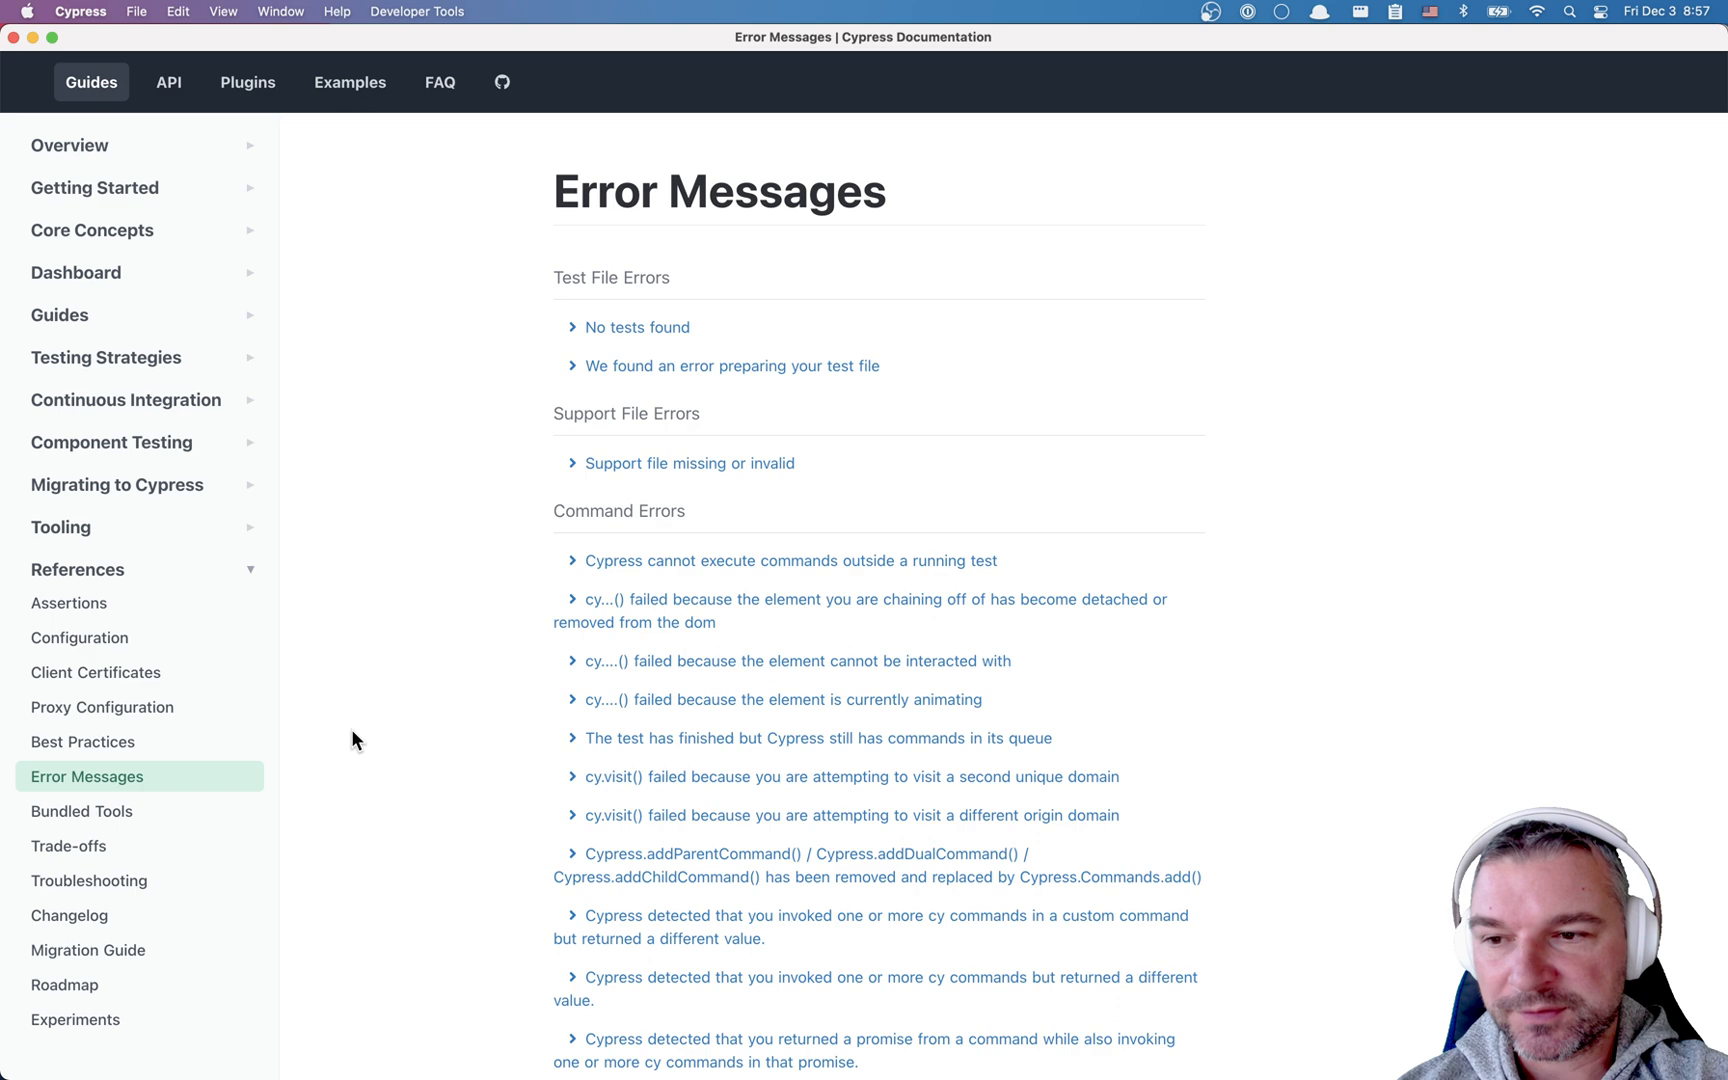
pyautogui.scroll(-3)
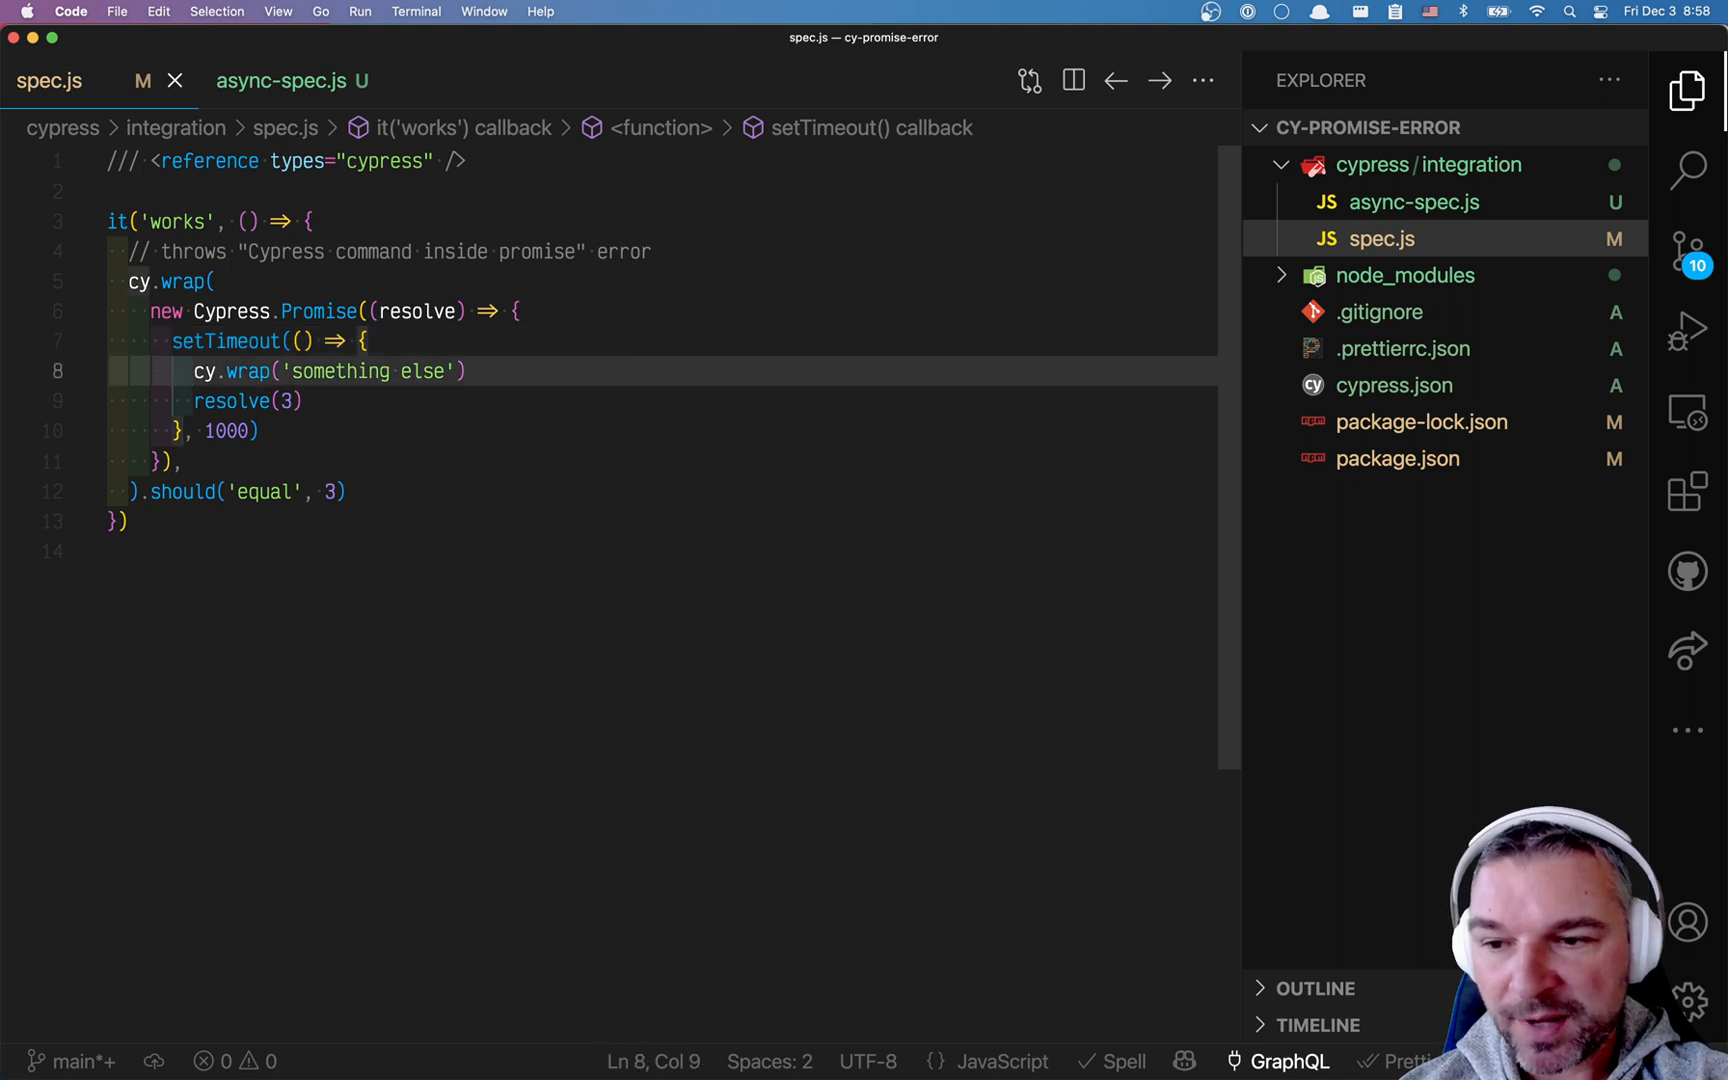
# - Change the inner cy.wrap('something else') in the timeout to cy.log('something else') and rerun
pyautogui.moveTo(194, 372); pyautogui.dragTo(466, 372)
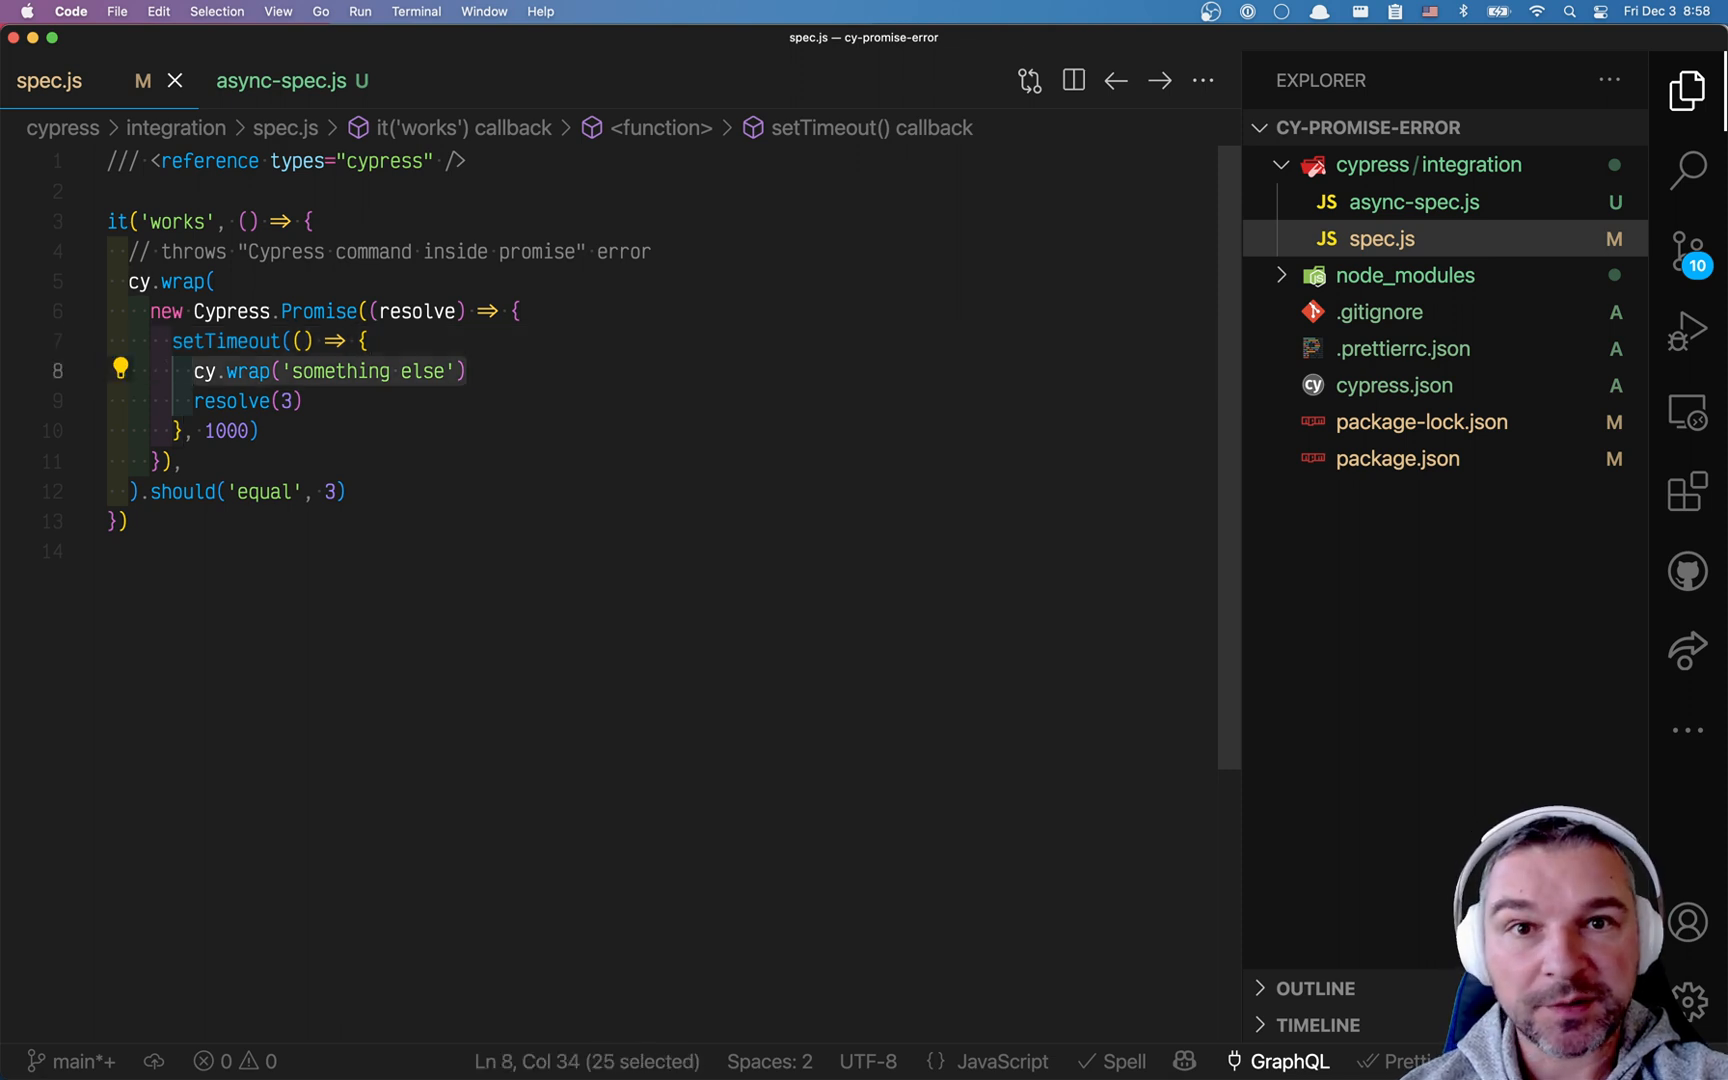
pyautogui.click(196, 372)
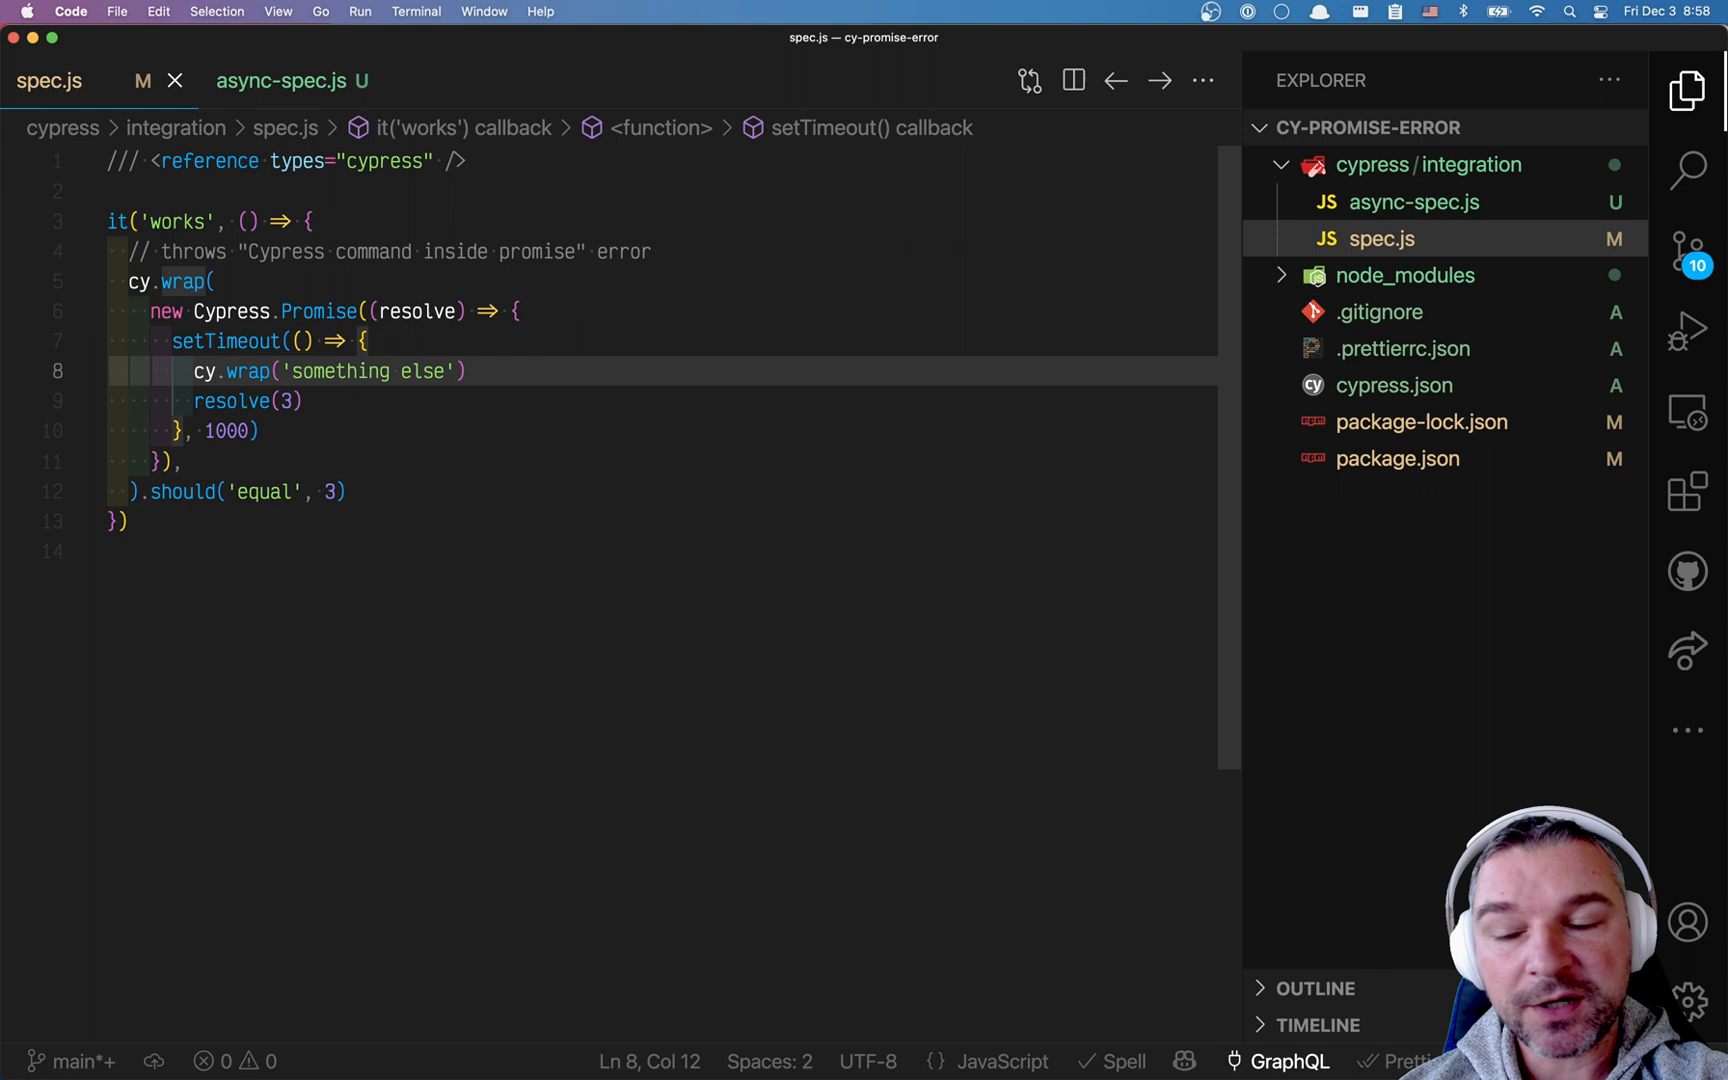
pyautogui.write('log')
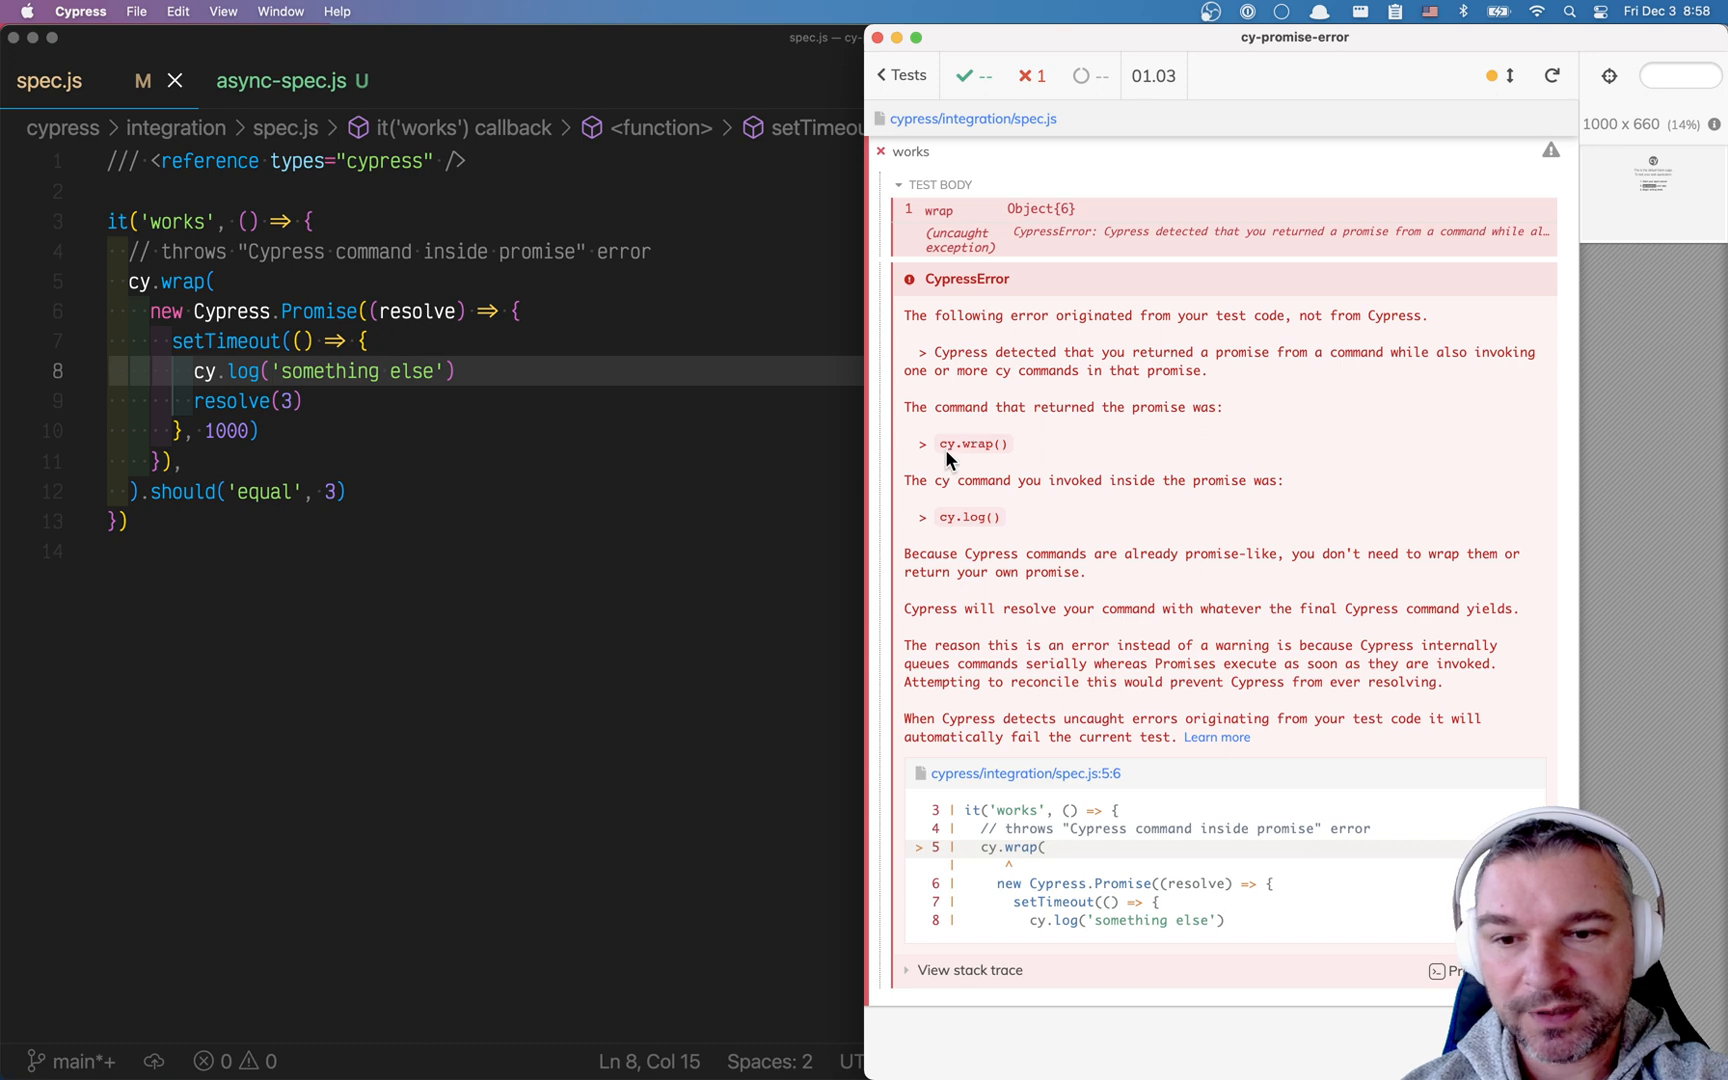
pyautogui.moveTo(424, 428)
pyautogui.write('// ')
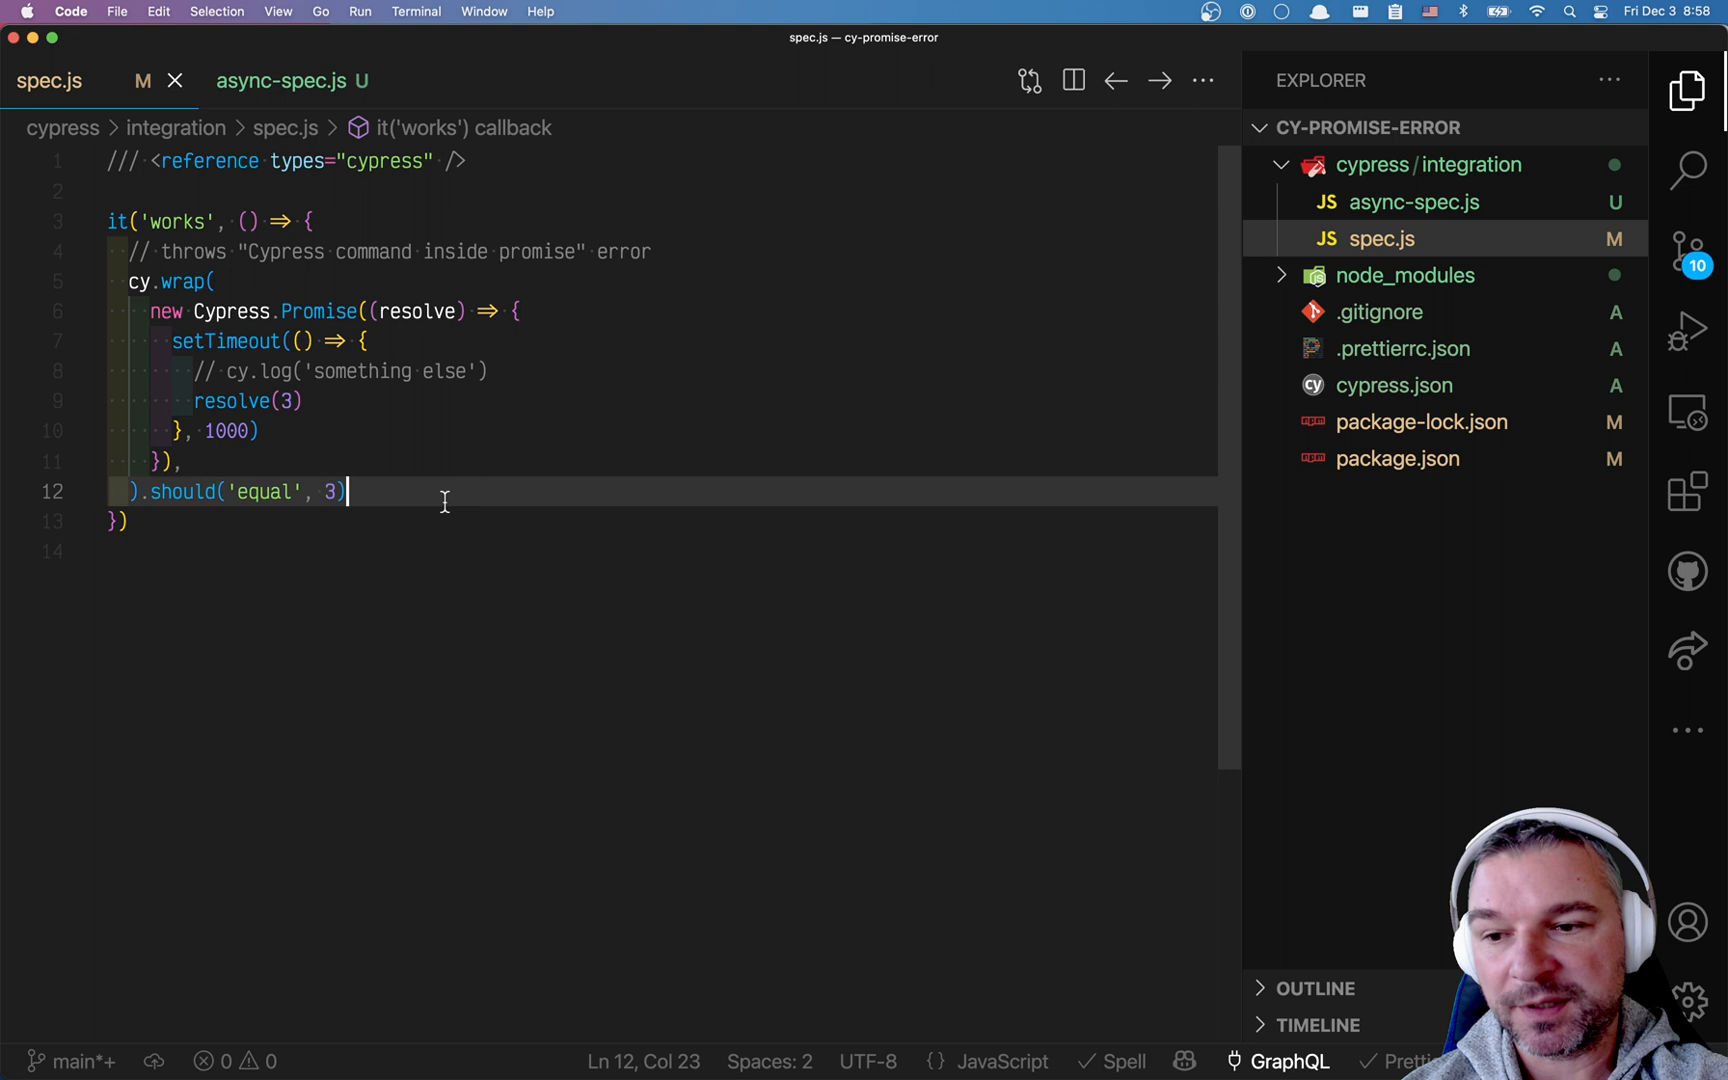
pyautogui.moveTo(344, 492); pyautogui.dragTo(146, 492)
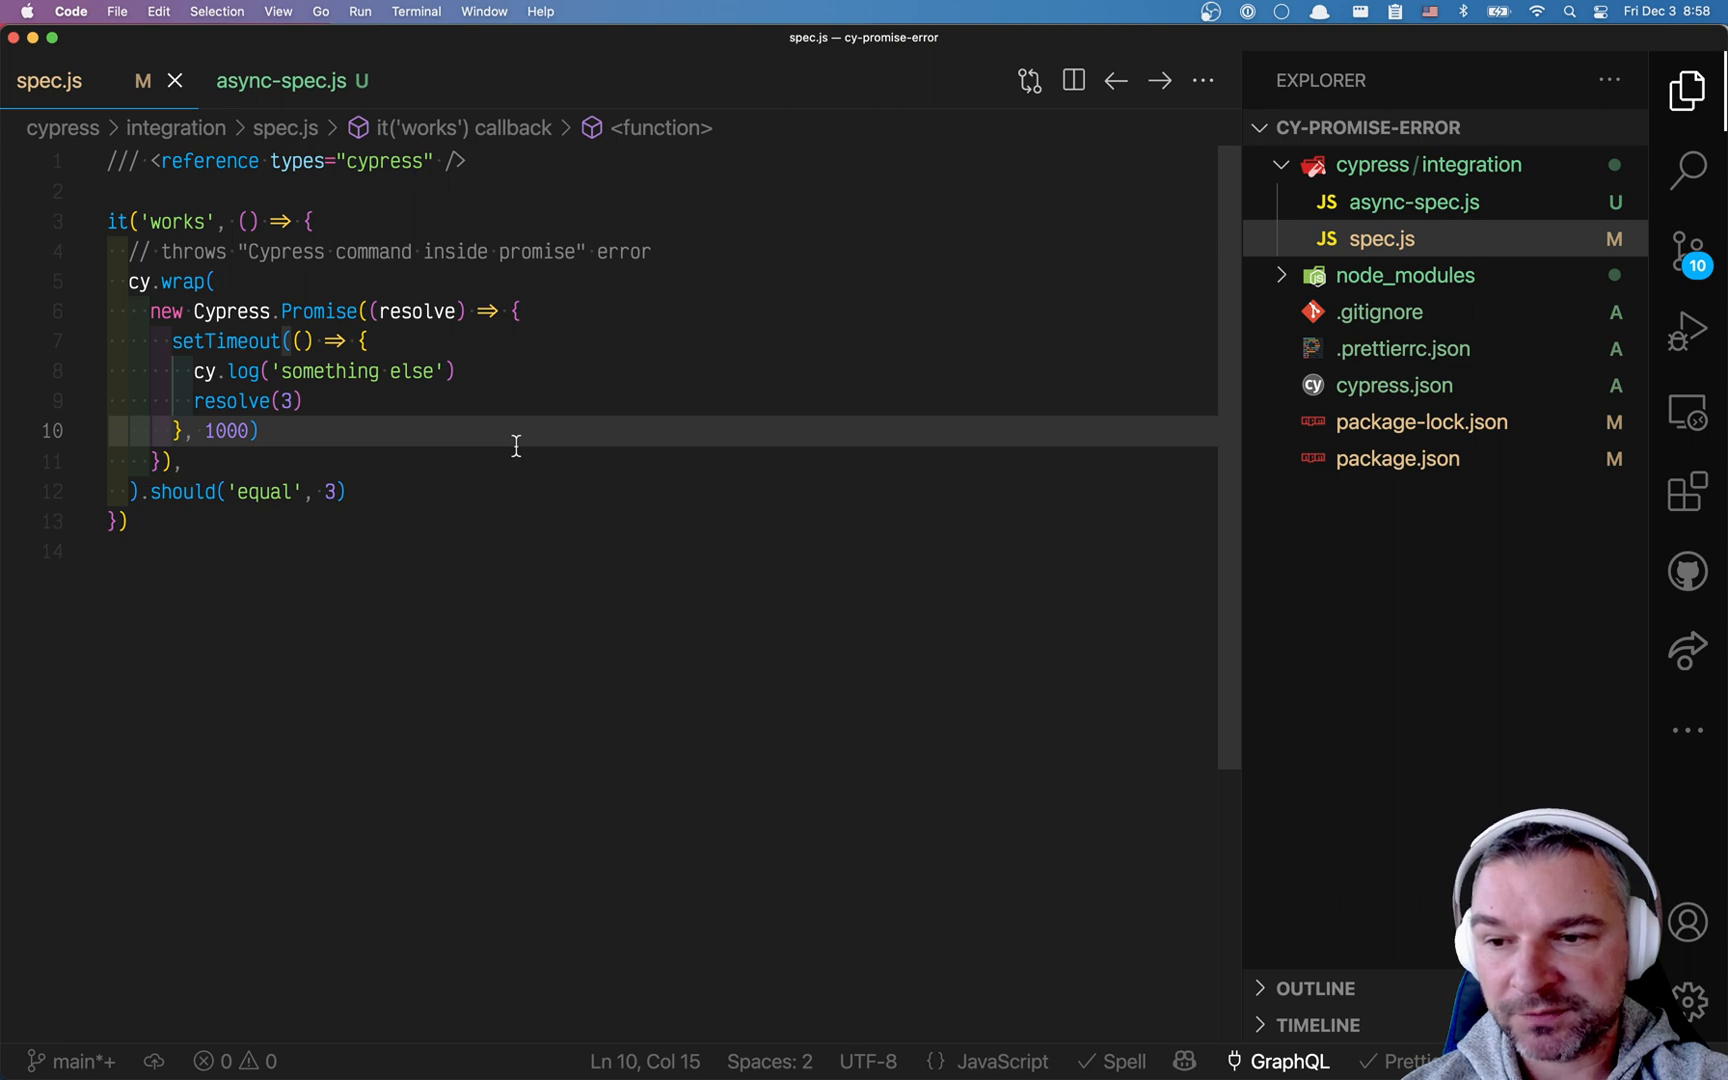
pyautogui.moveTo(500, 430)
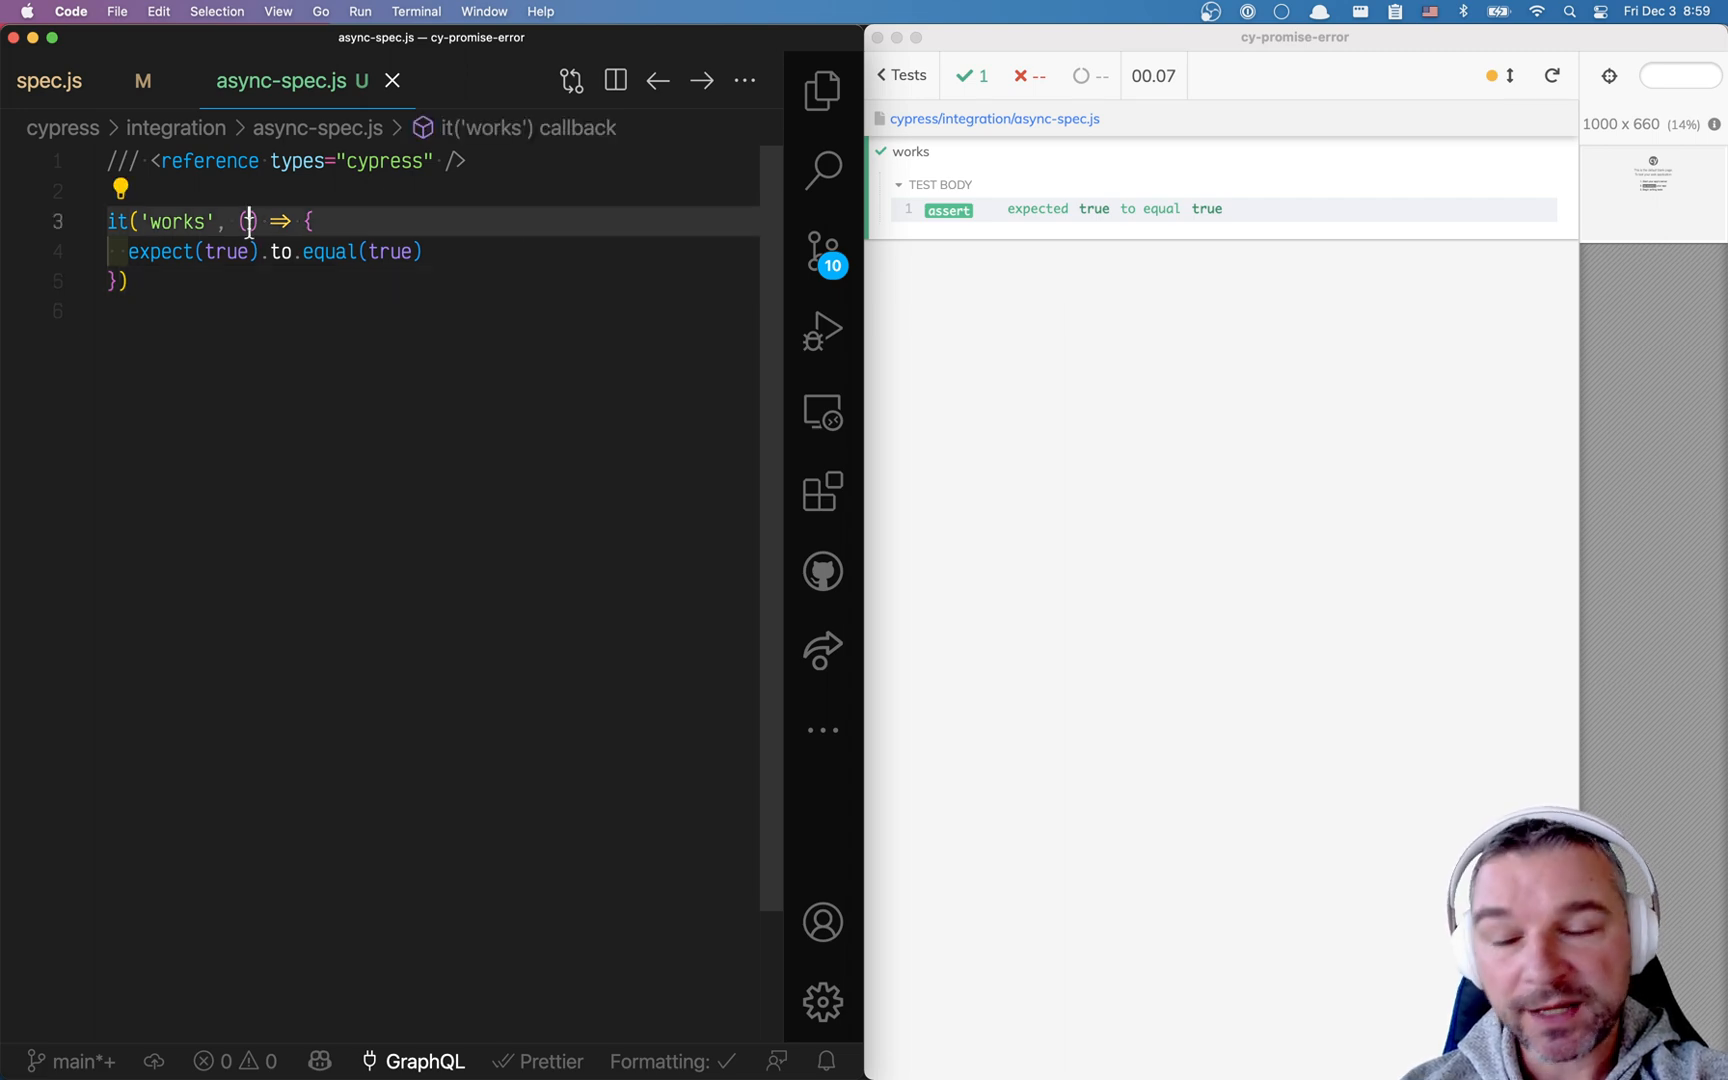
# - Add setTimeout(() => { done() }) after the assertion so the test signals completion
pyautogui.write('setTimeout(() = {')
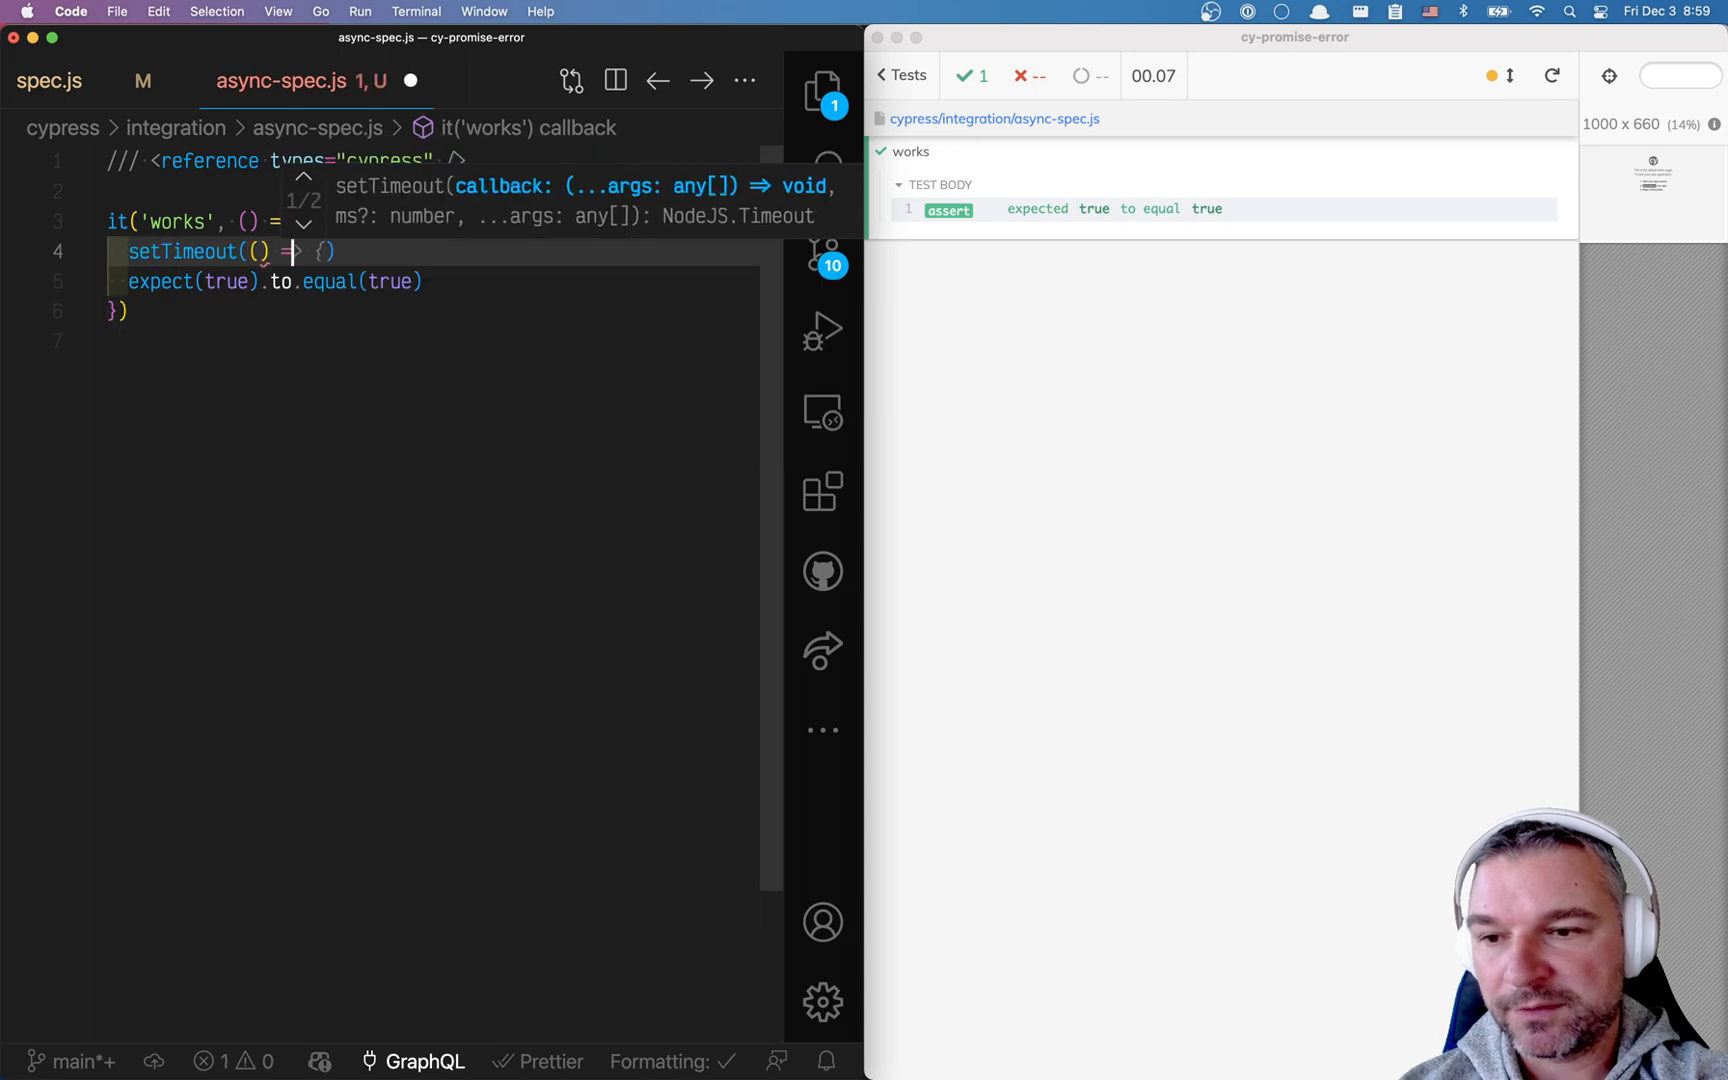
pyautogui.write('}, 1000)')
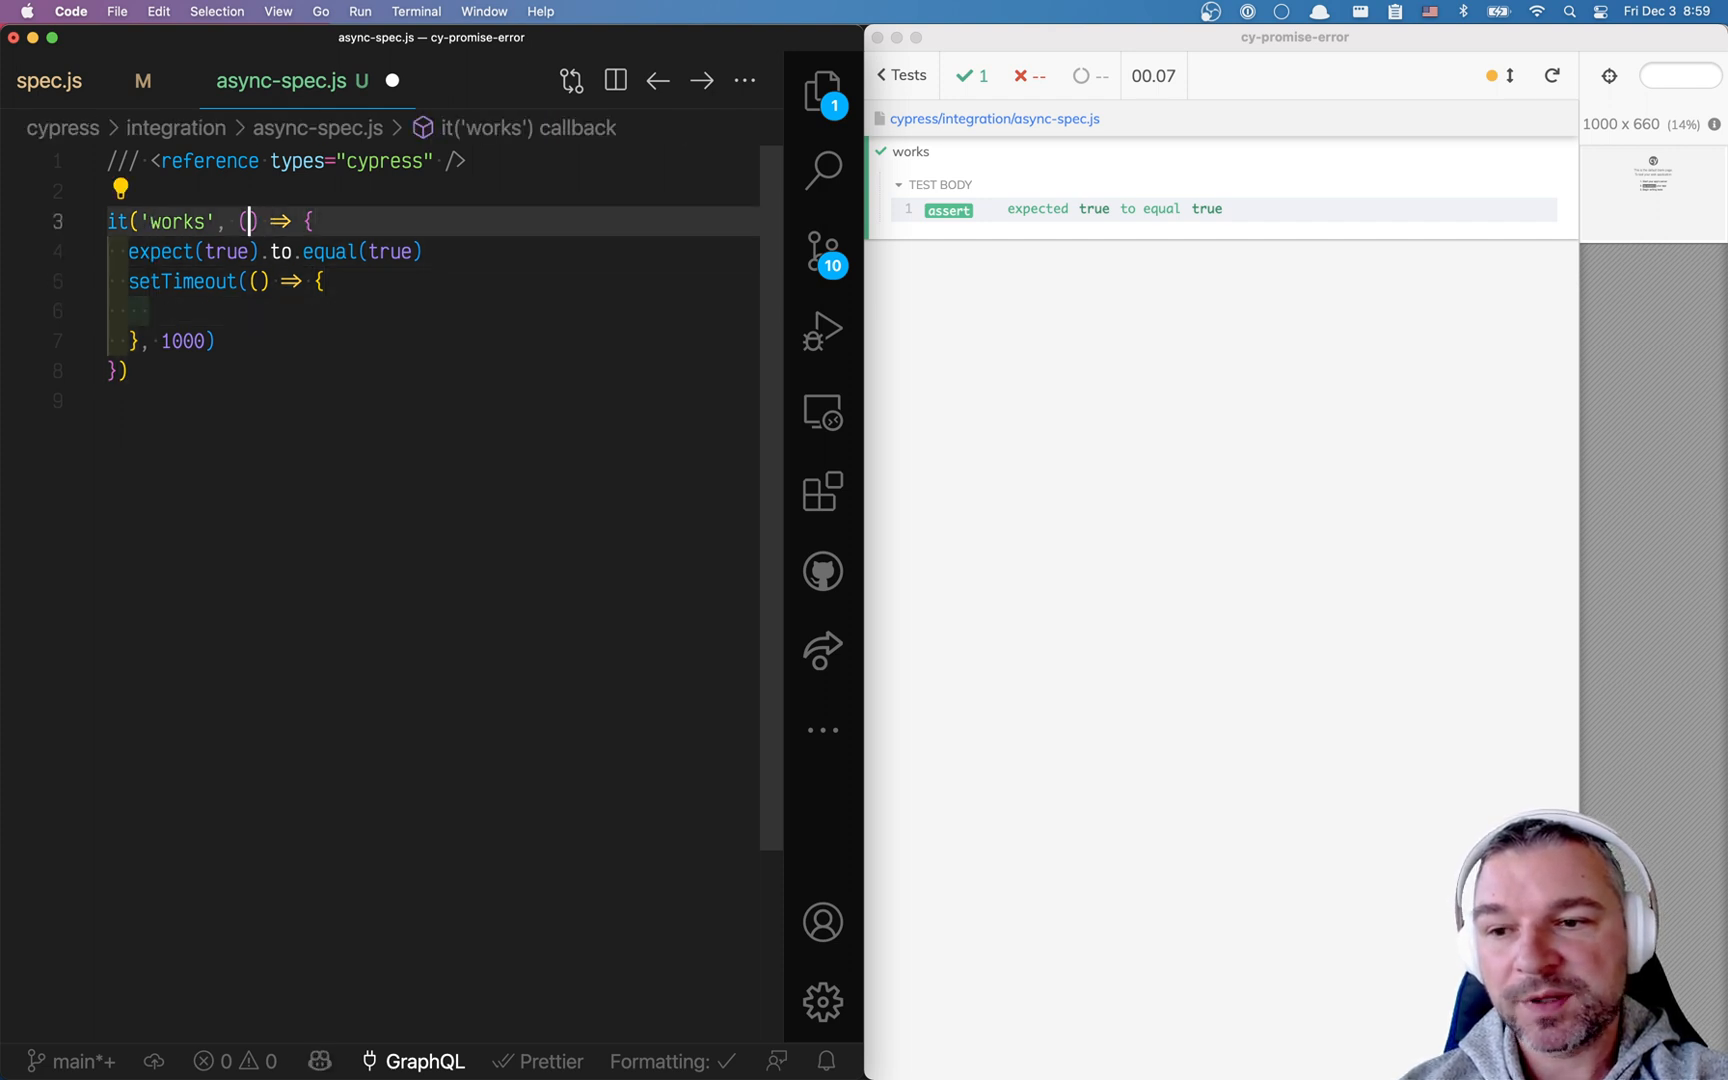
pyautogui.write('done(')
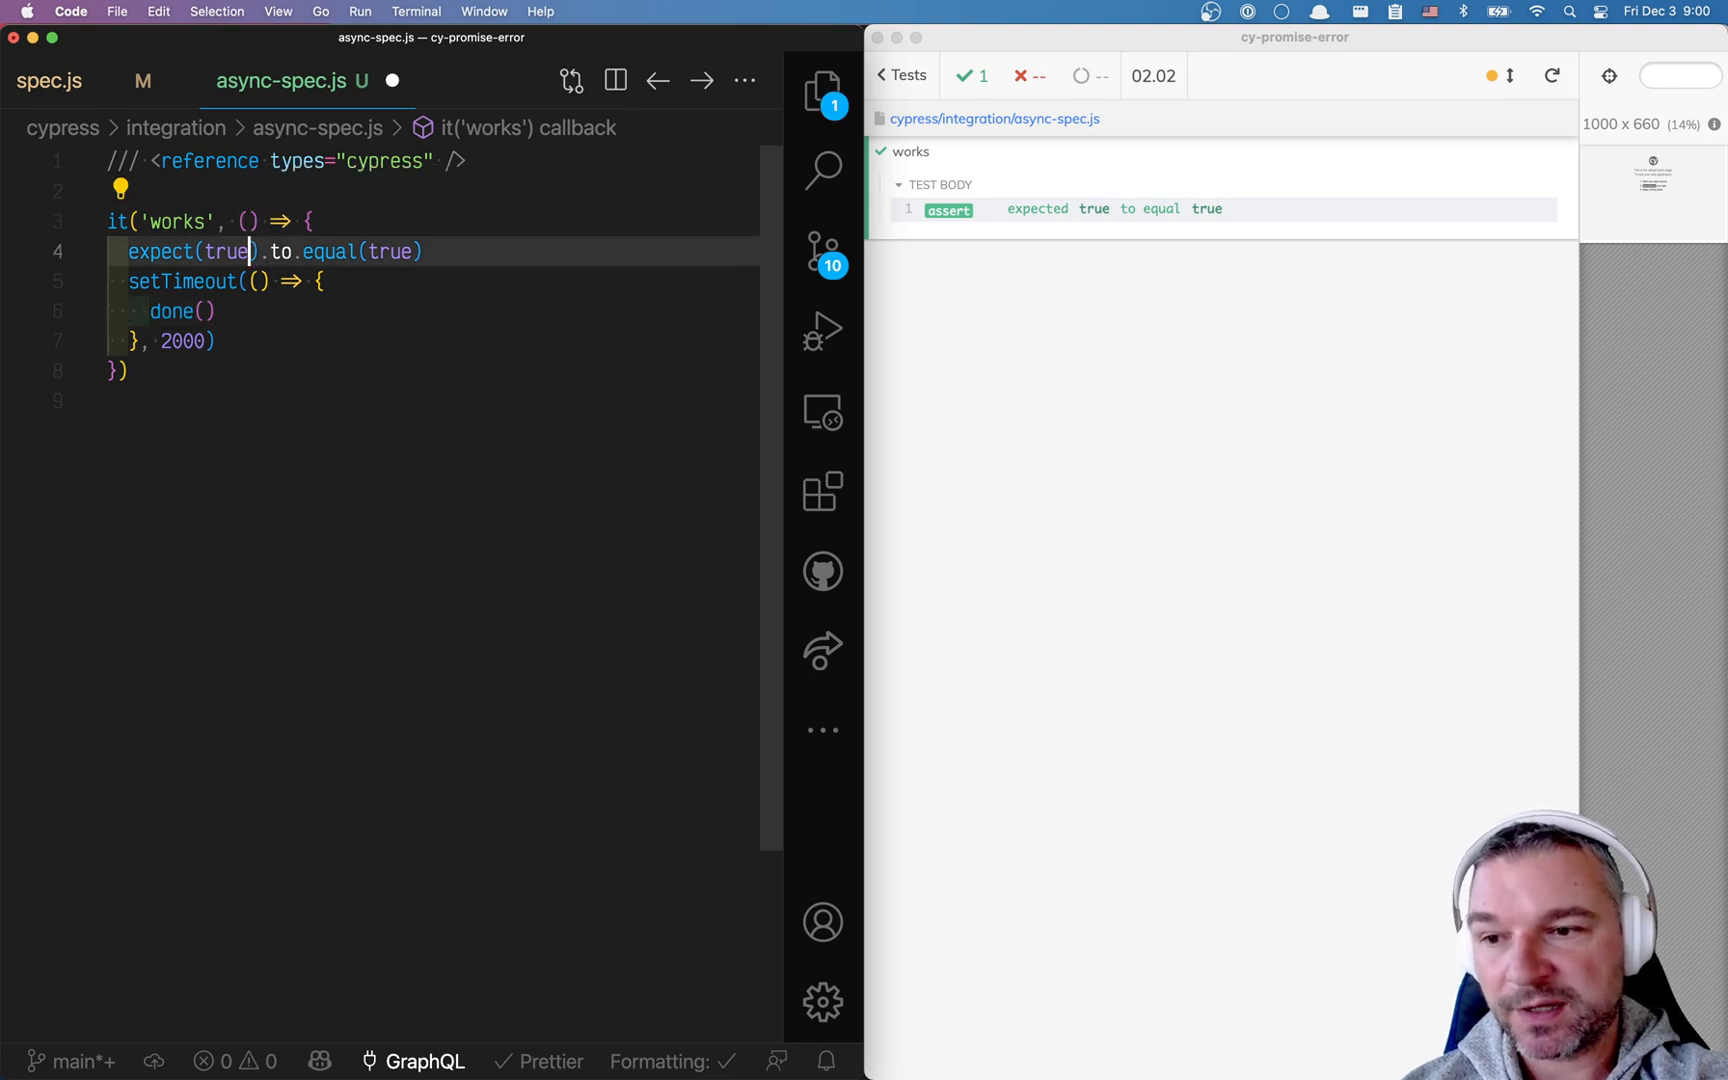
# - Return new Promise((resolve) => { ... }) around the timeout and resolve() inside it
pyautogui.write('return')
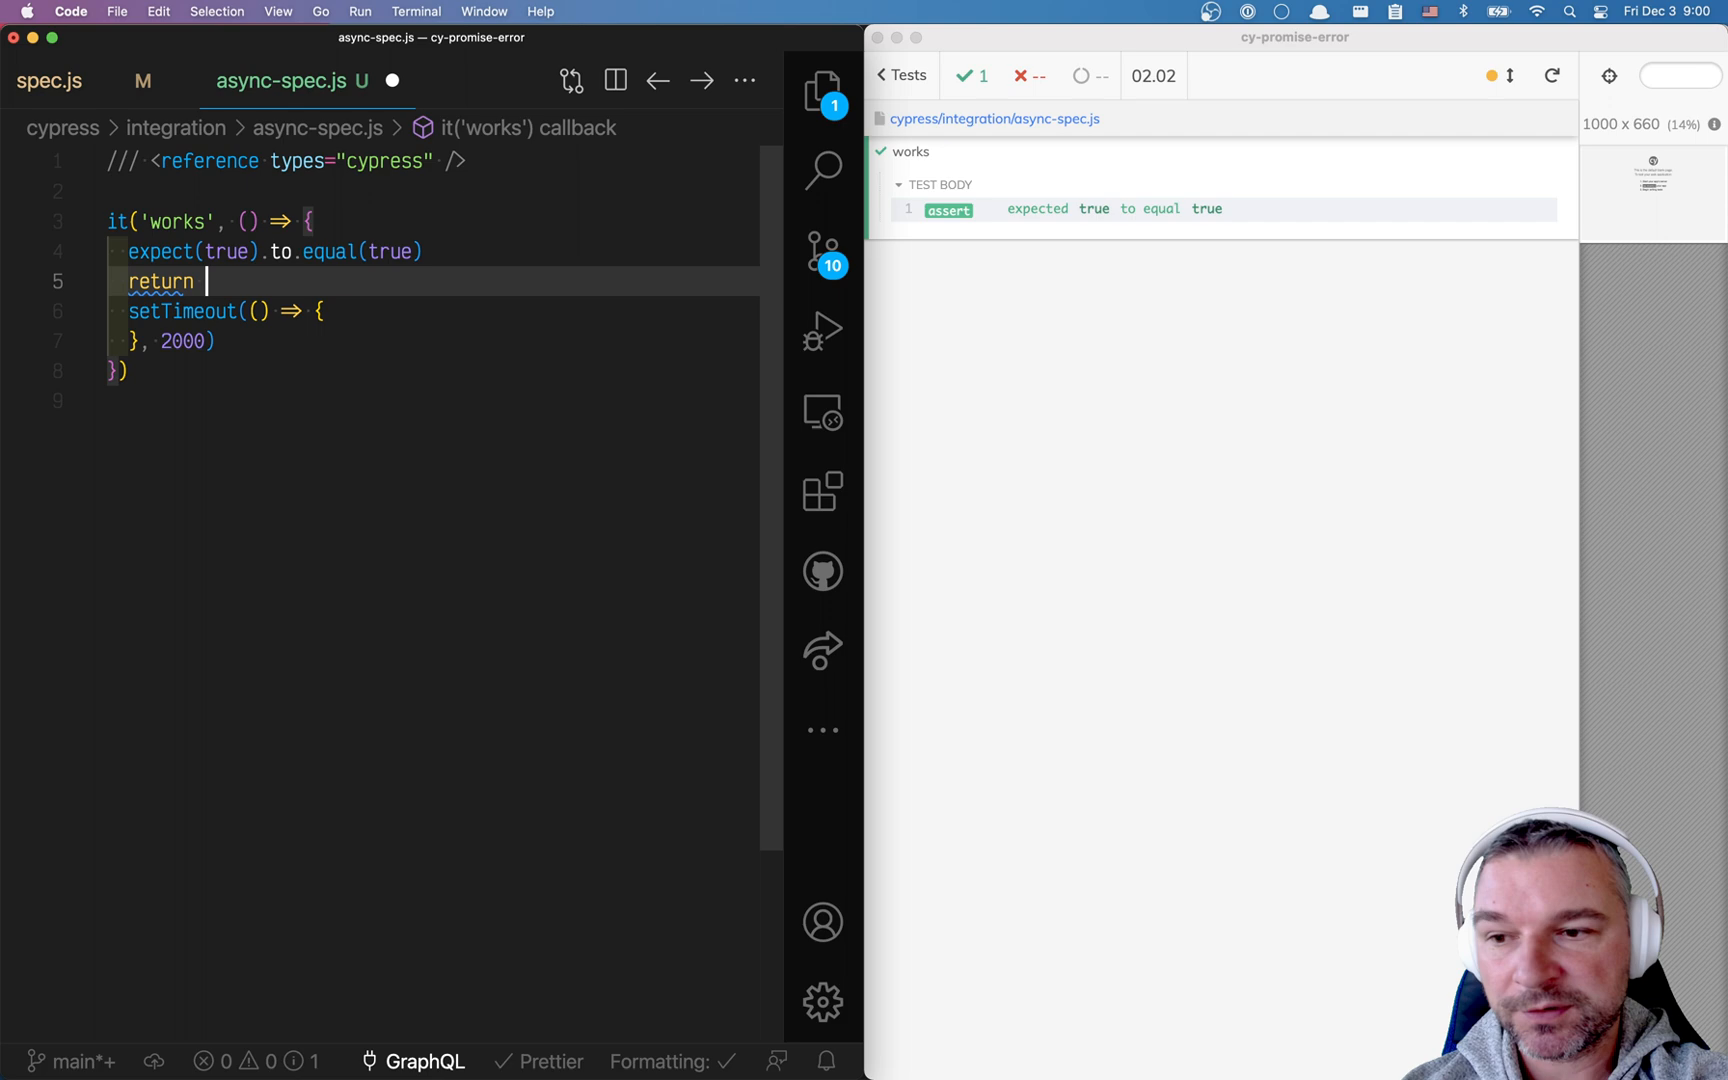
pyautogui.write('new Promise((resolve) => {')
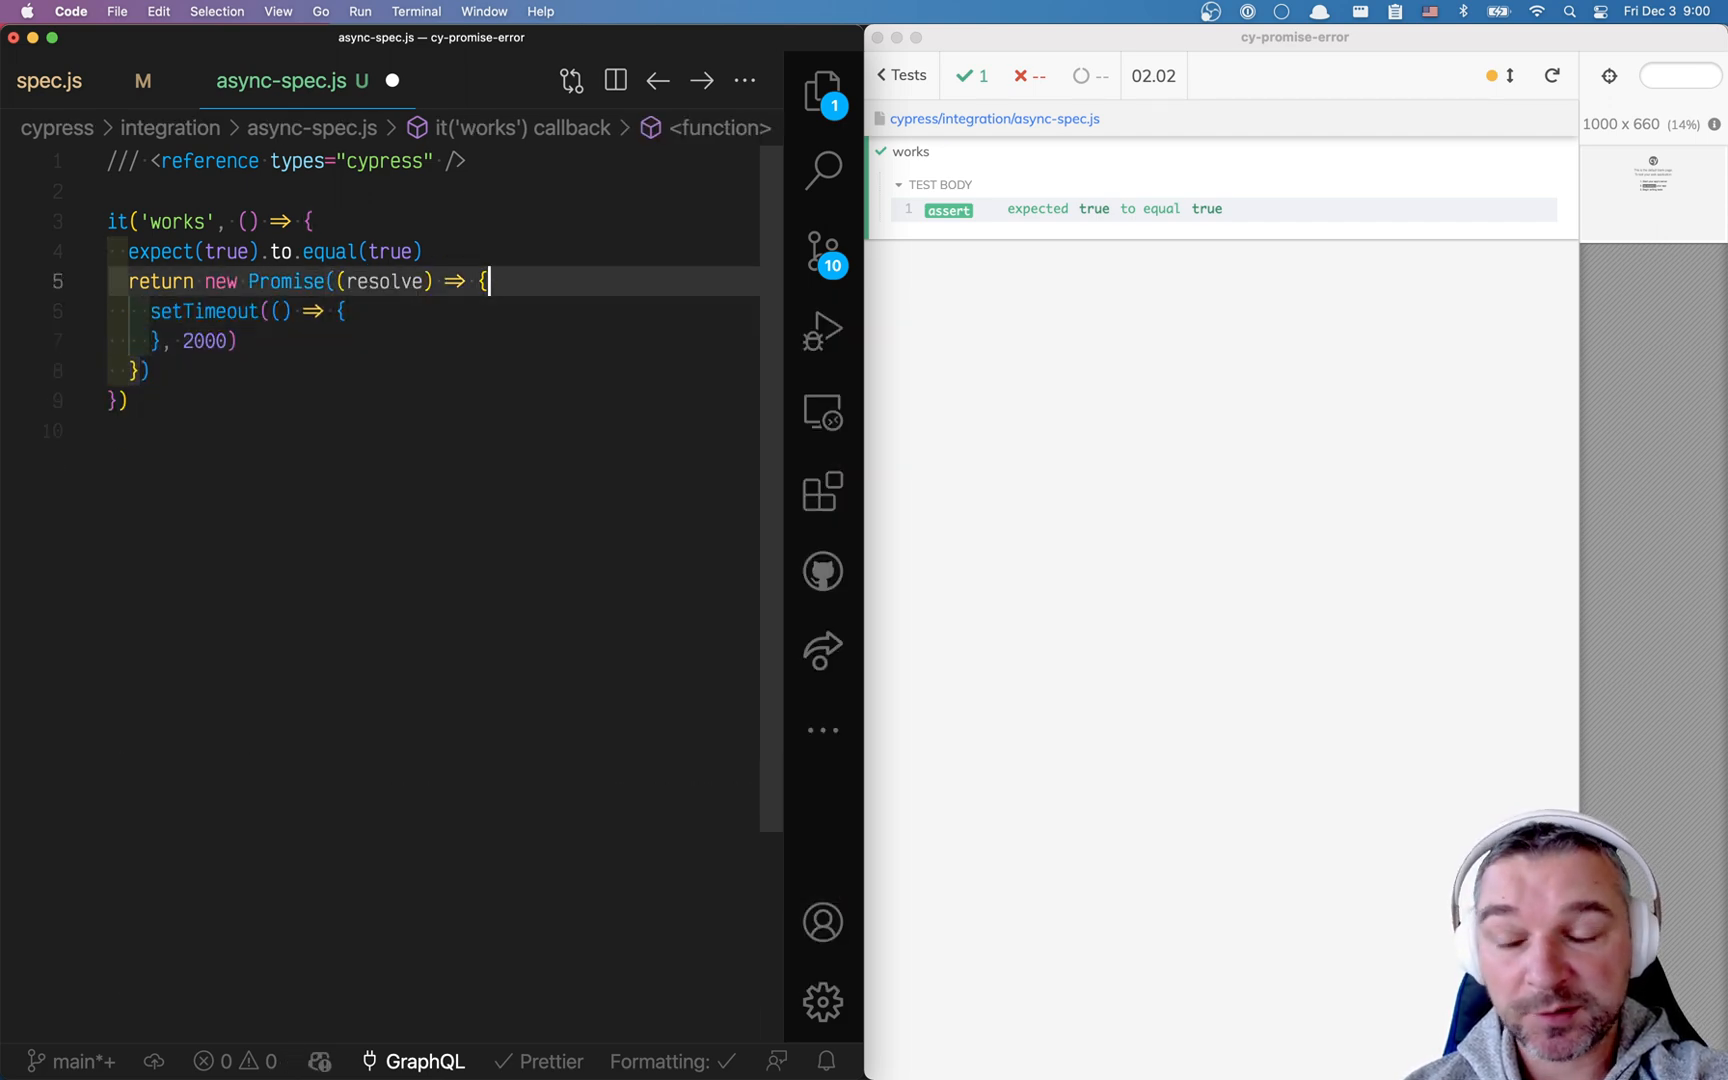
pyautogui.press('Enter')
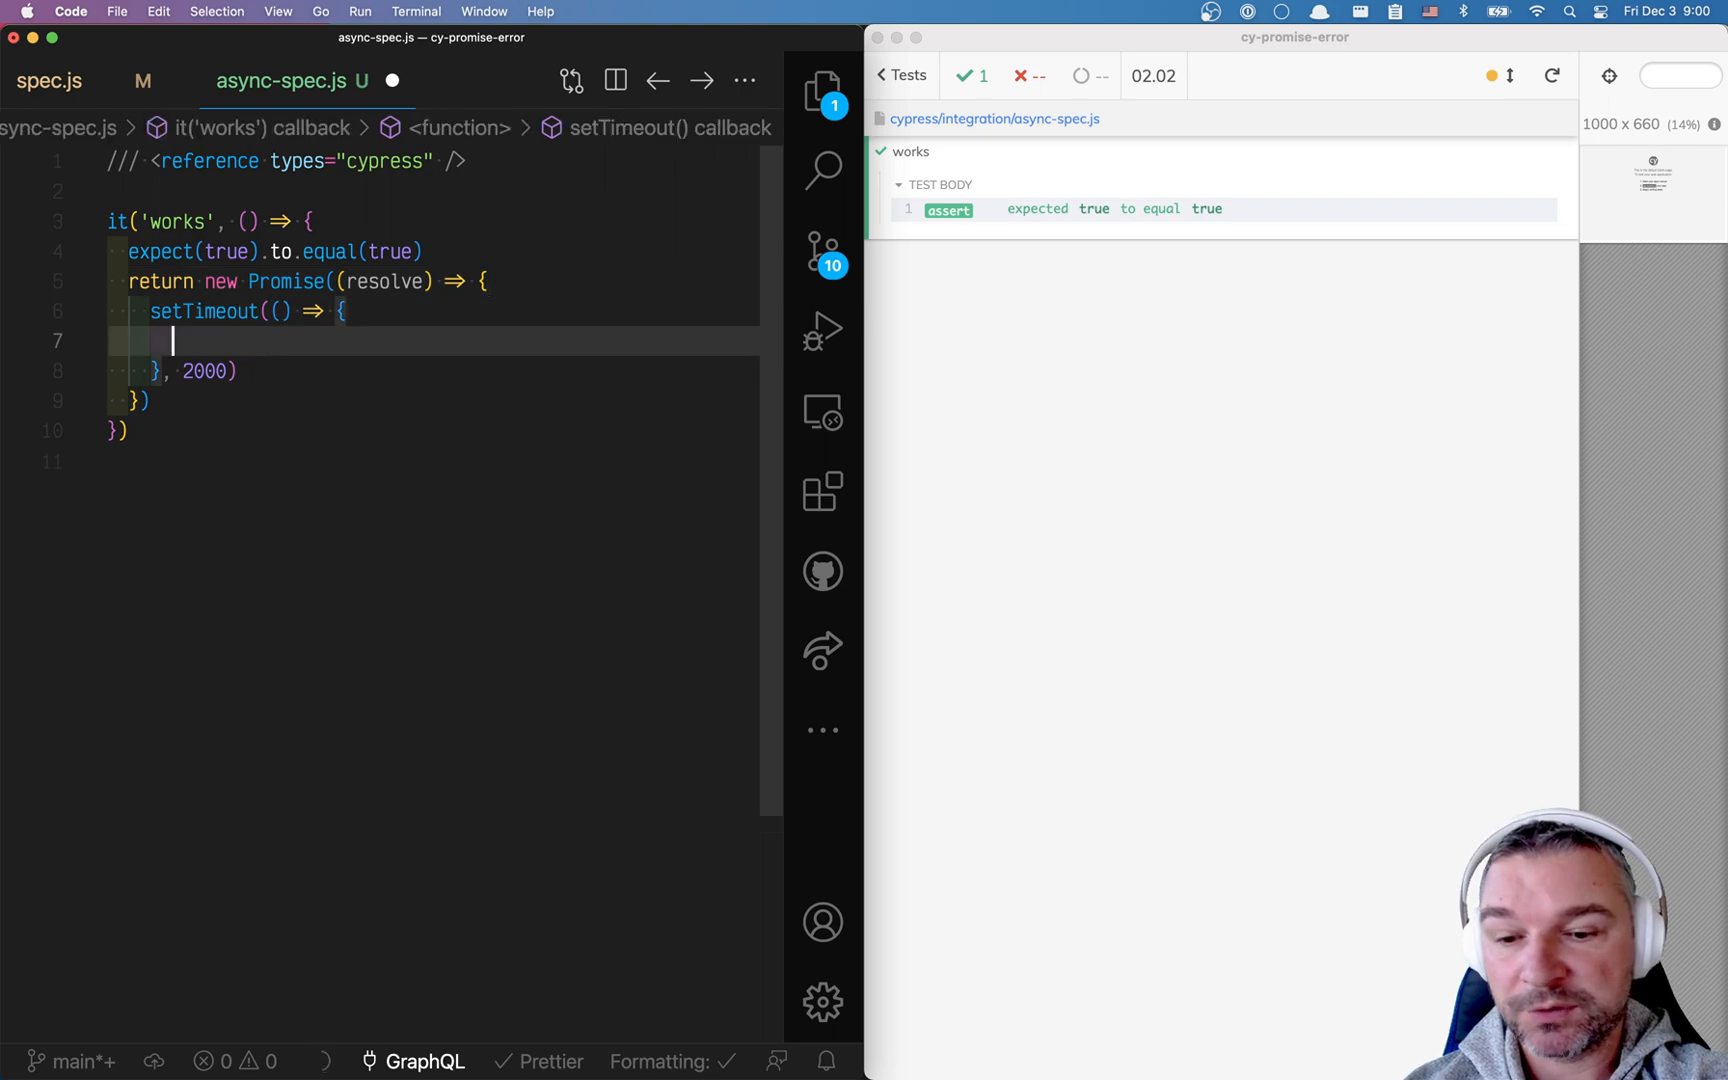
pyautogui.write("document().find('#foo').should('have.text', 'bar')")
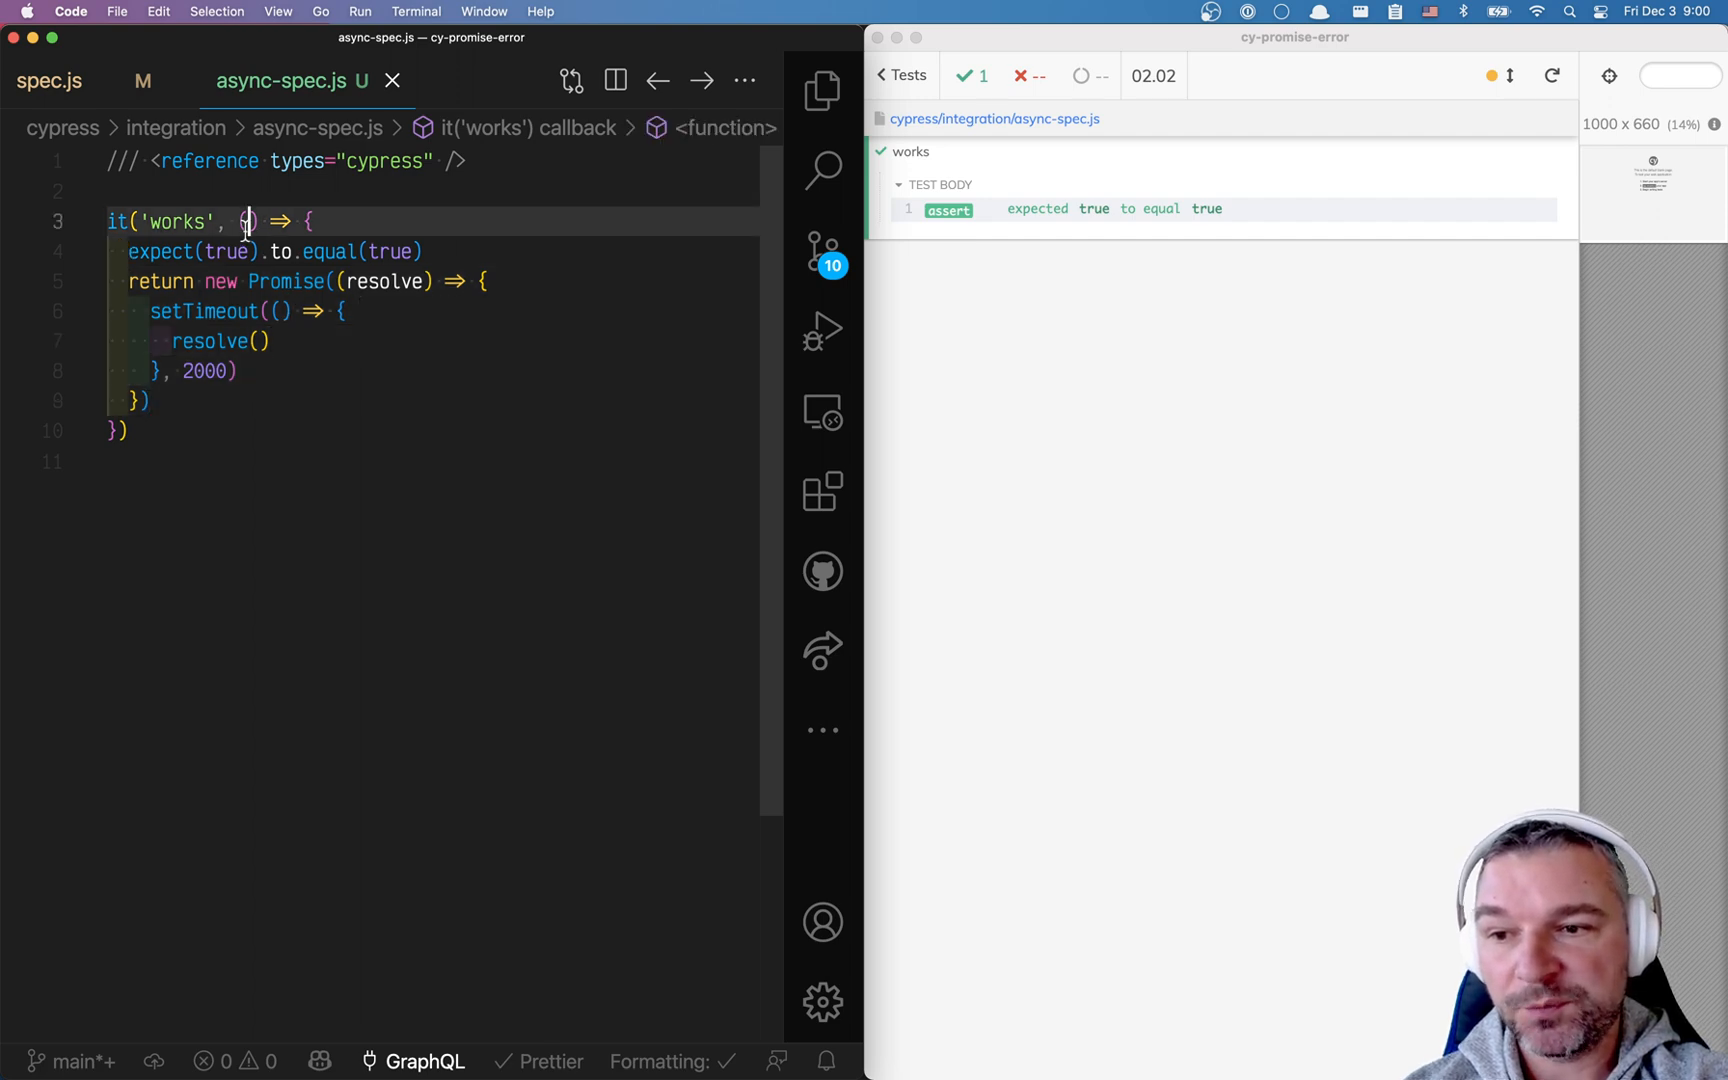
# - Call done() too, then run npx mocha cypress/integration/async-spec.js in Terminal and see the 2000ms timeout
pyautogui.write('done(')
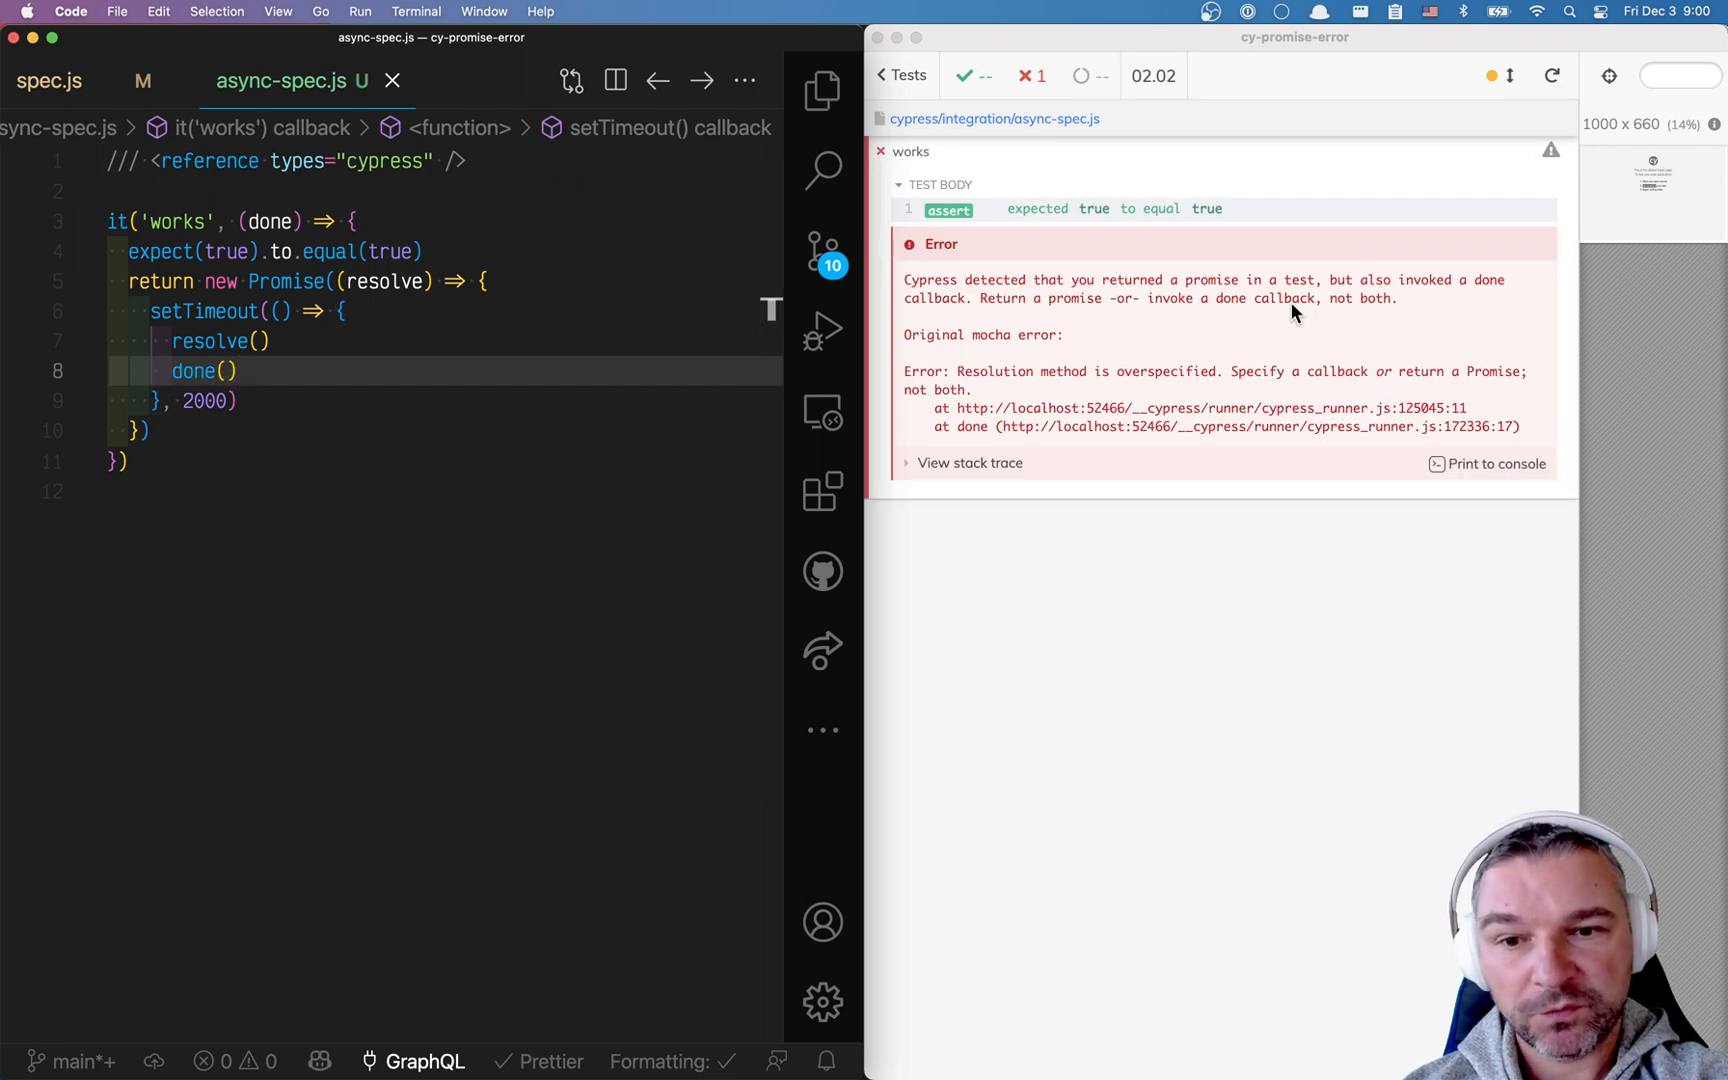
pyautogui.moveTo(1390, 312)
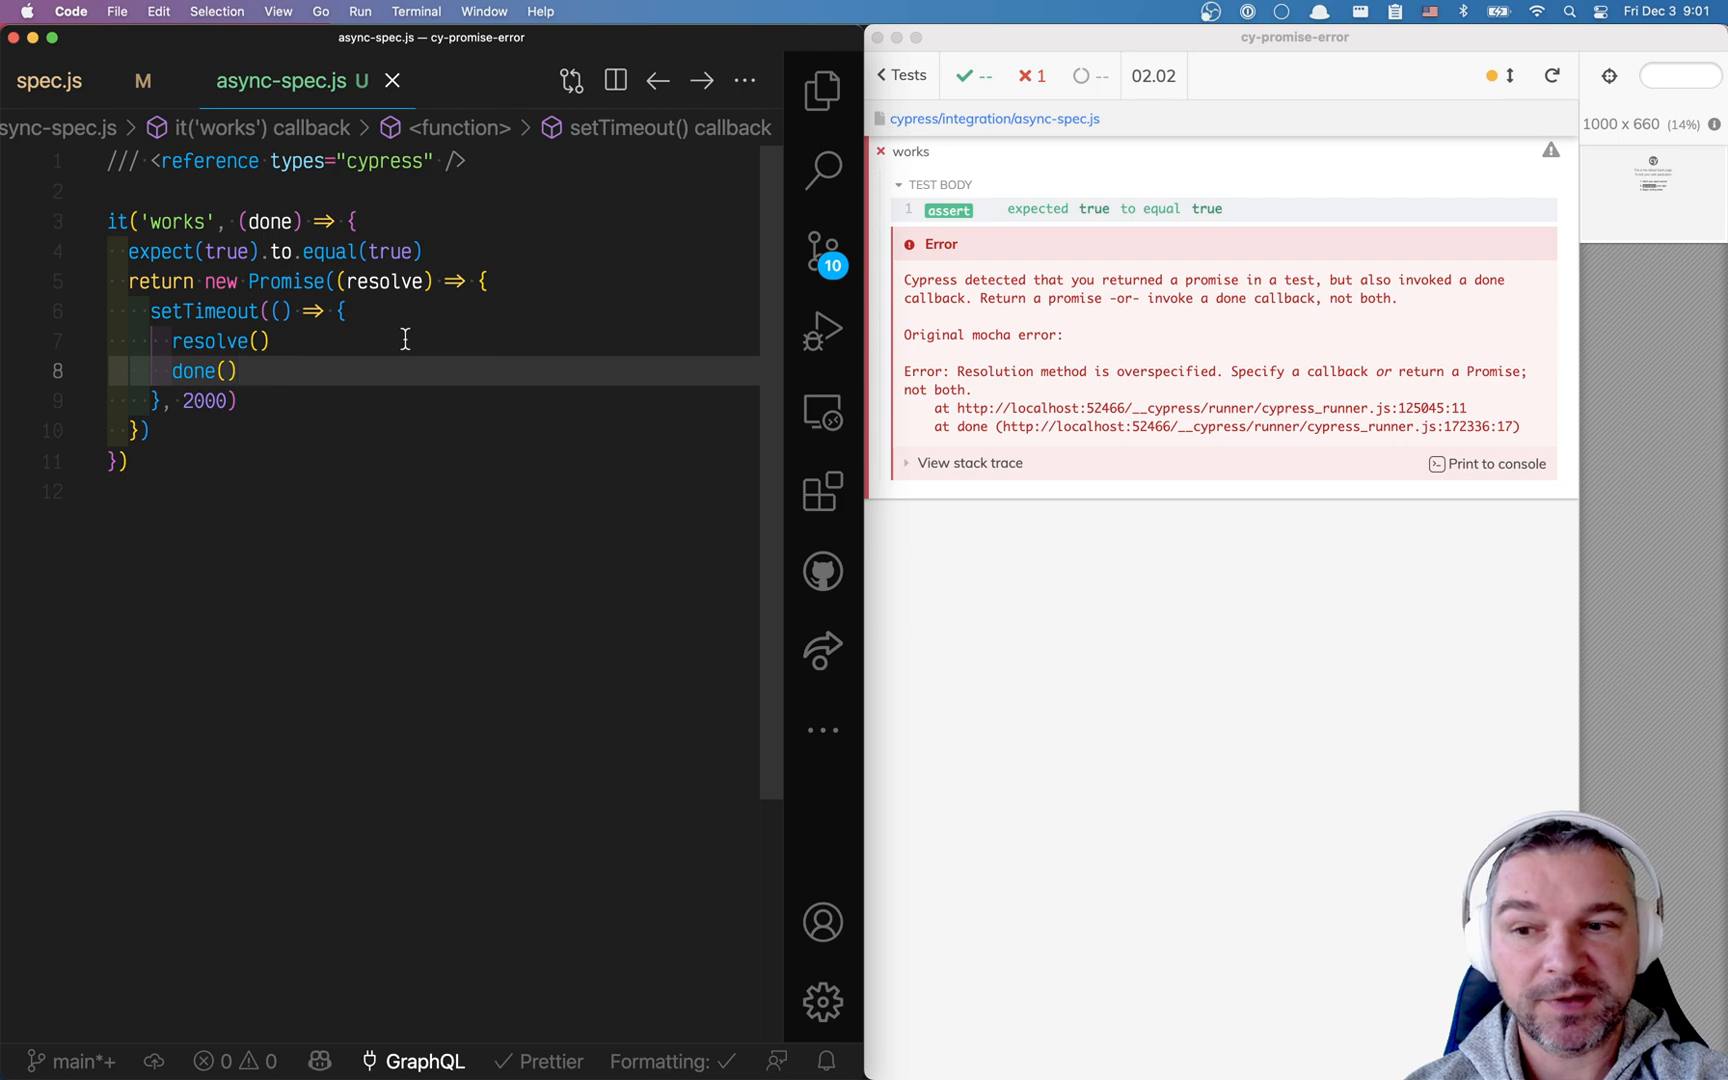
pyautogui.press('Cmd+Tab')
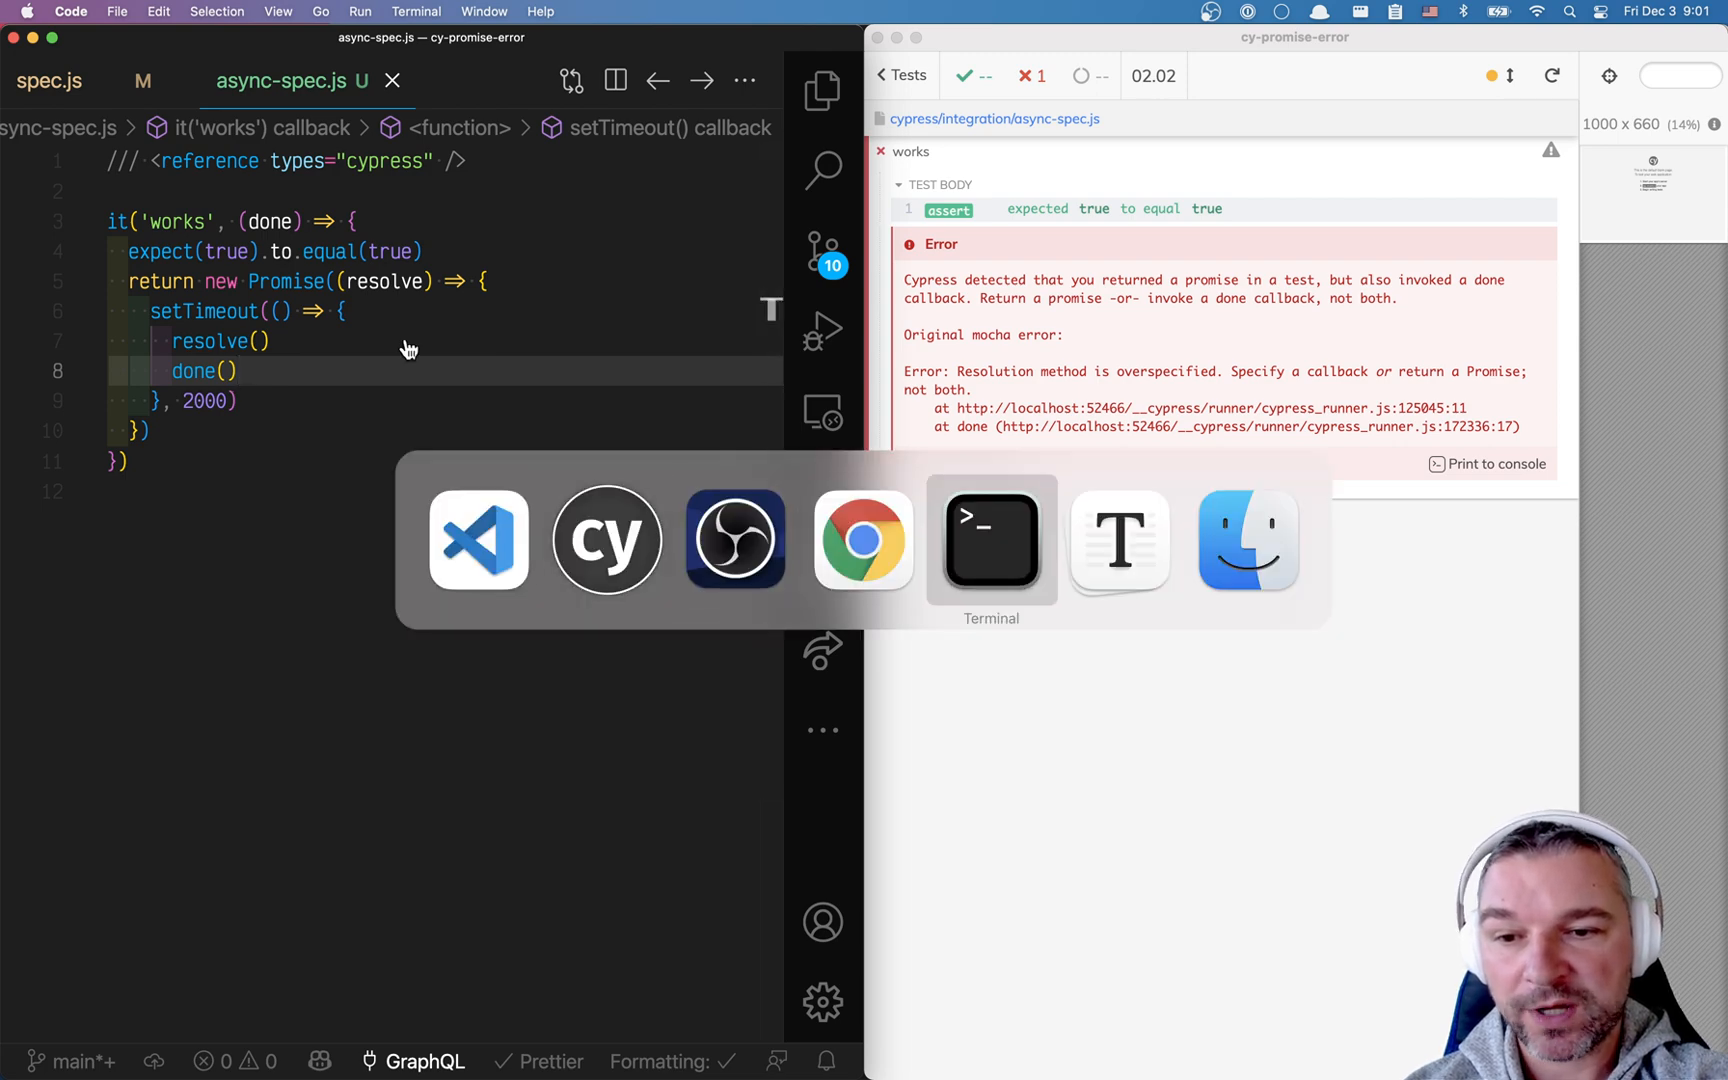
pyautogui.click(992, 542)
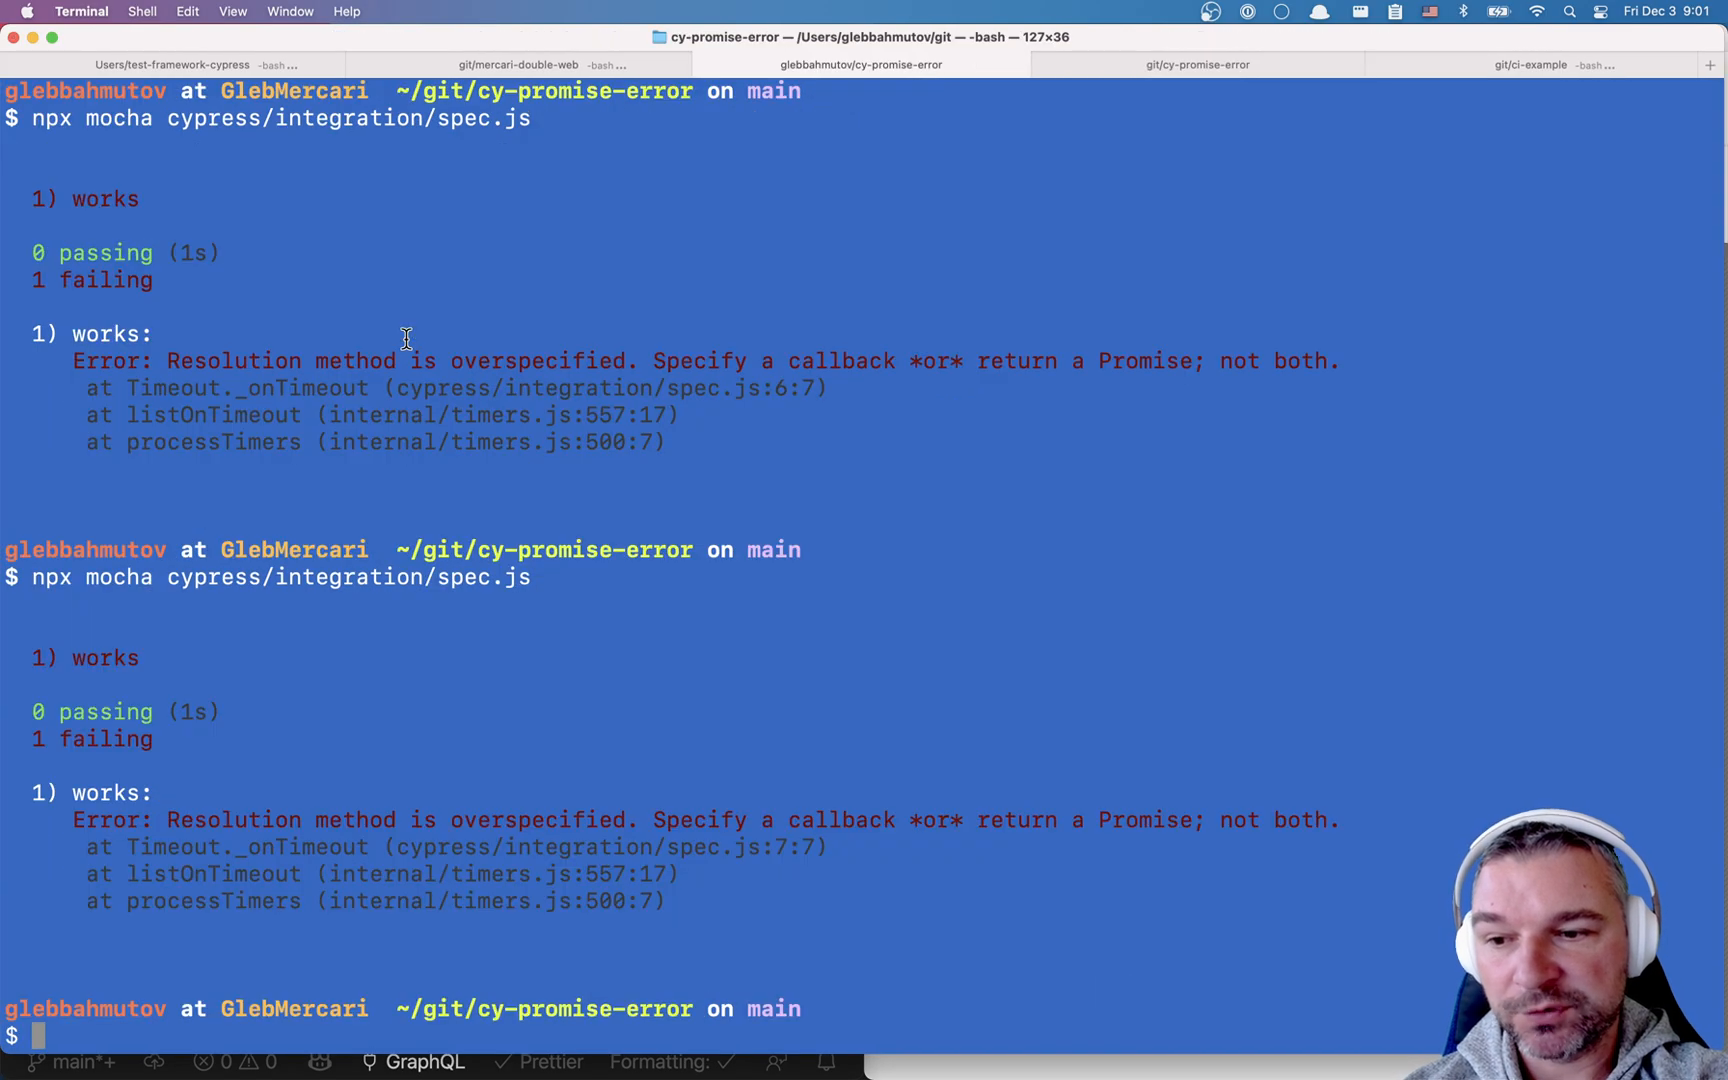
pyautogui.write('npx mocha cypress/integration/asyspec.js')
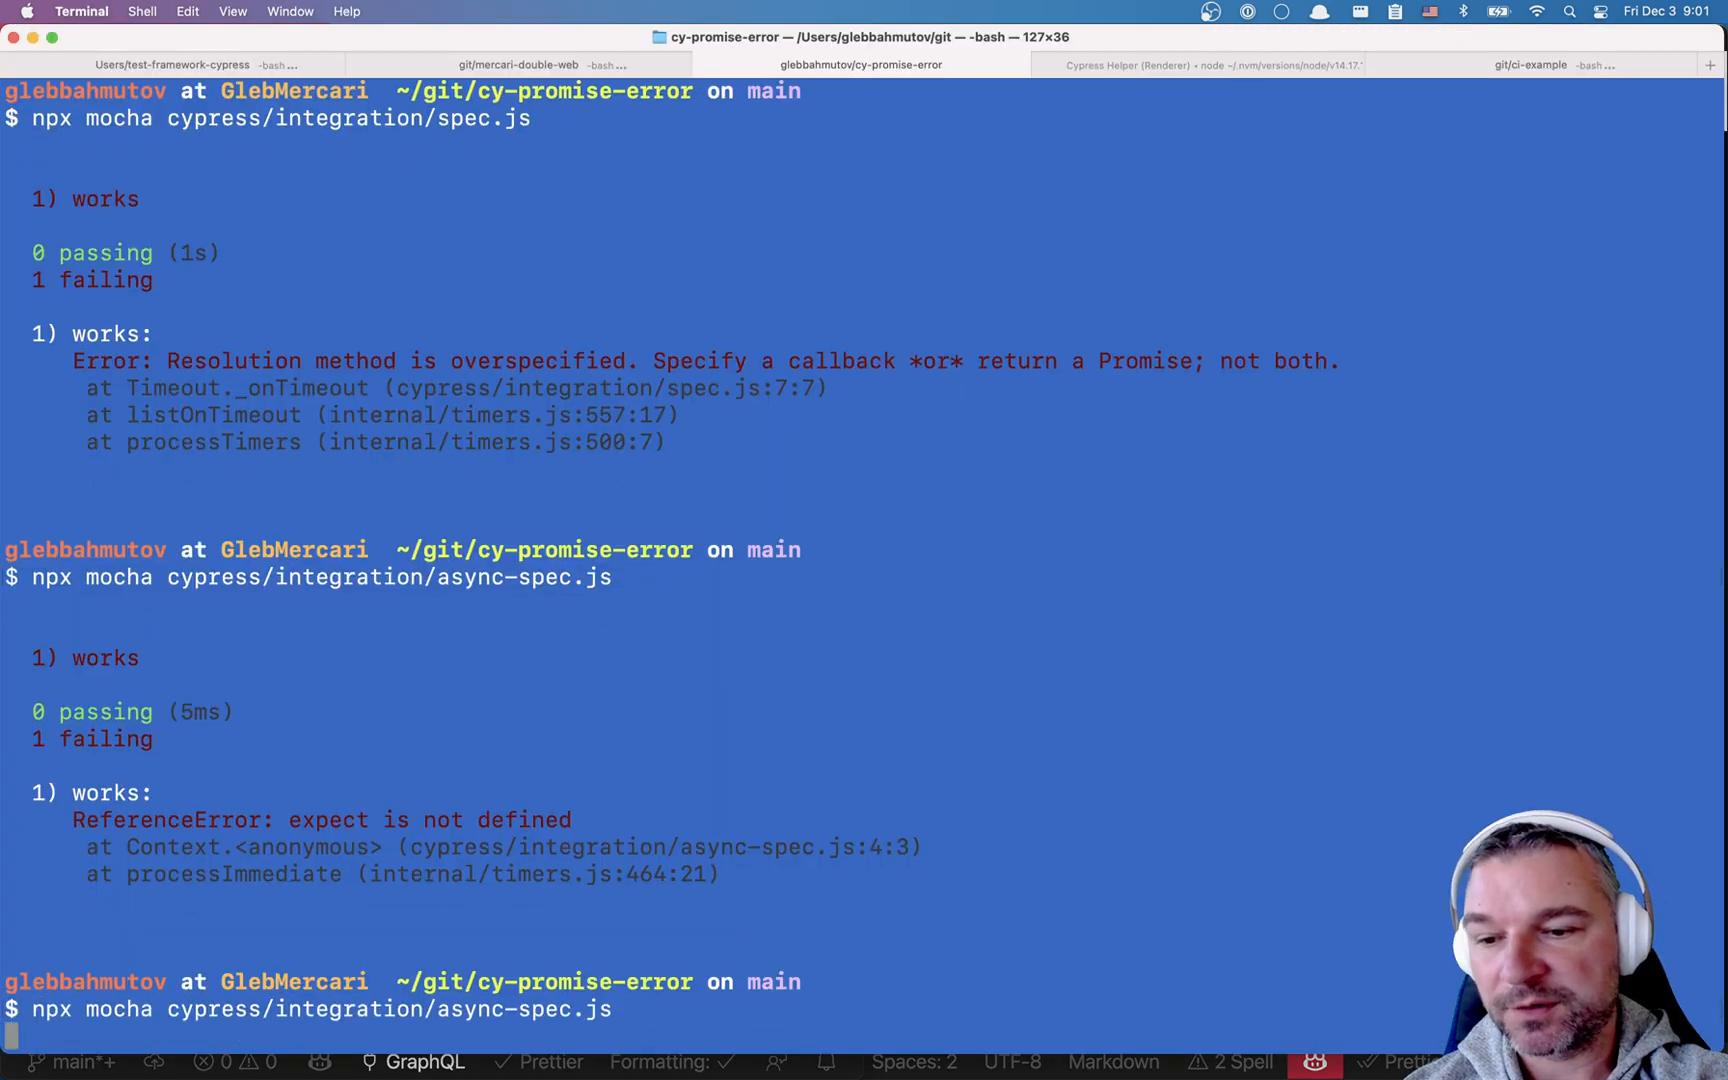
pyautogui.press('Return')
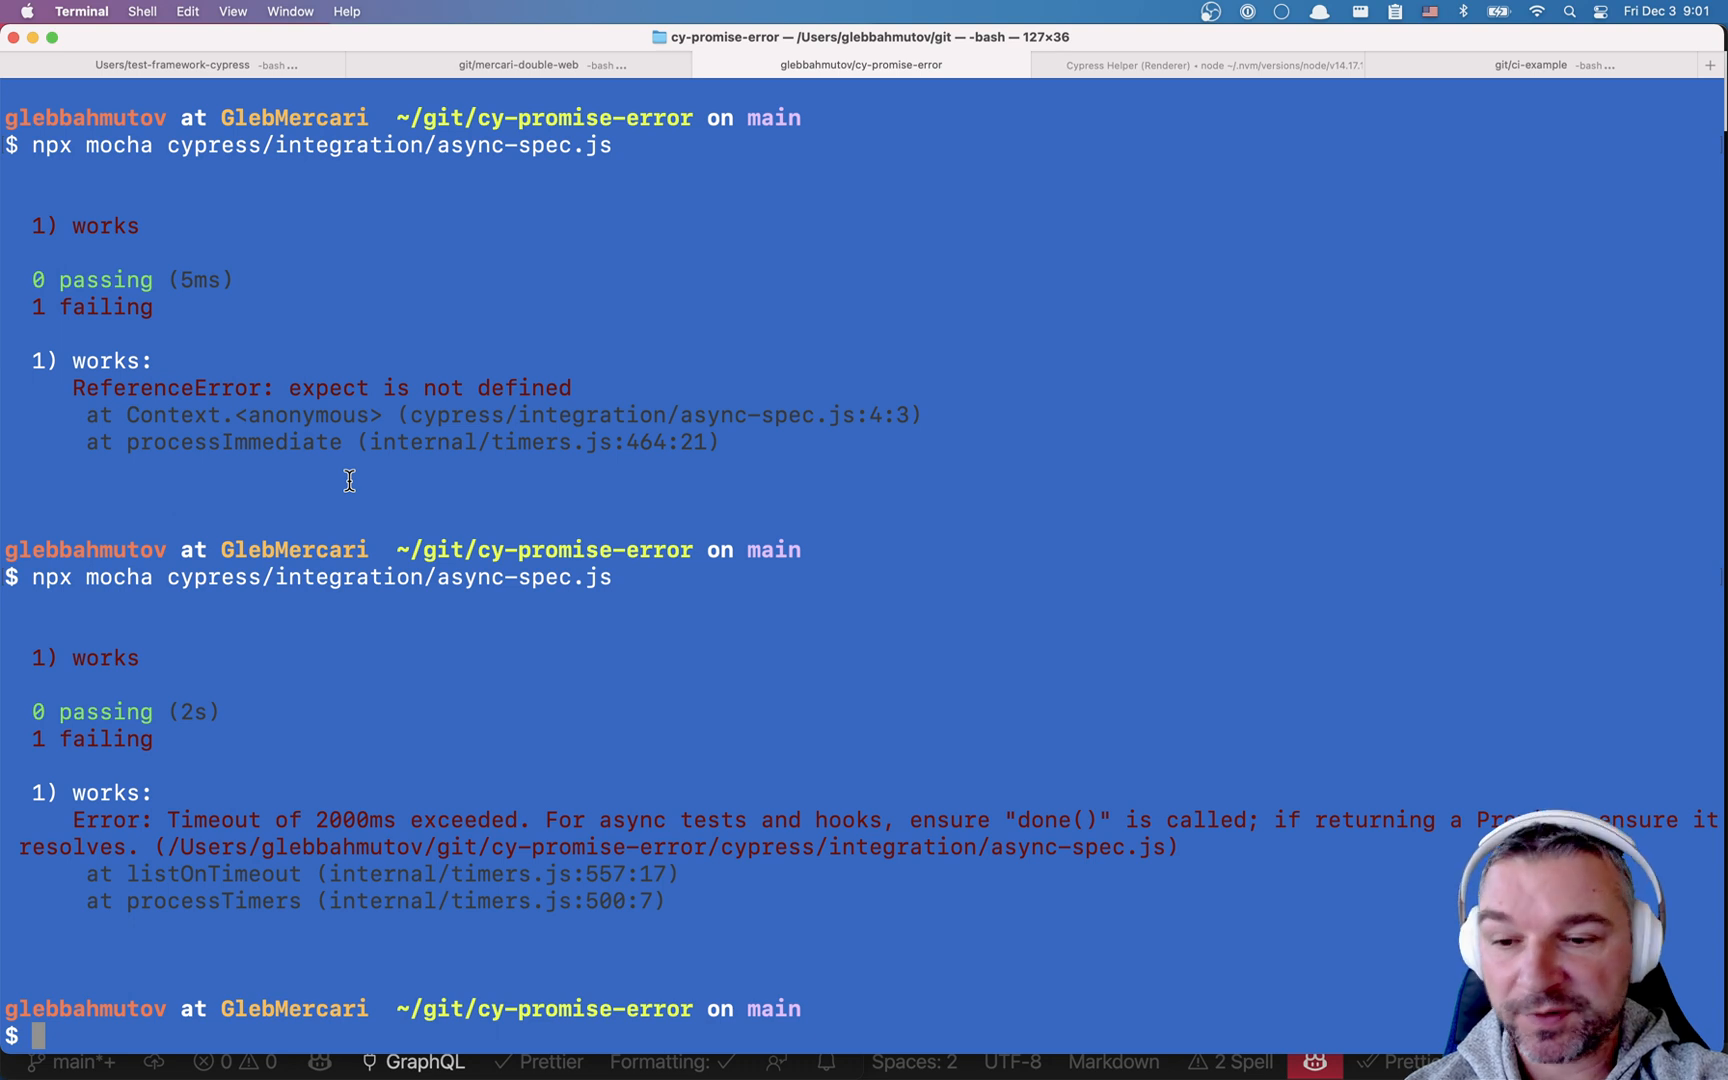
pyautogui.moveTo(576, 808)
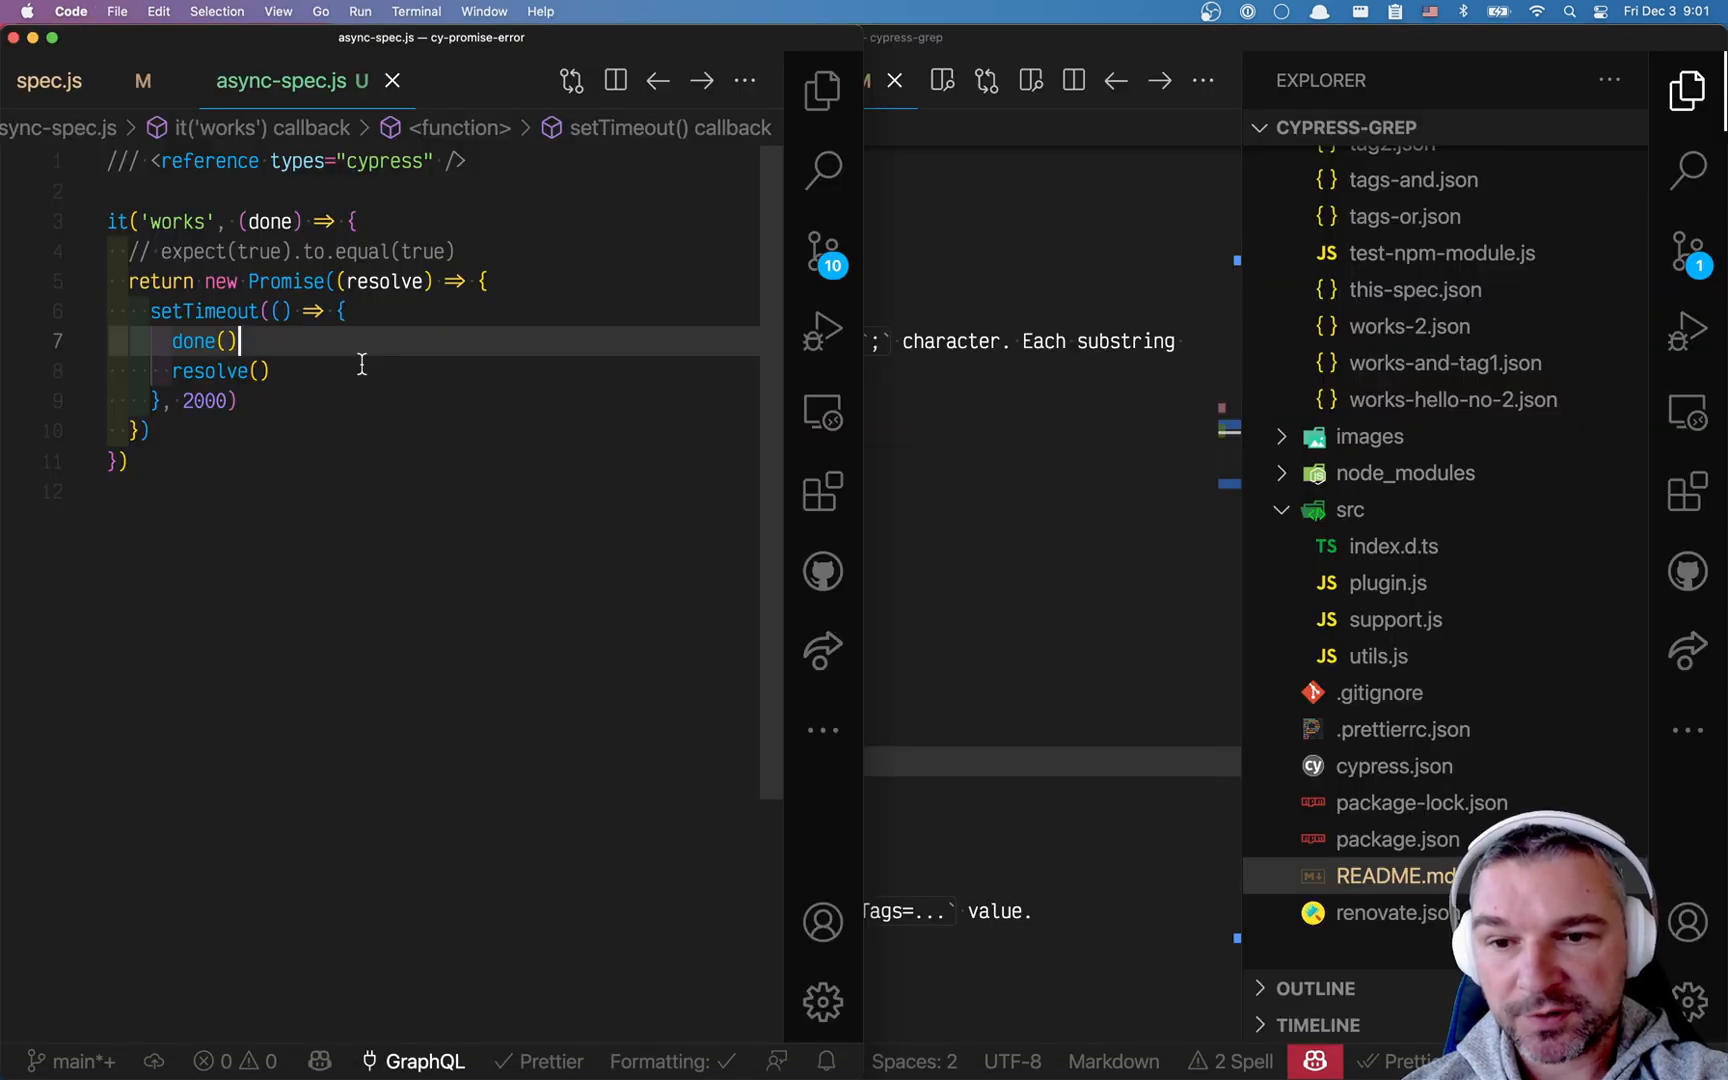
# - Return to the Cypress runner and spec.js showing the promise-wrapping test and its CypressError
pyautogui.press('cmd+tab')
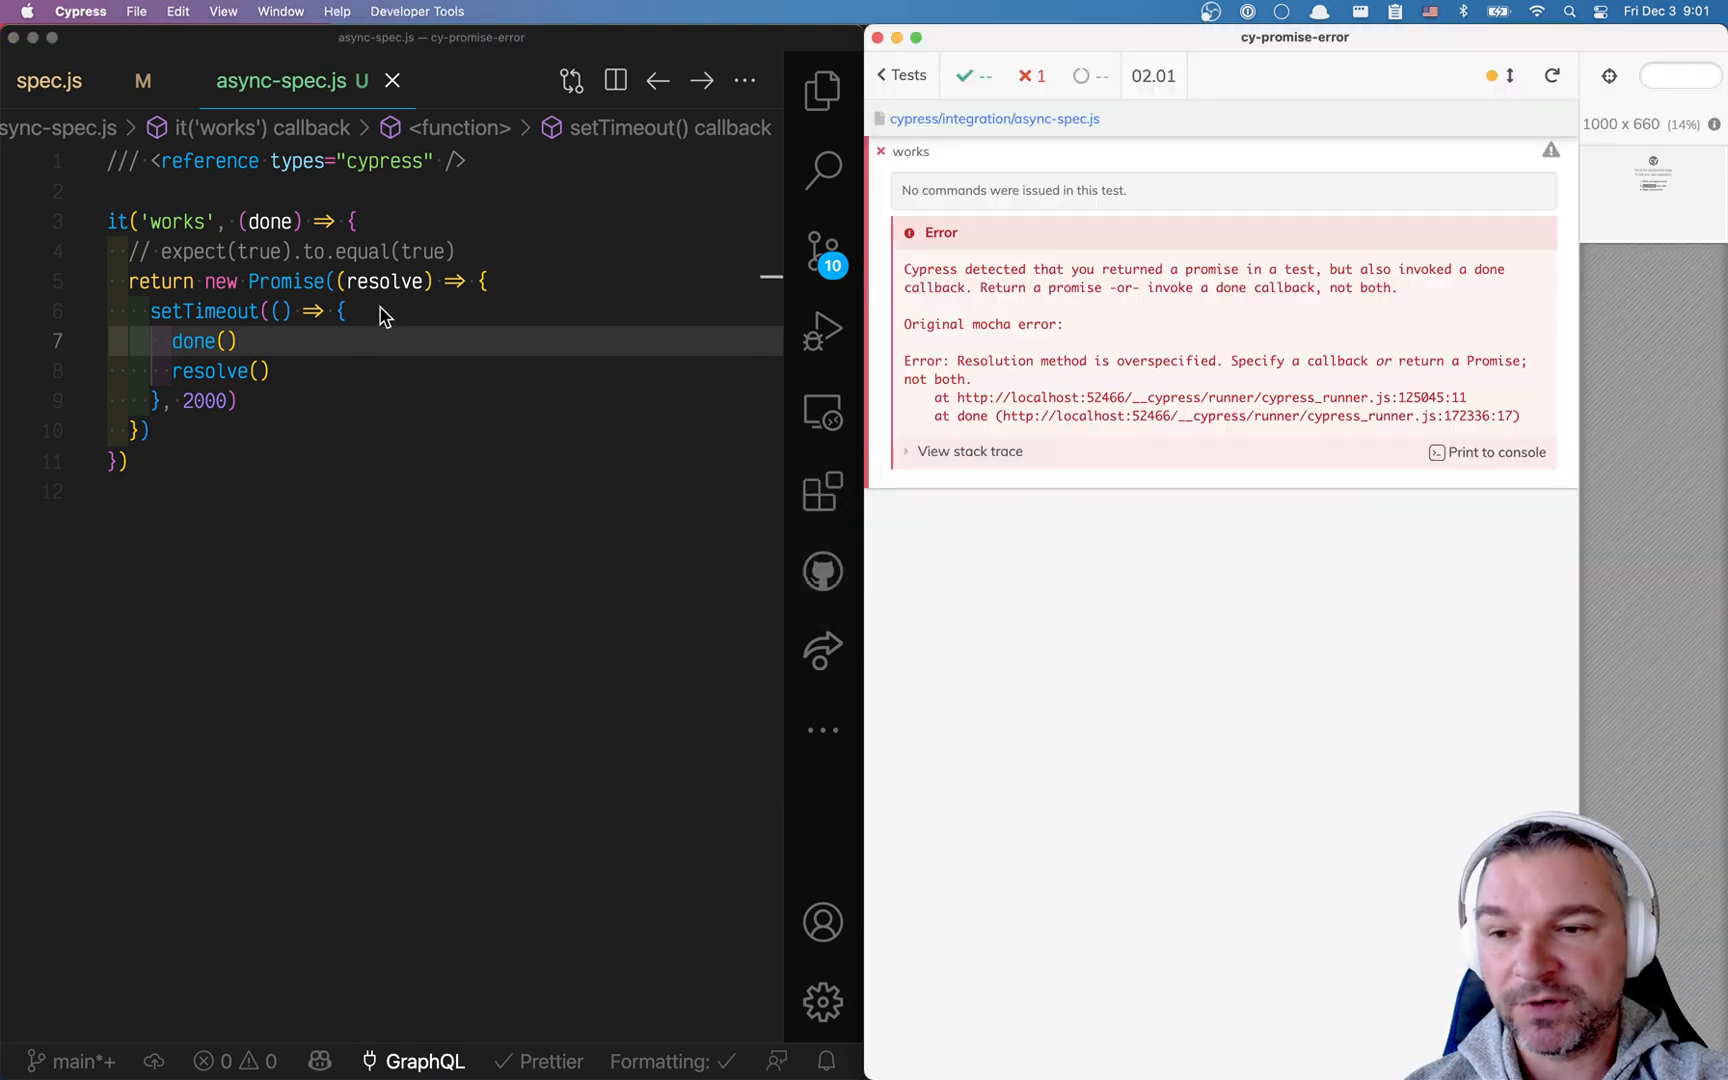
pyautogui.moveTo(280, 244)
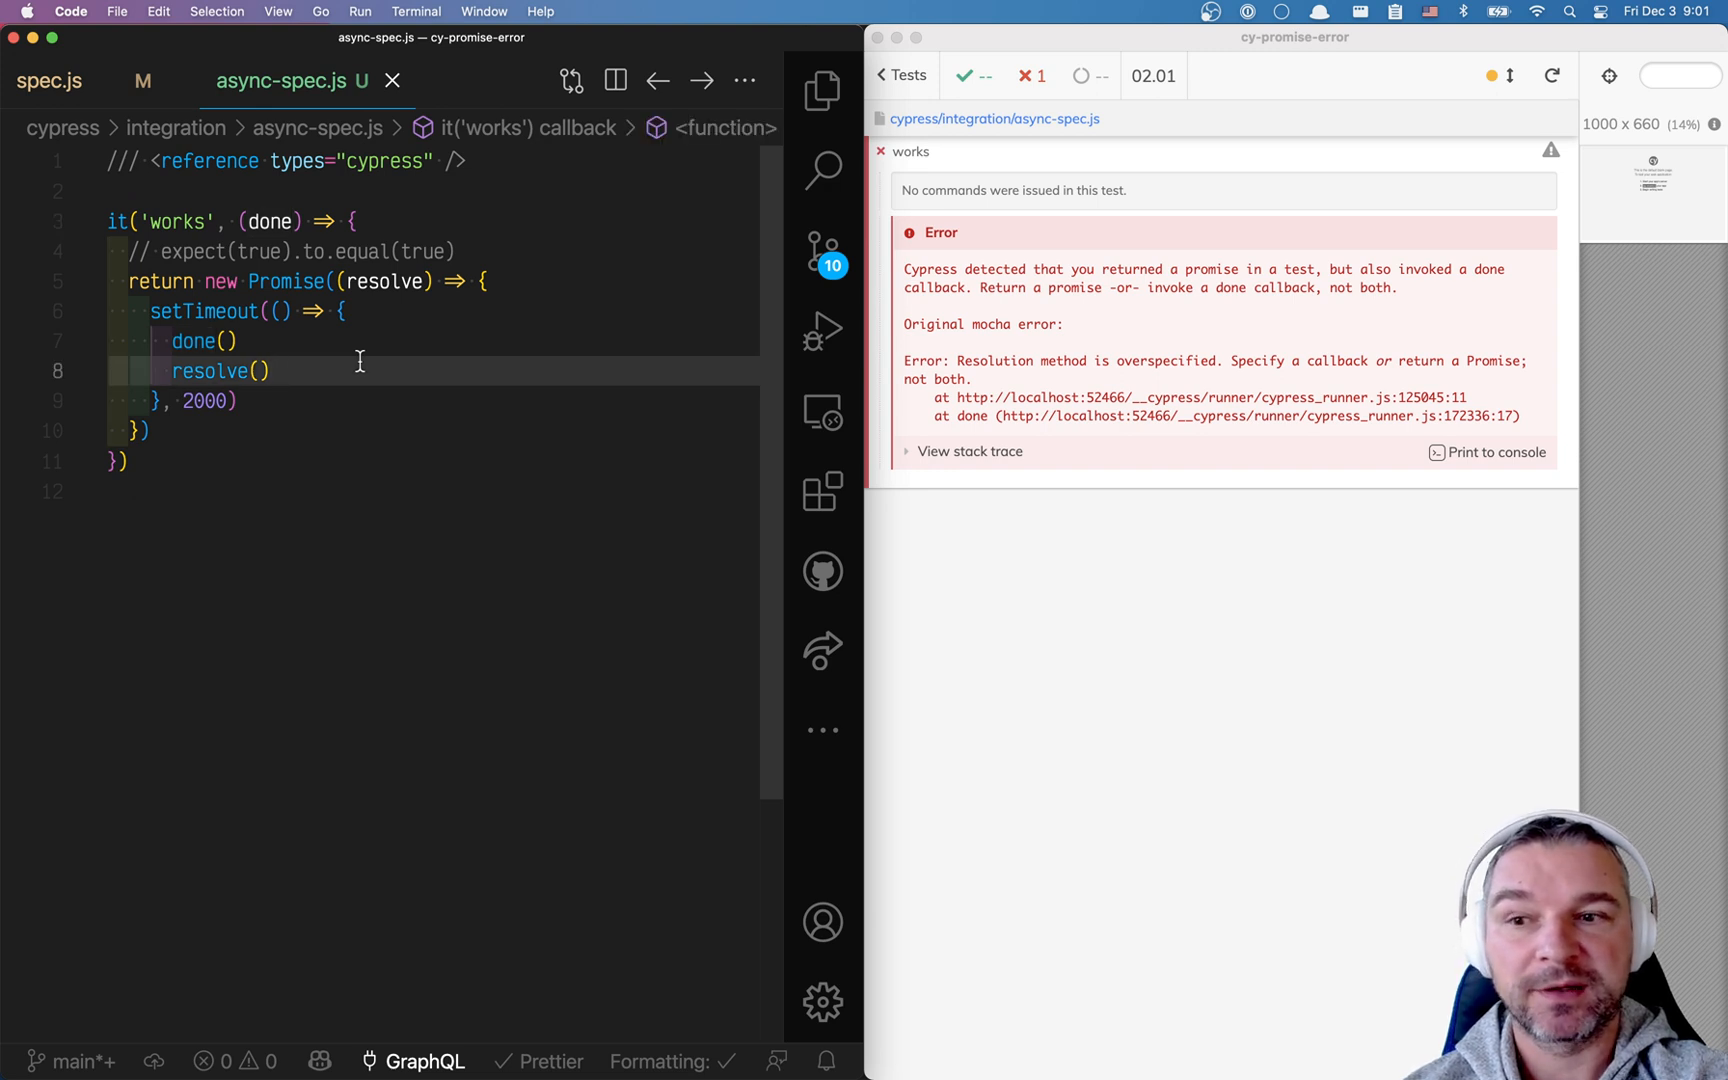
pyautogui.click(270, 372)
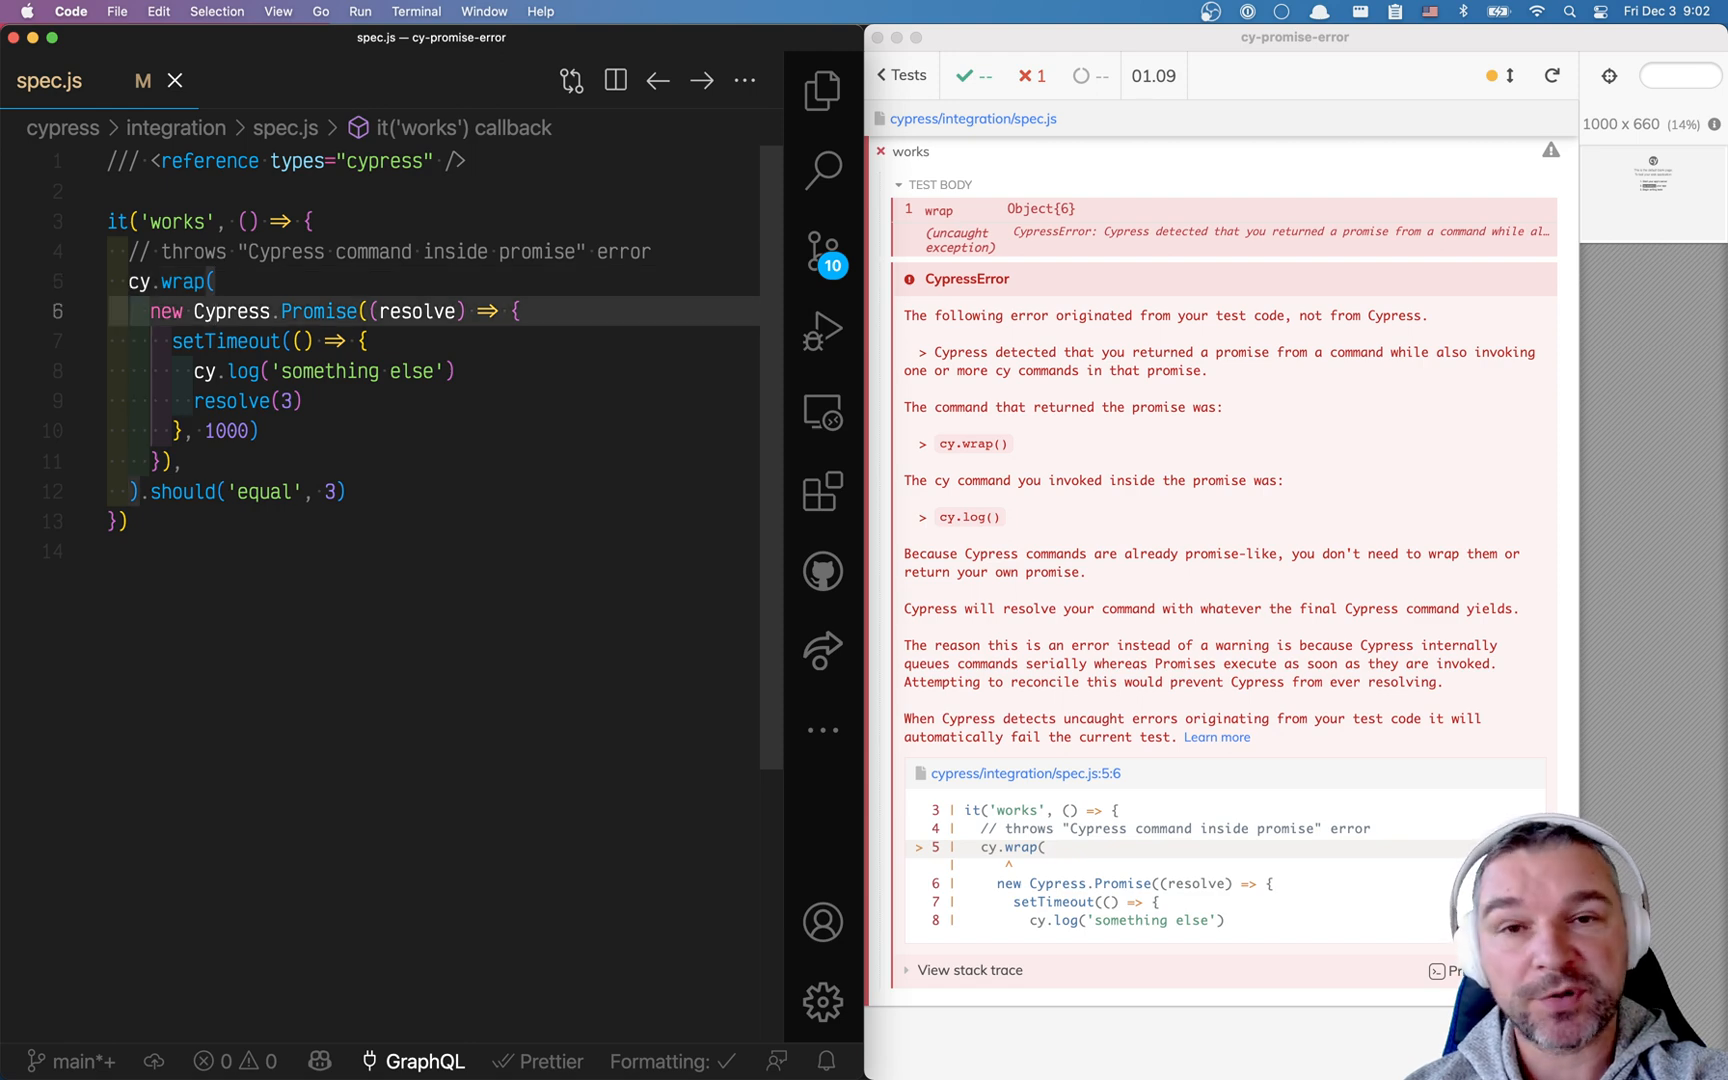
# - Start a cy.wrap(100) line after cy.log('something else') inside the timeout callback
pyautogui.click(148, 492)
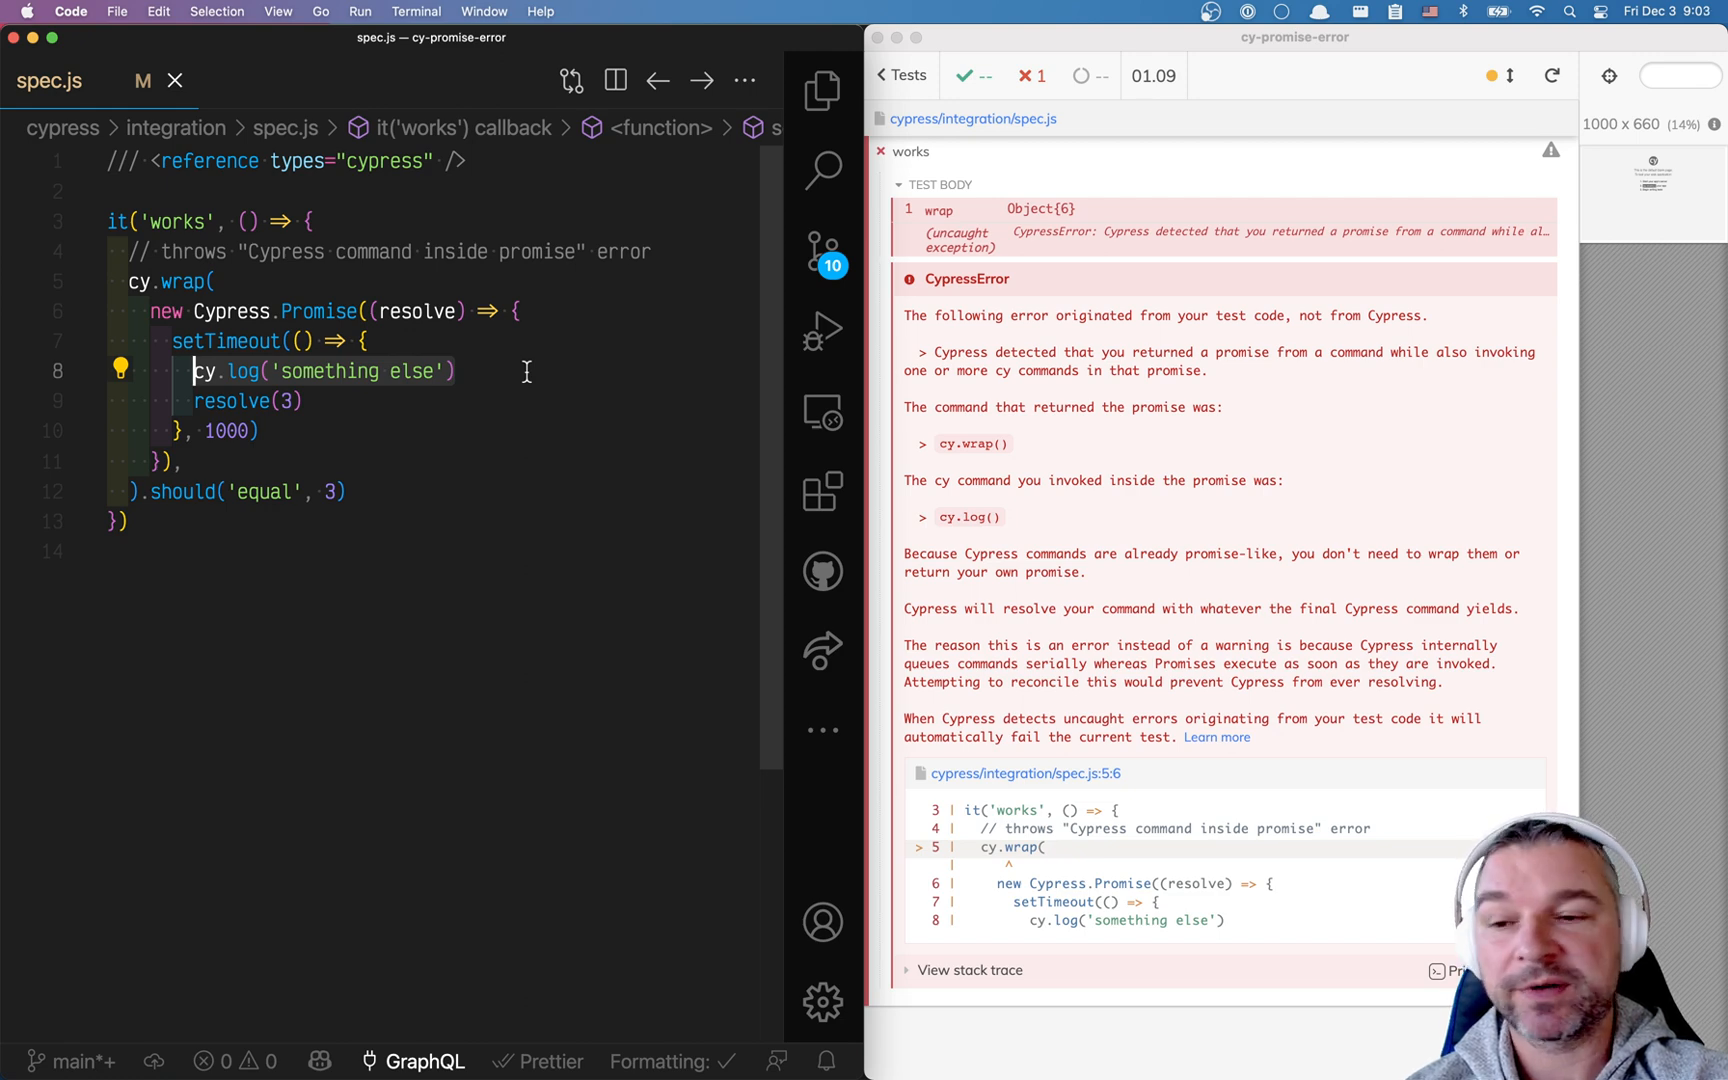
pyautogui.write('cy.wrap(100')
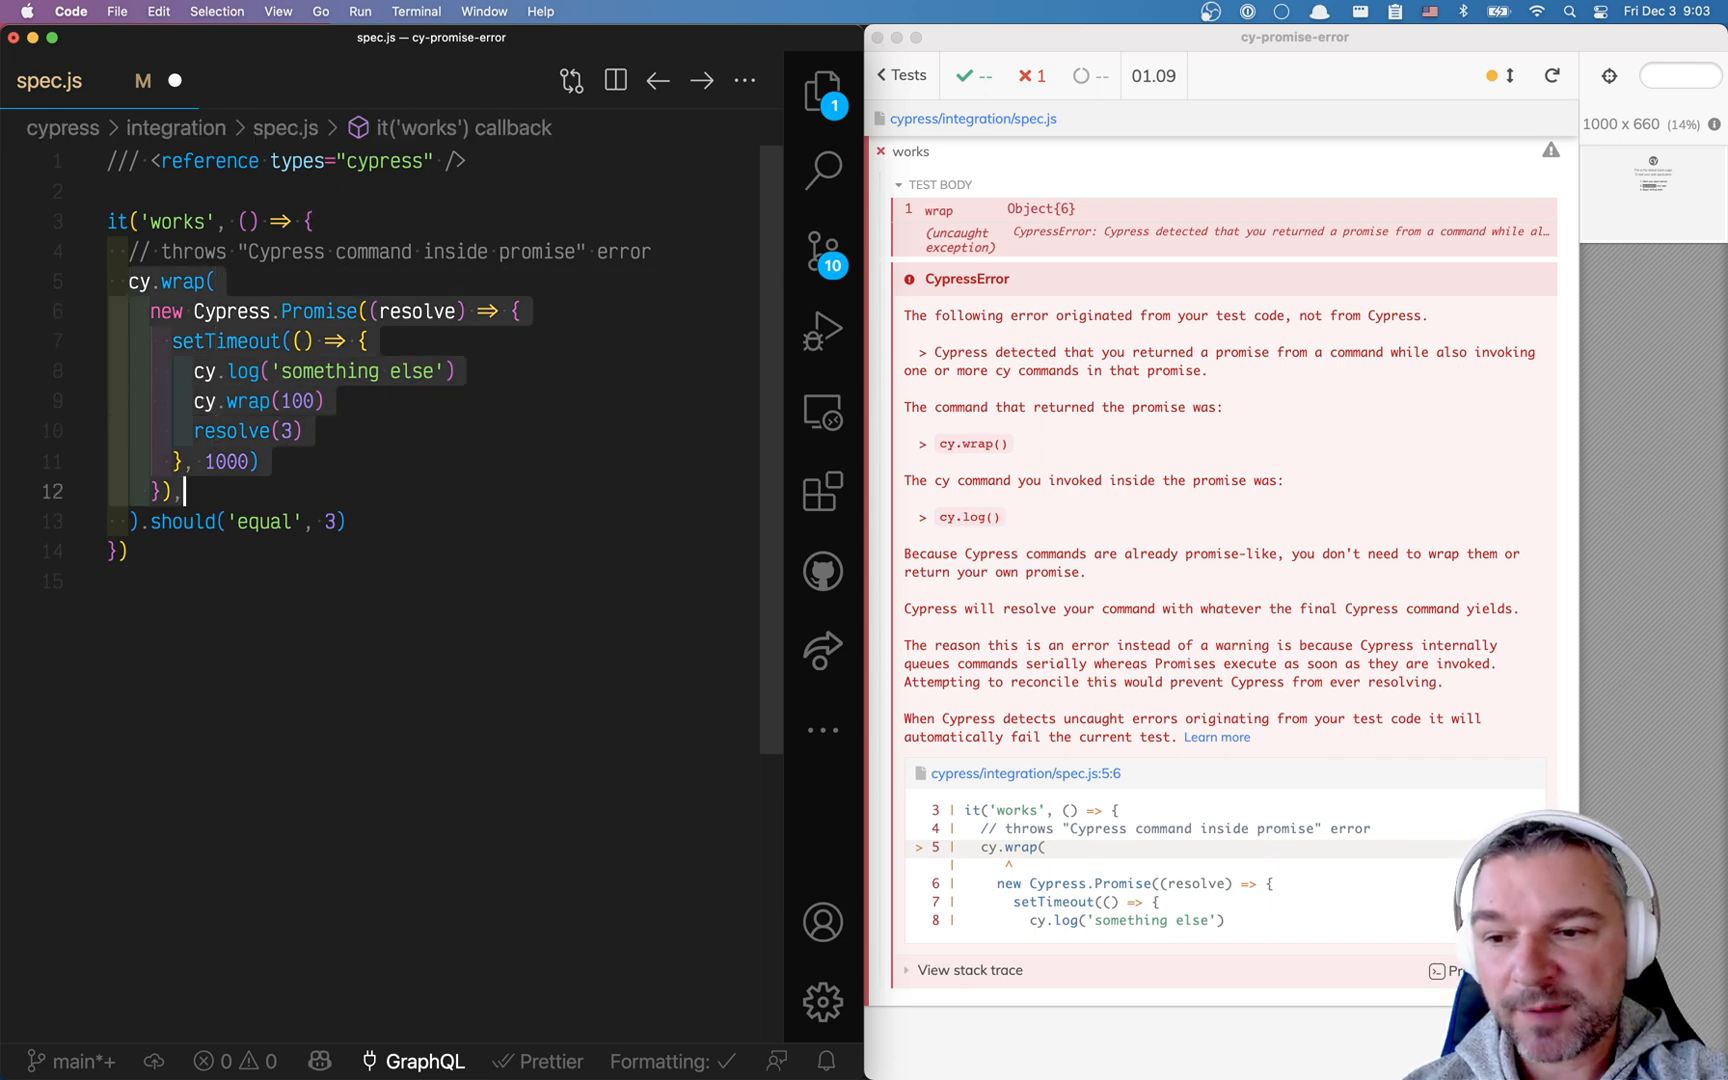
pyautogui.press('Cmd+/')
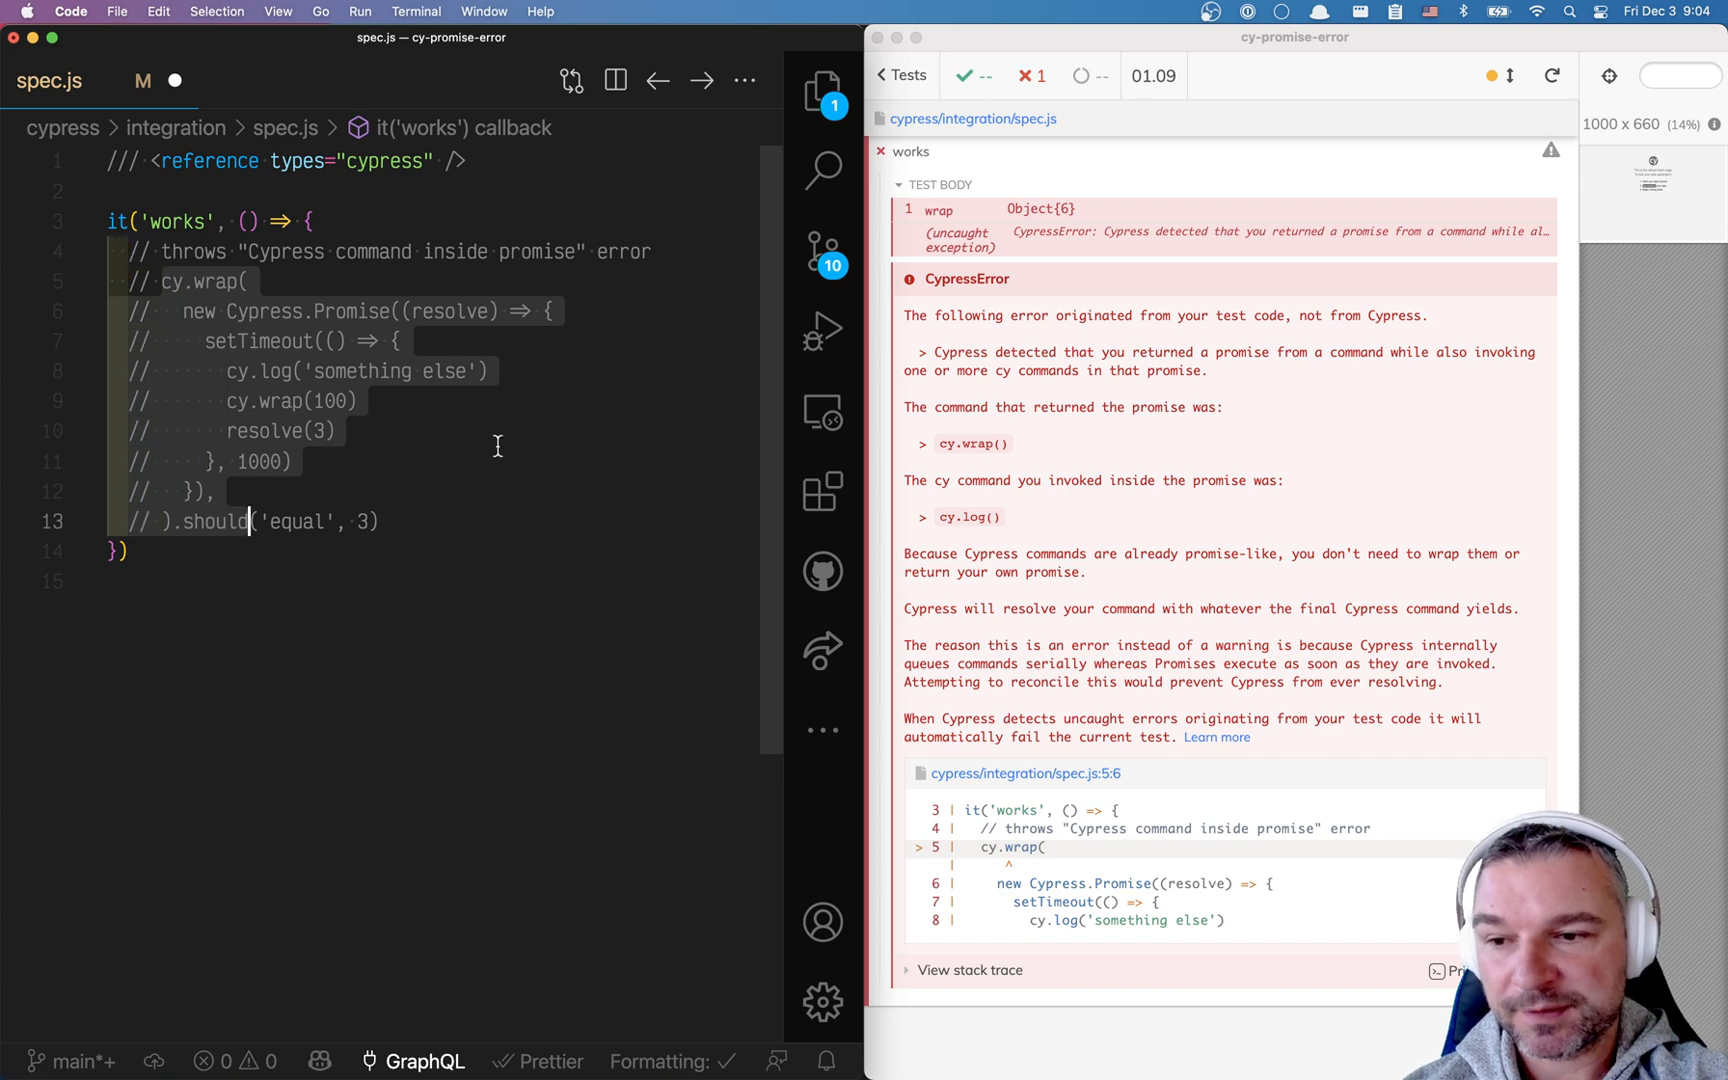
pyautogui.write('// works')
pyautogui.click(432, 582)
pyautogui.write('cy.wrap(100')
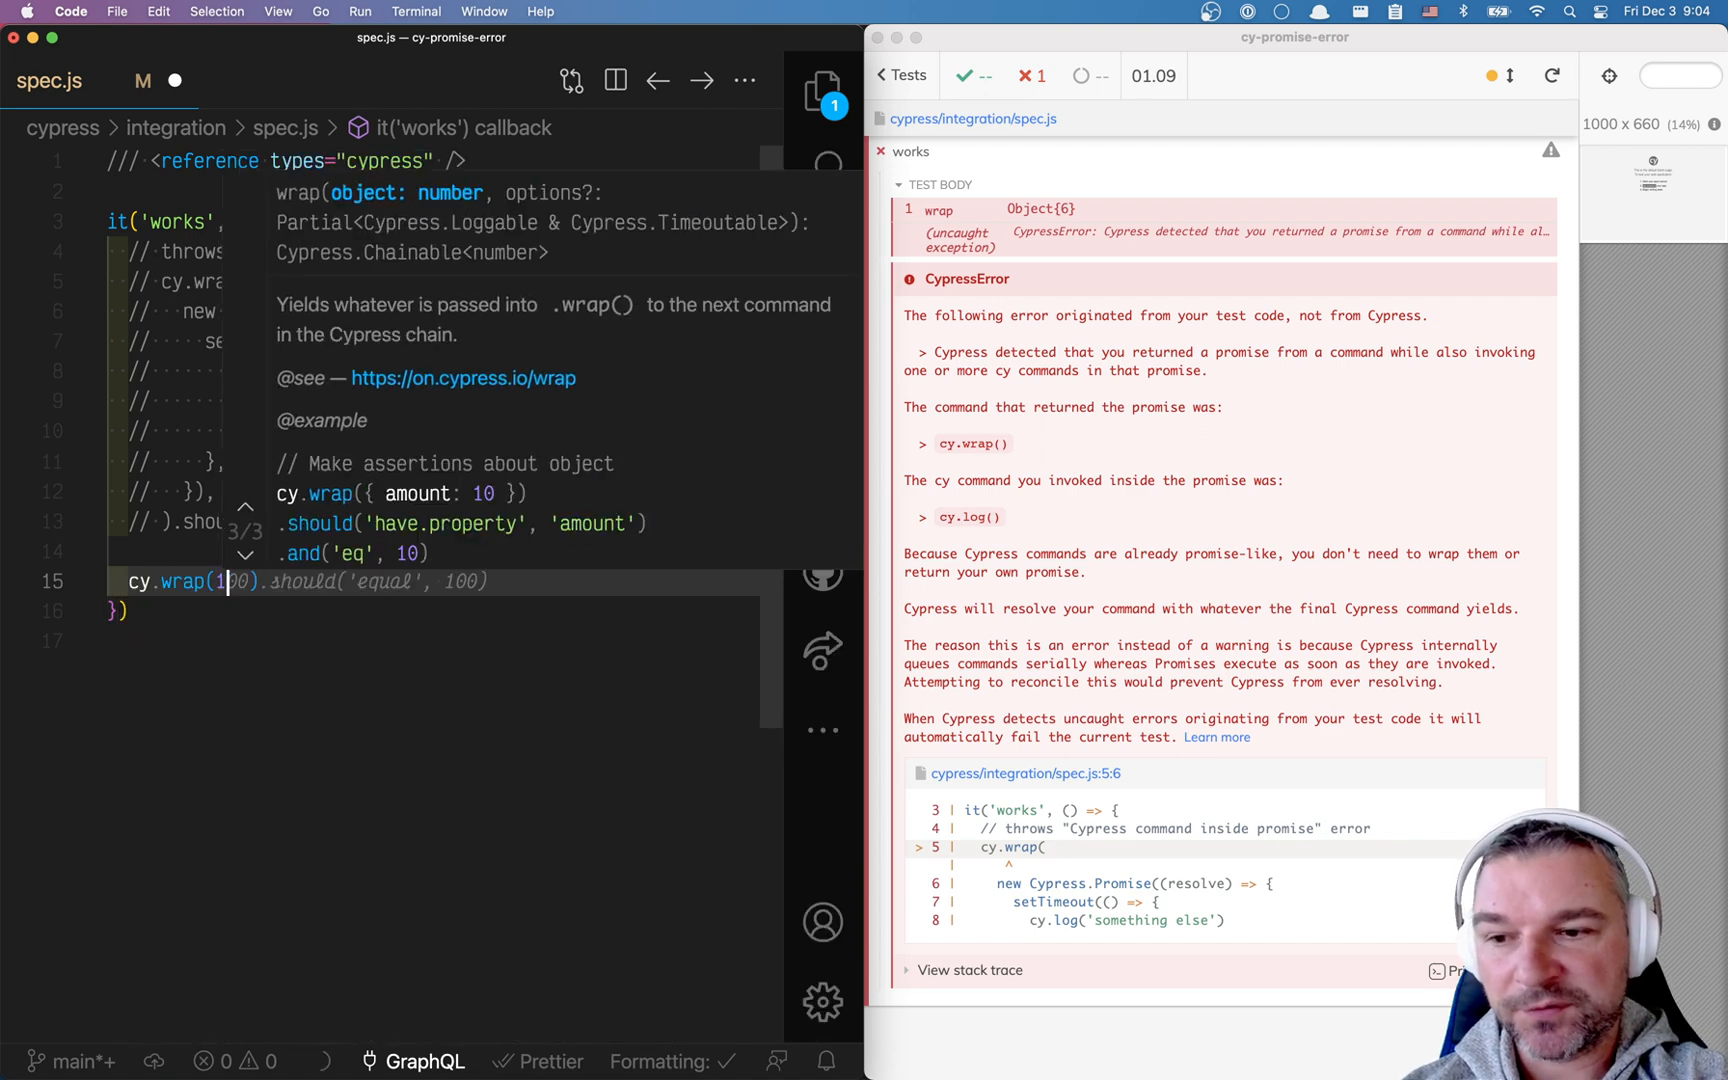
pyautogui.write('.then(() => {})')
pyautogui.write(".should('equal', 1")
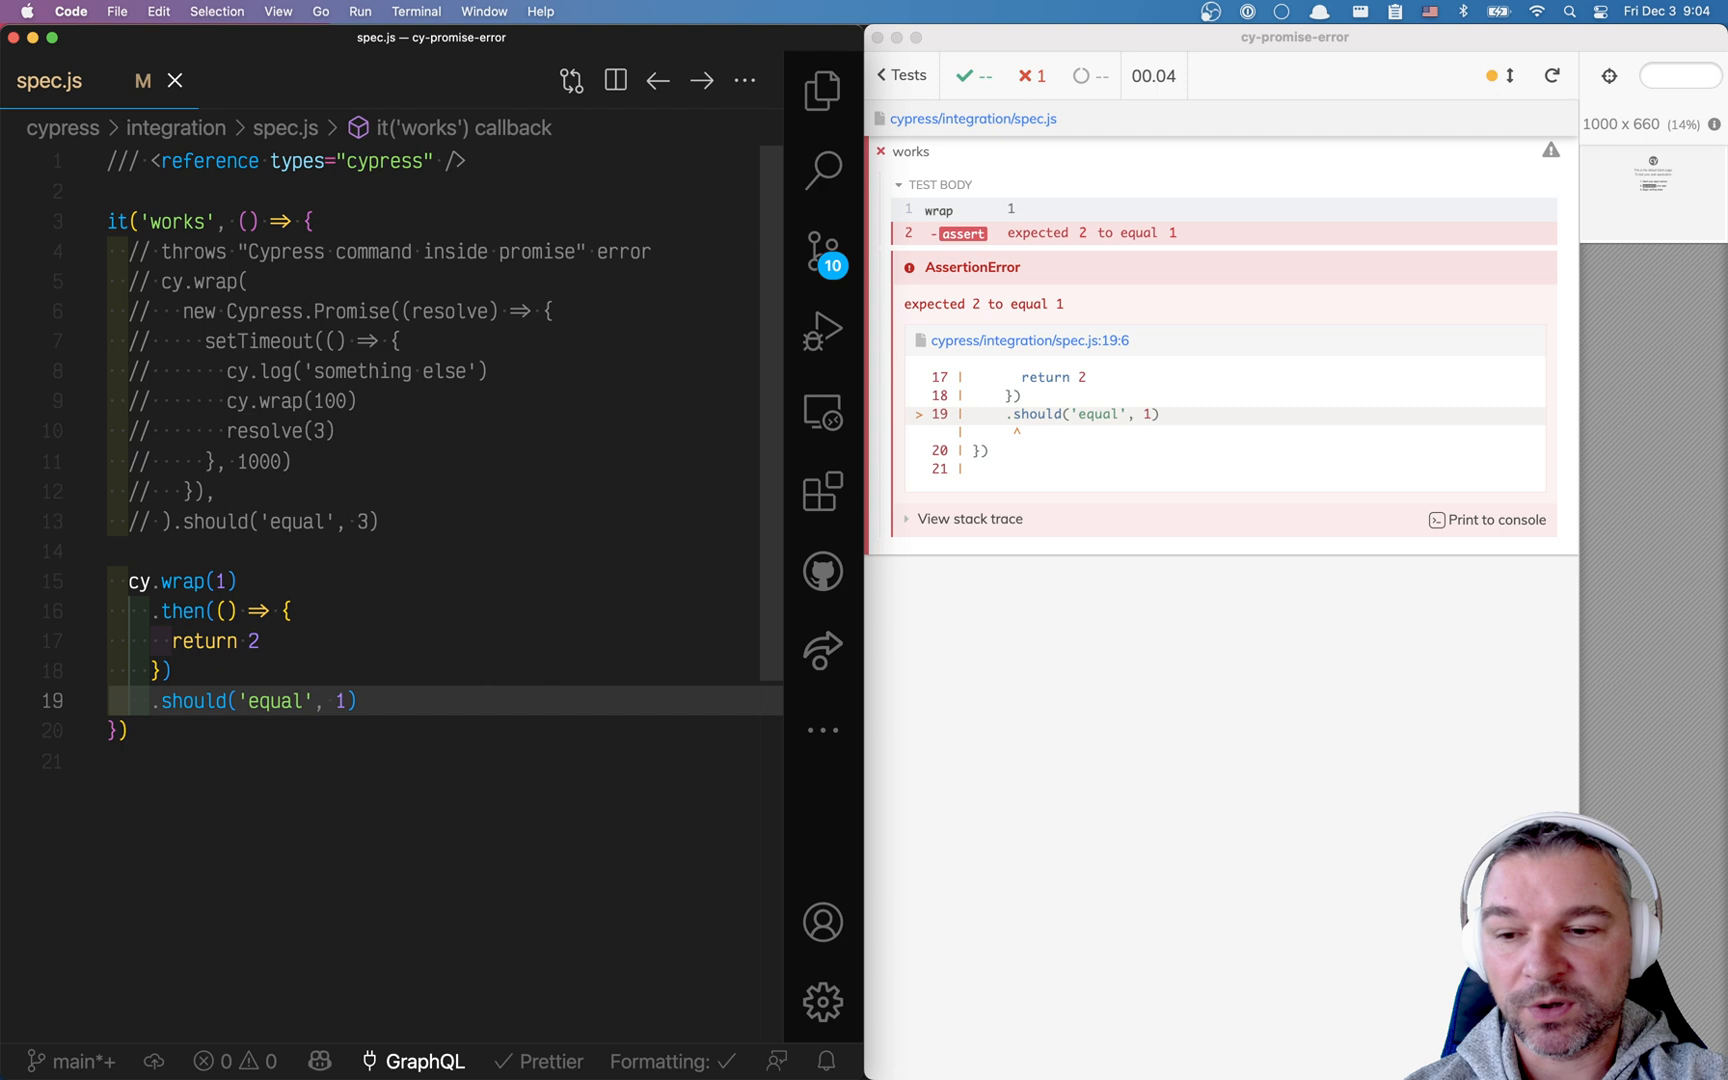
pyautogui.write('2')
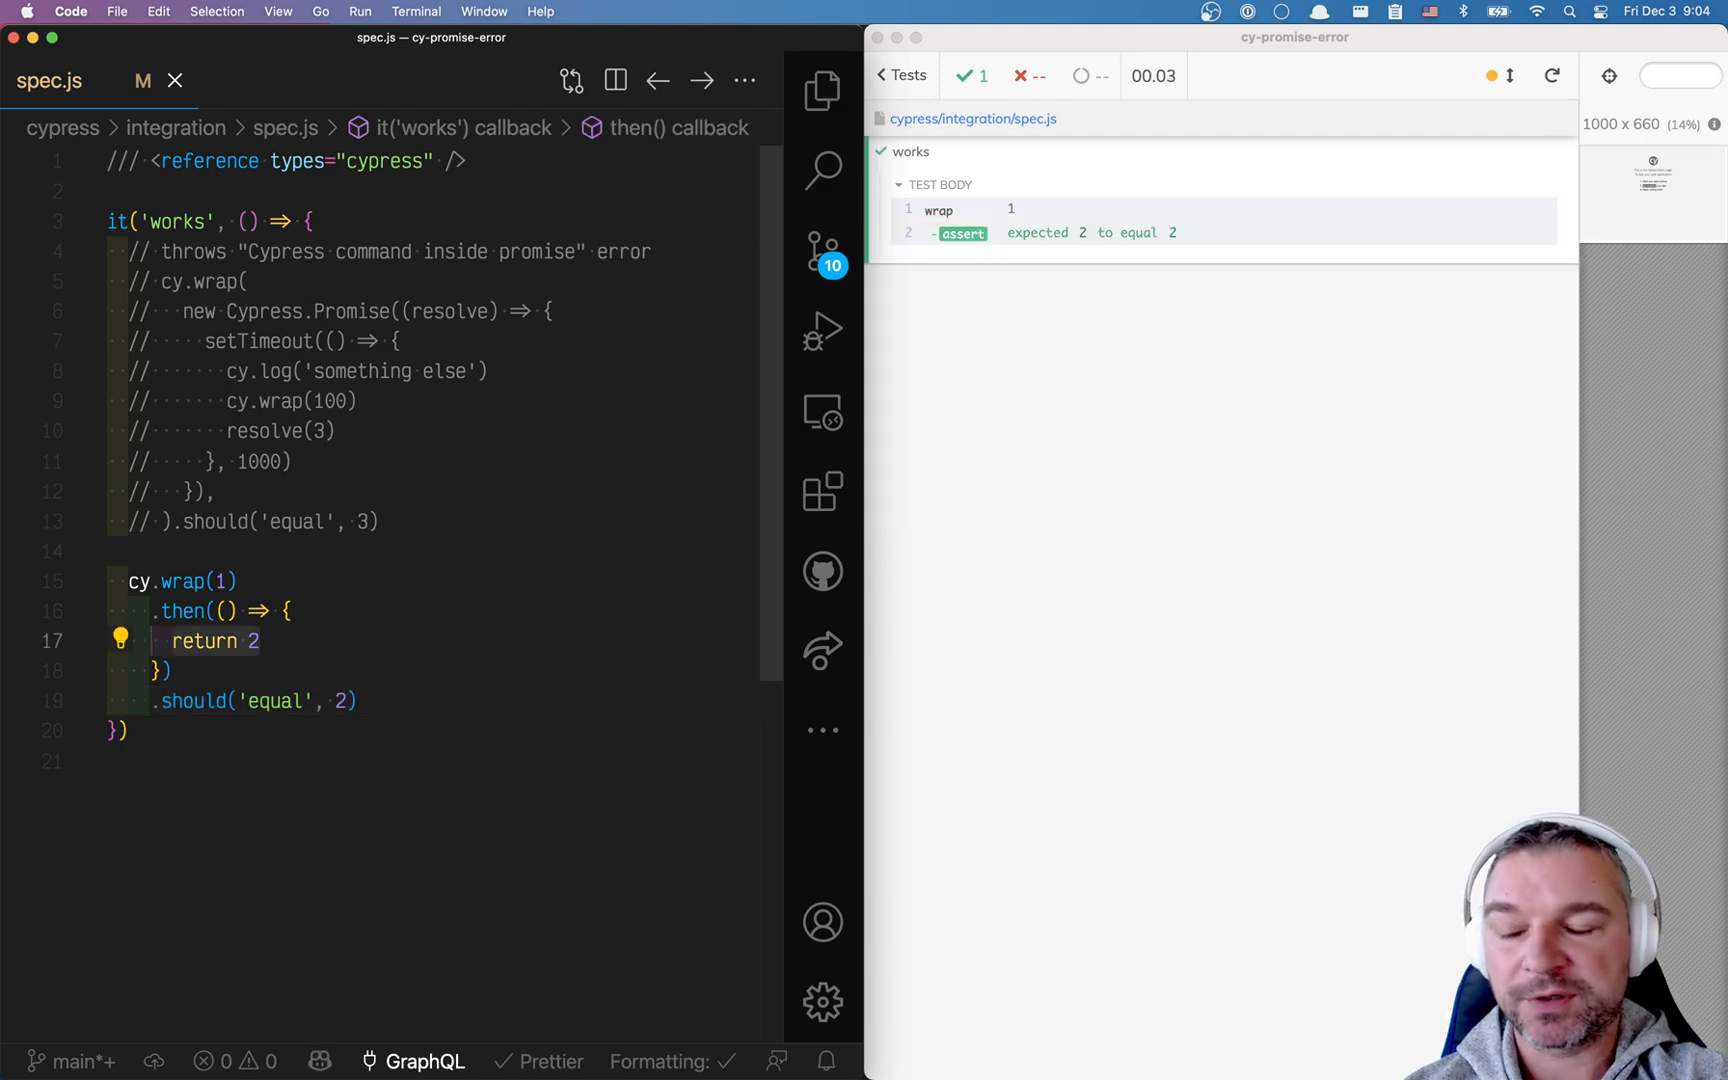
pyautogui.write('cy')
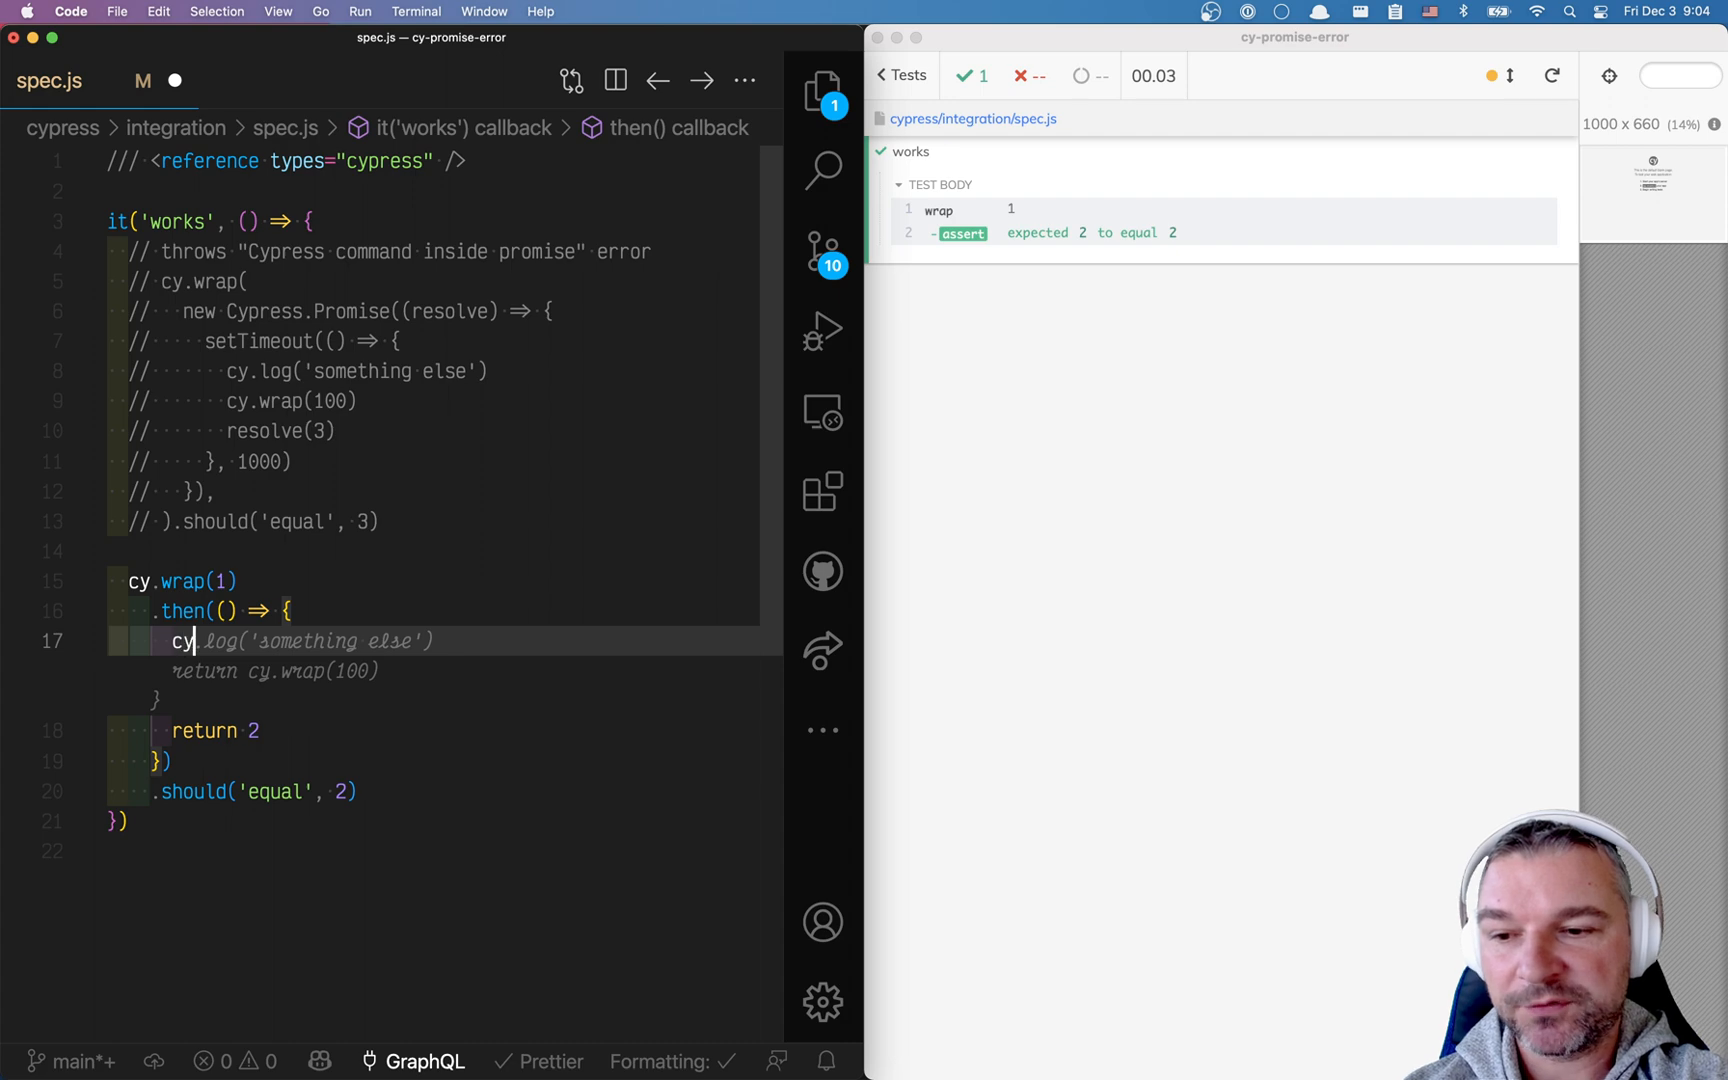
pyautogui.write('.wrap(')
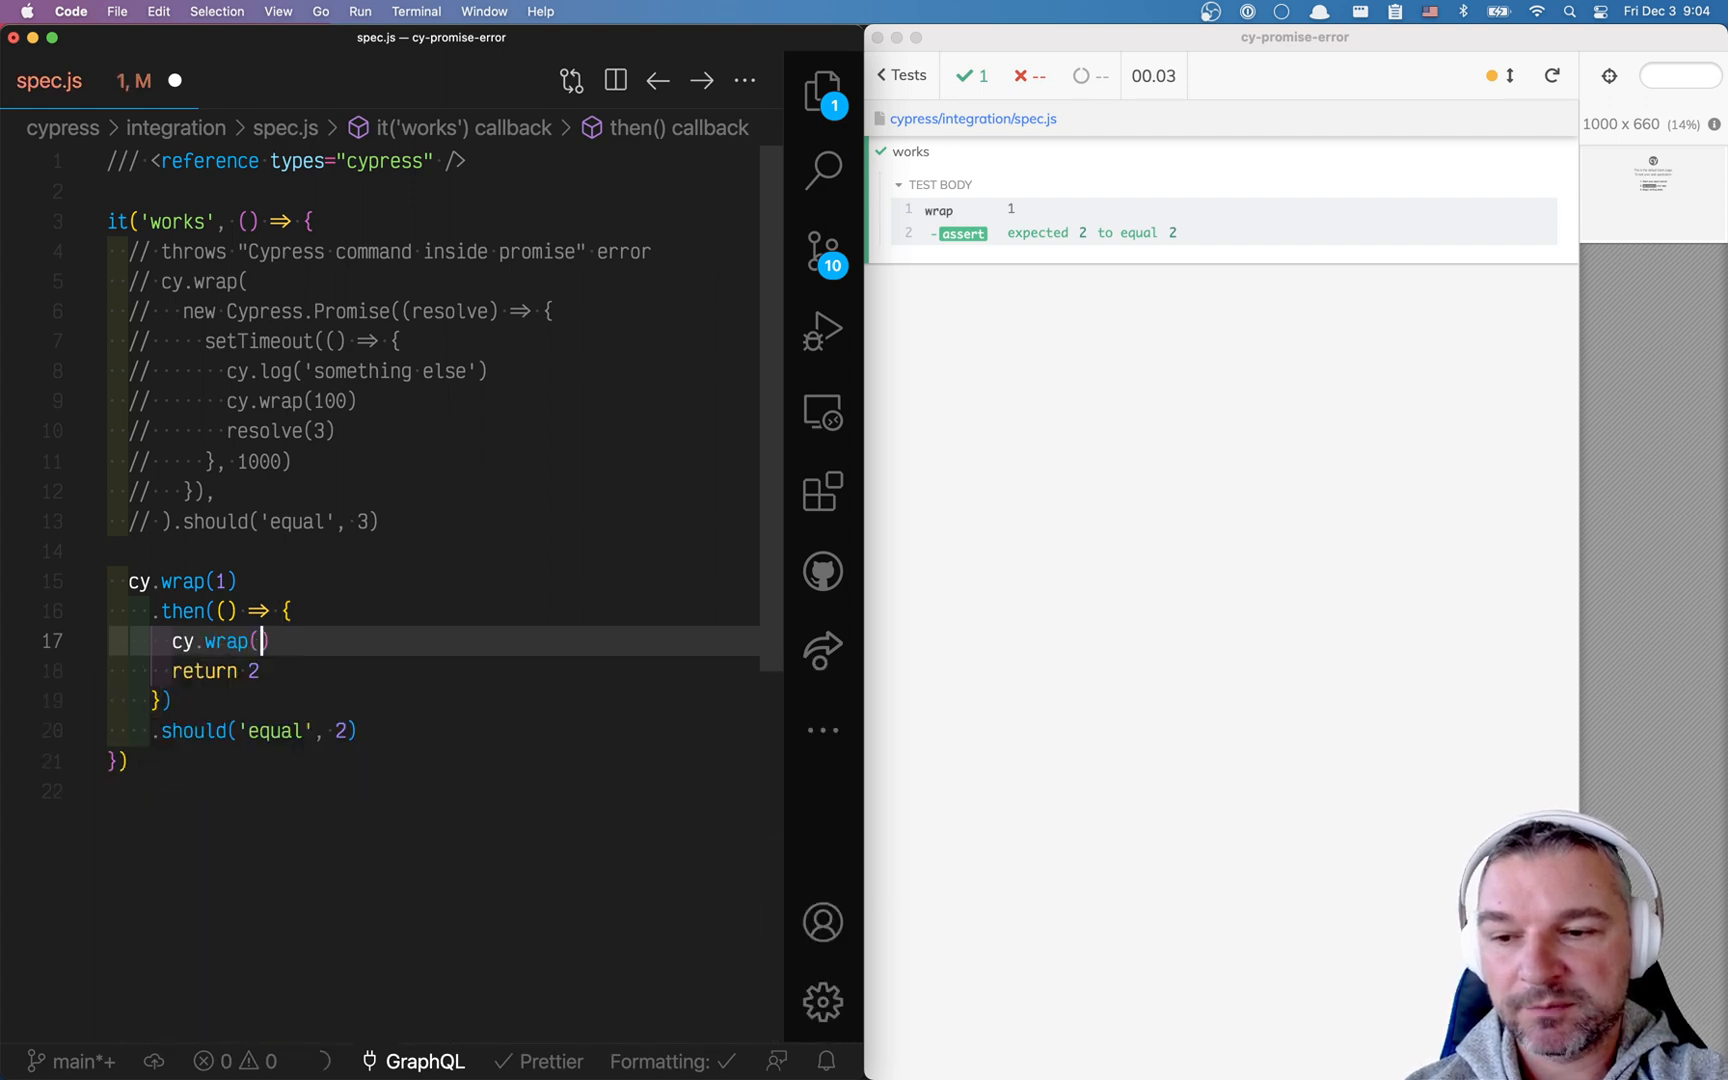
pyautogui.write('100)')
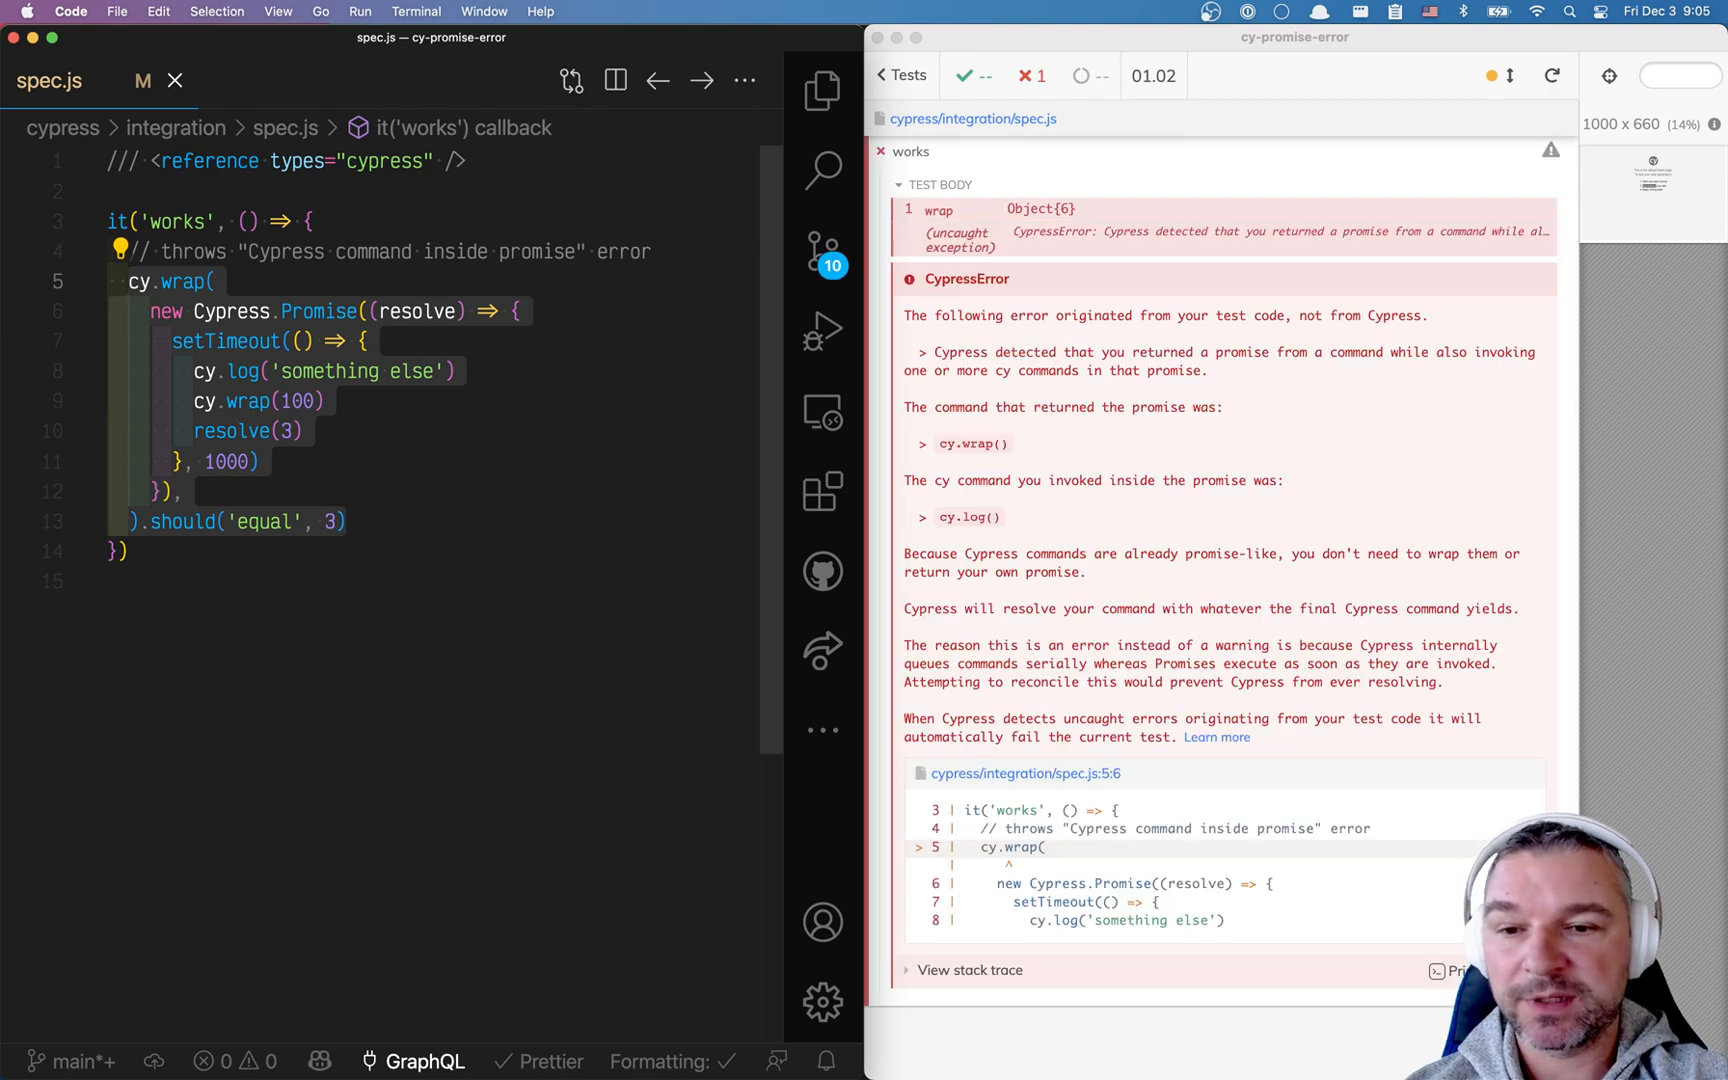
pyautogui.moveTo(450, 582)
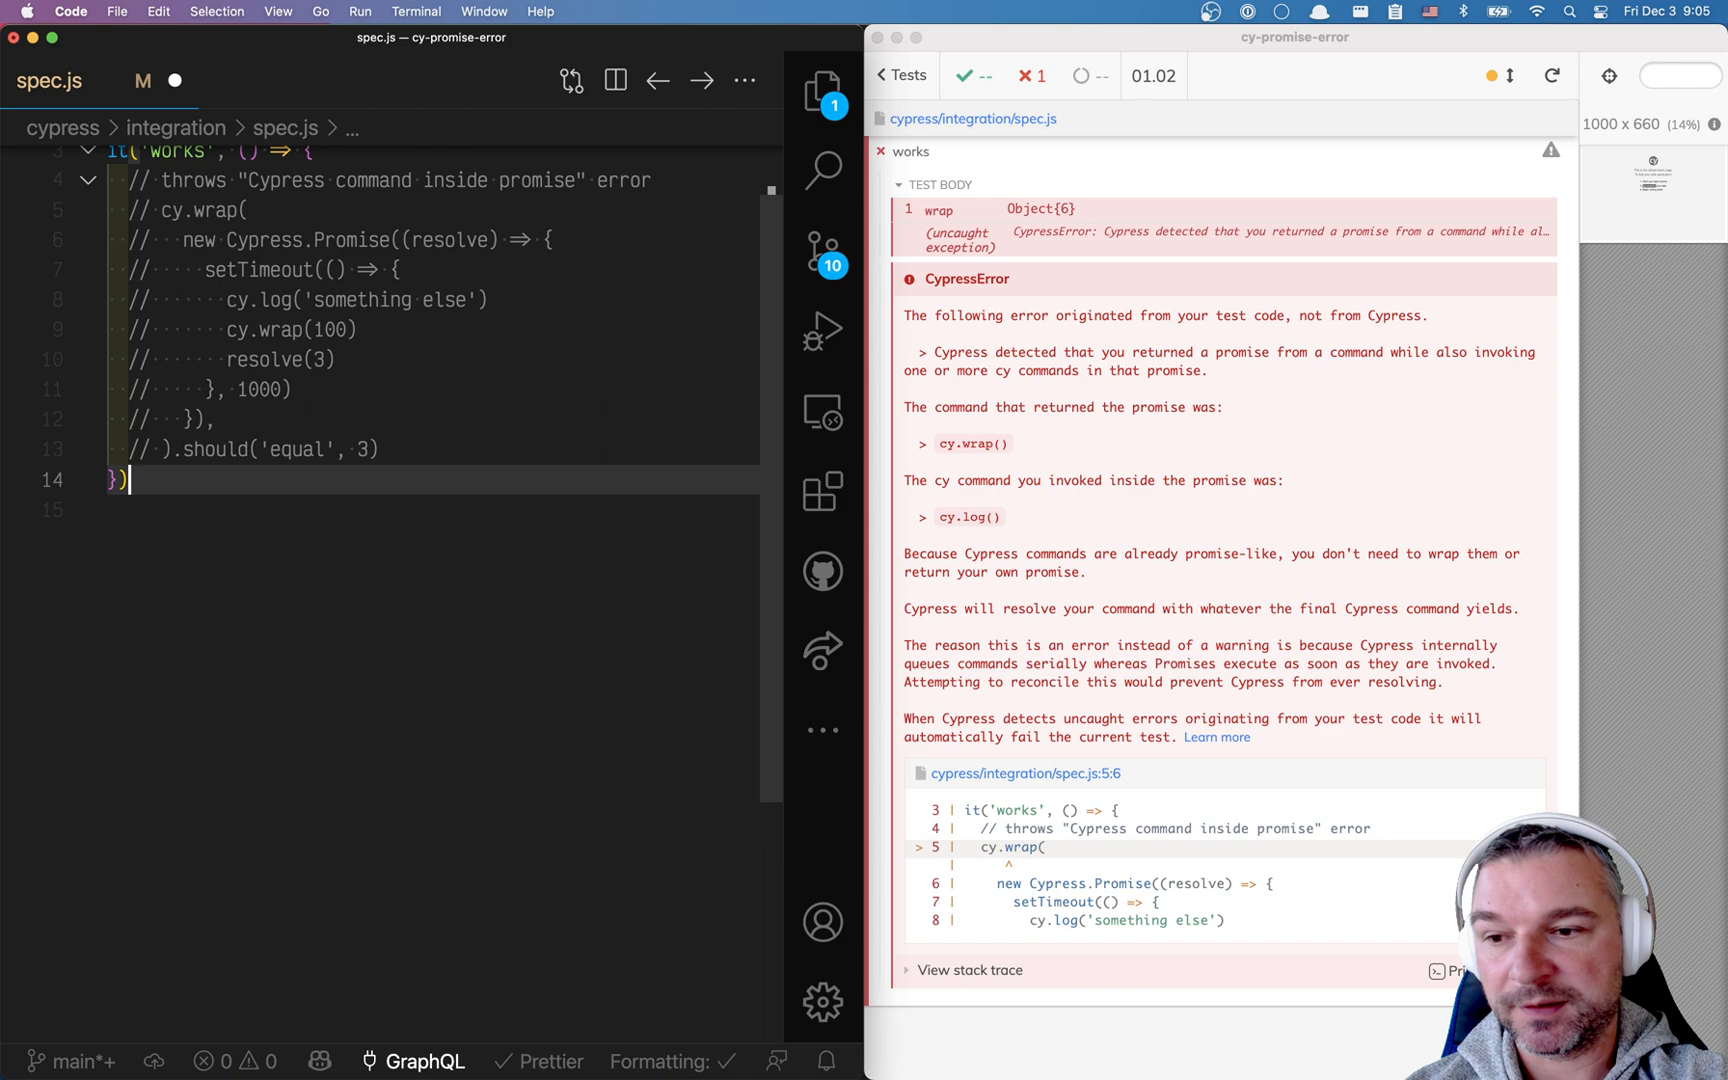
# - Write the chained test cy.wrap(3).wait(1000).log(...).should('equal', 3), which fails expecting null
pyautogui.write('cy.')
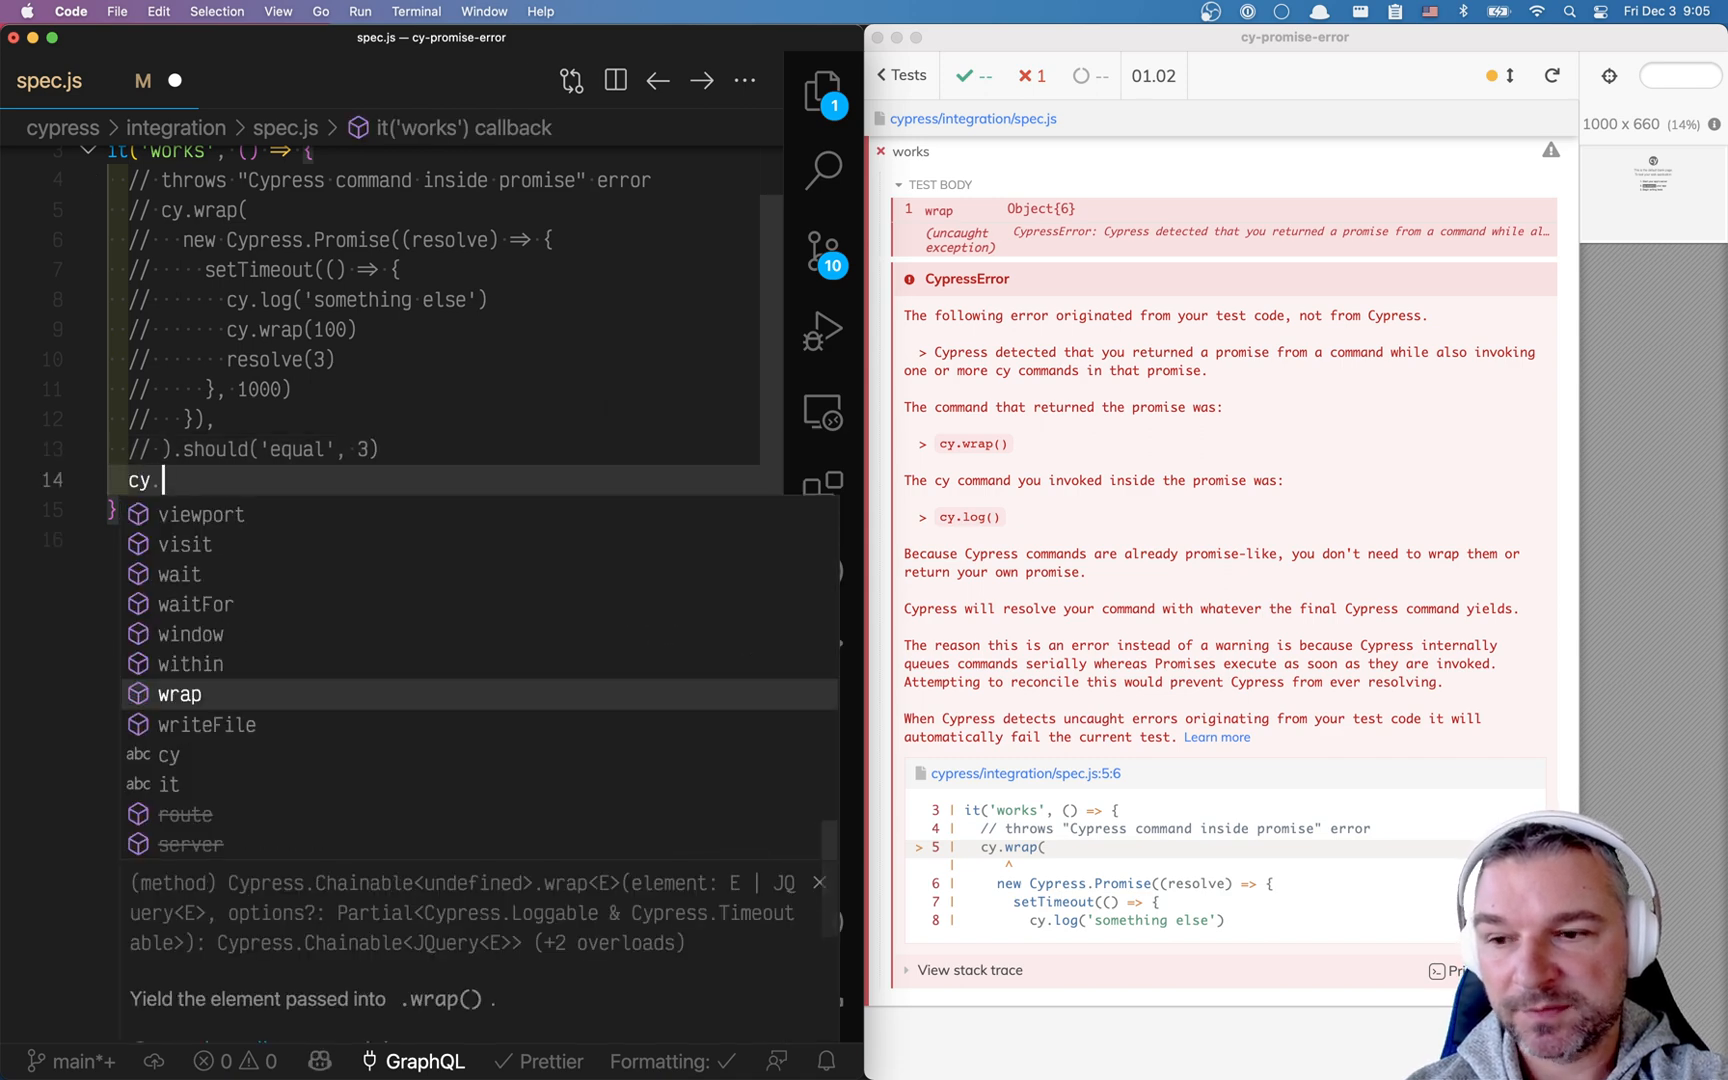
pyautogui.write('wrap(3)')
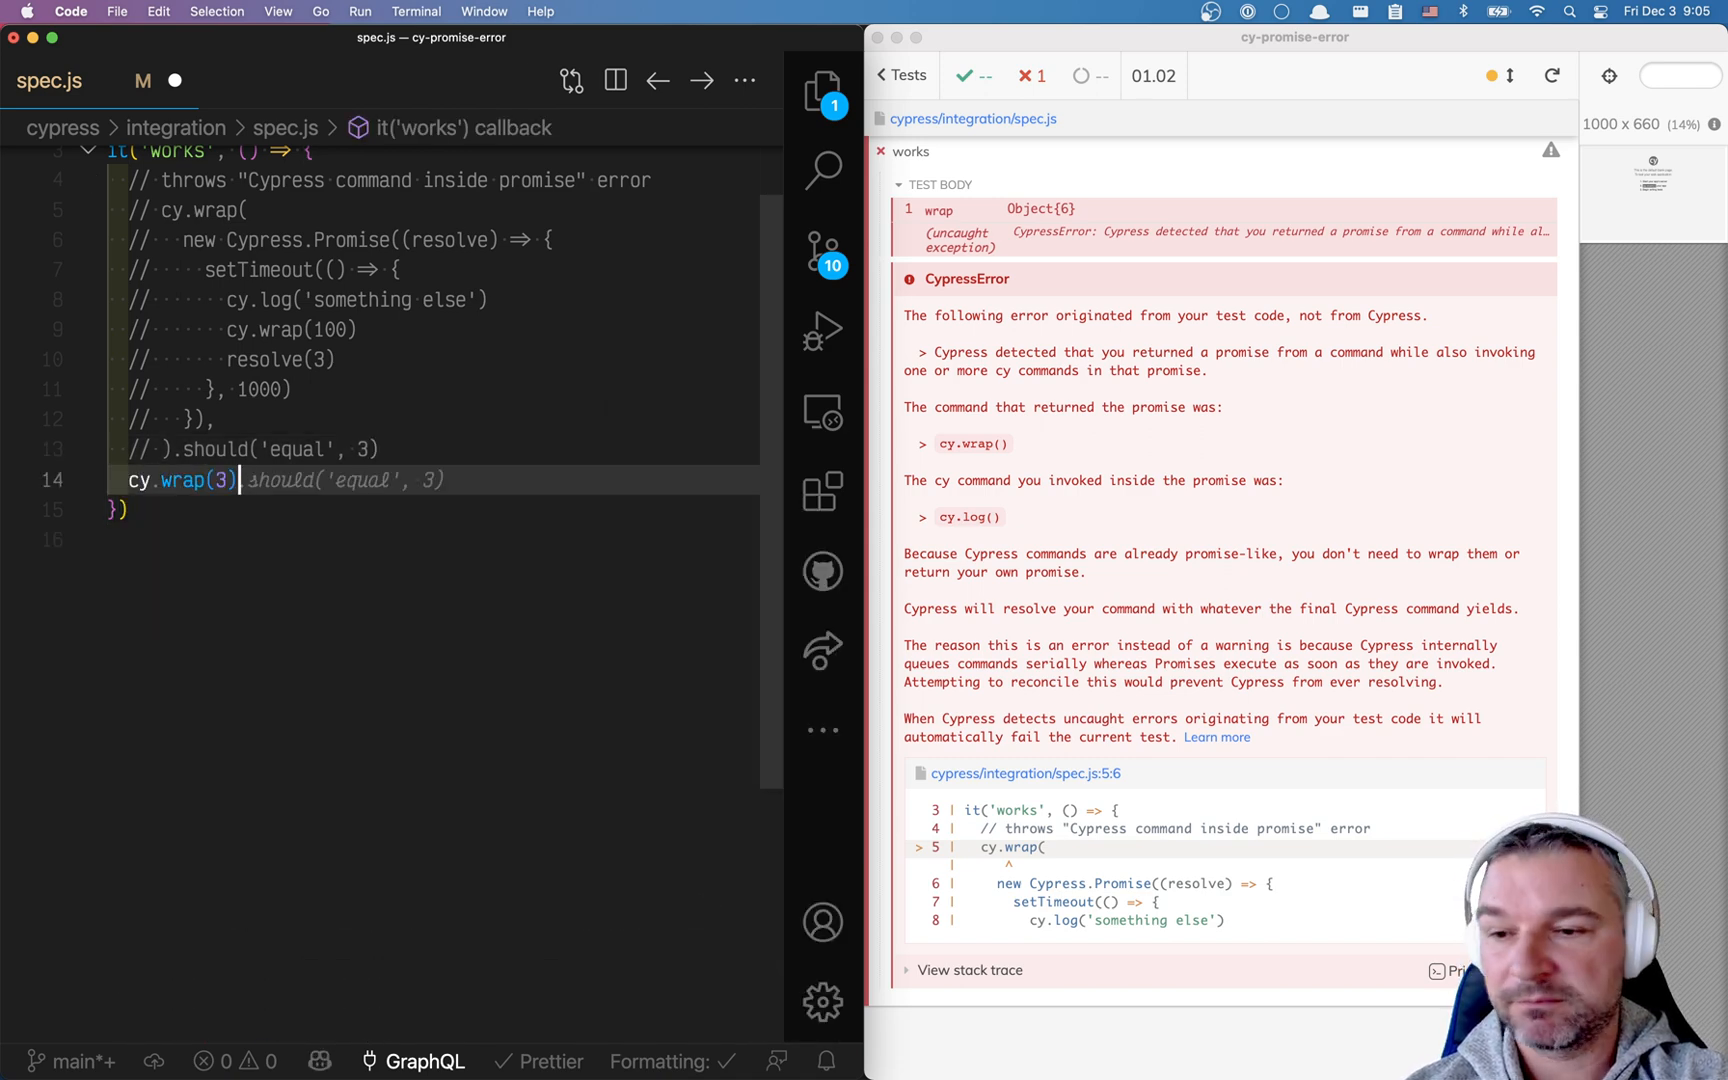
pyautogui.write('.wait(1000)')
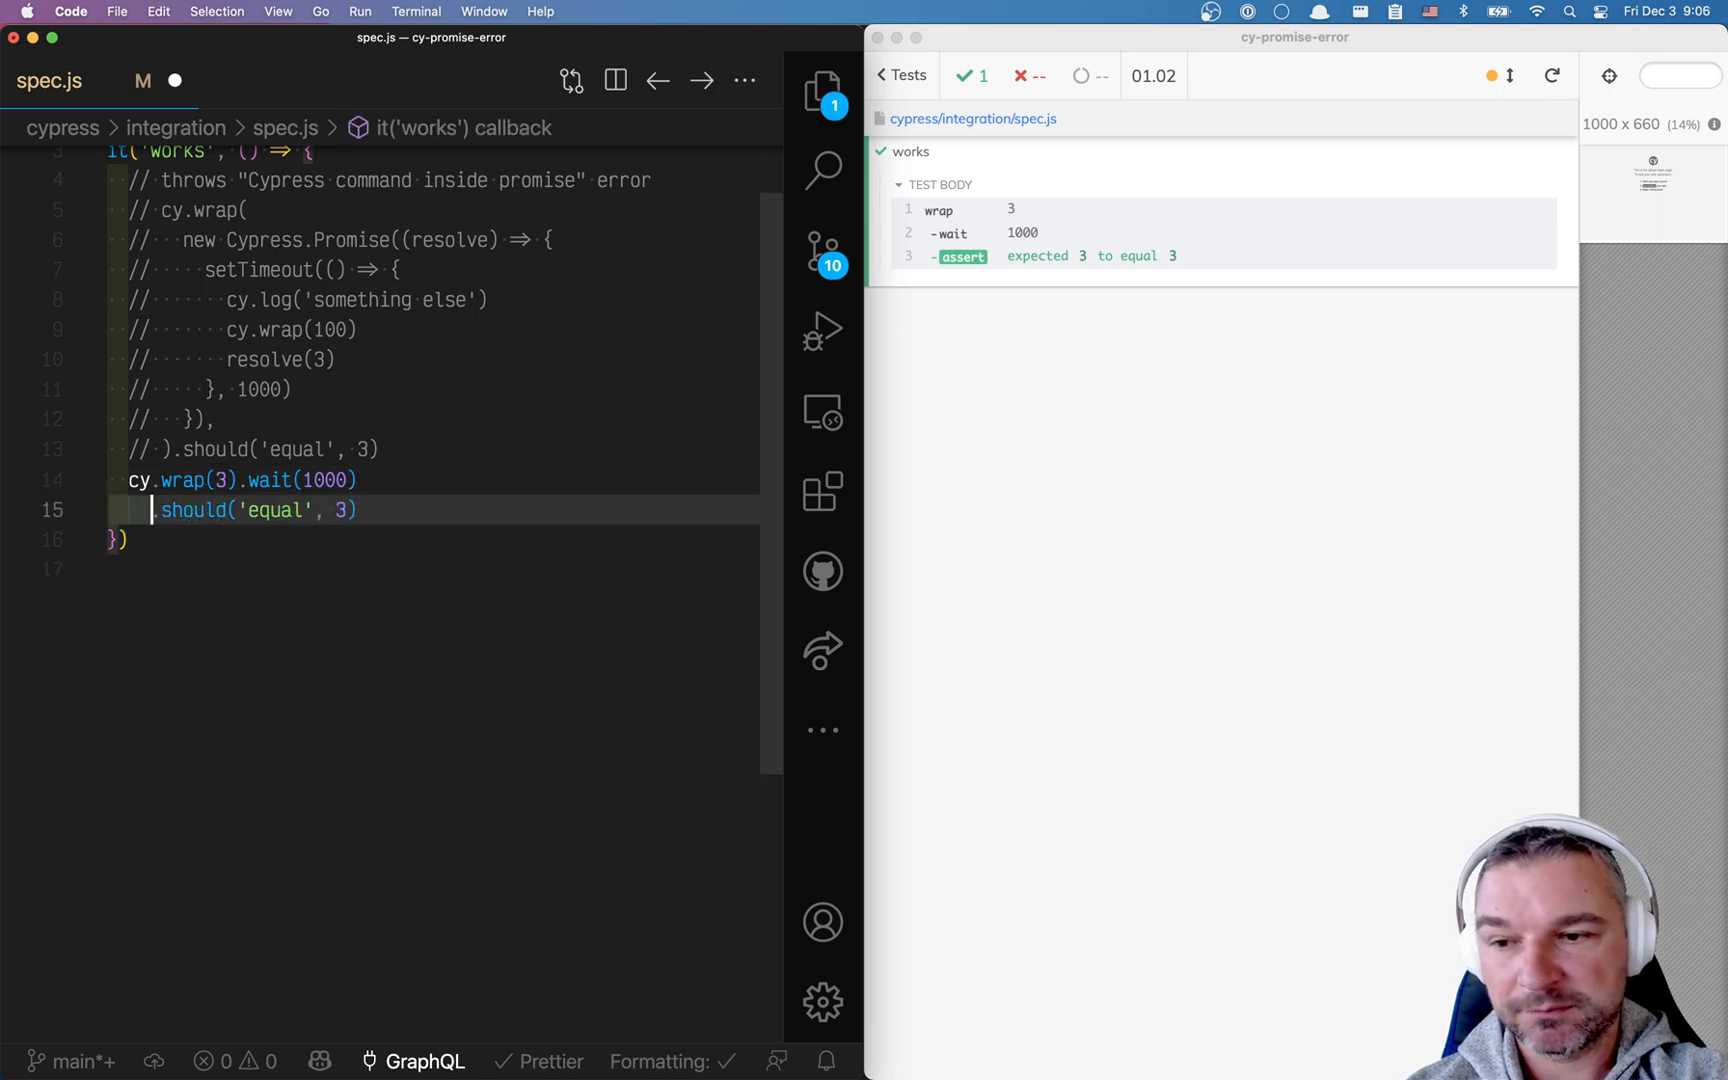
pyautogui.write(".log('something else')")
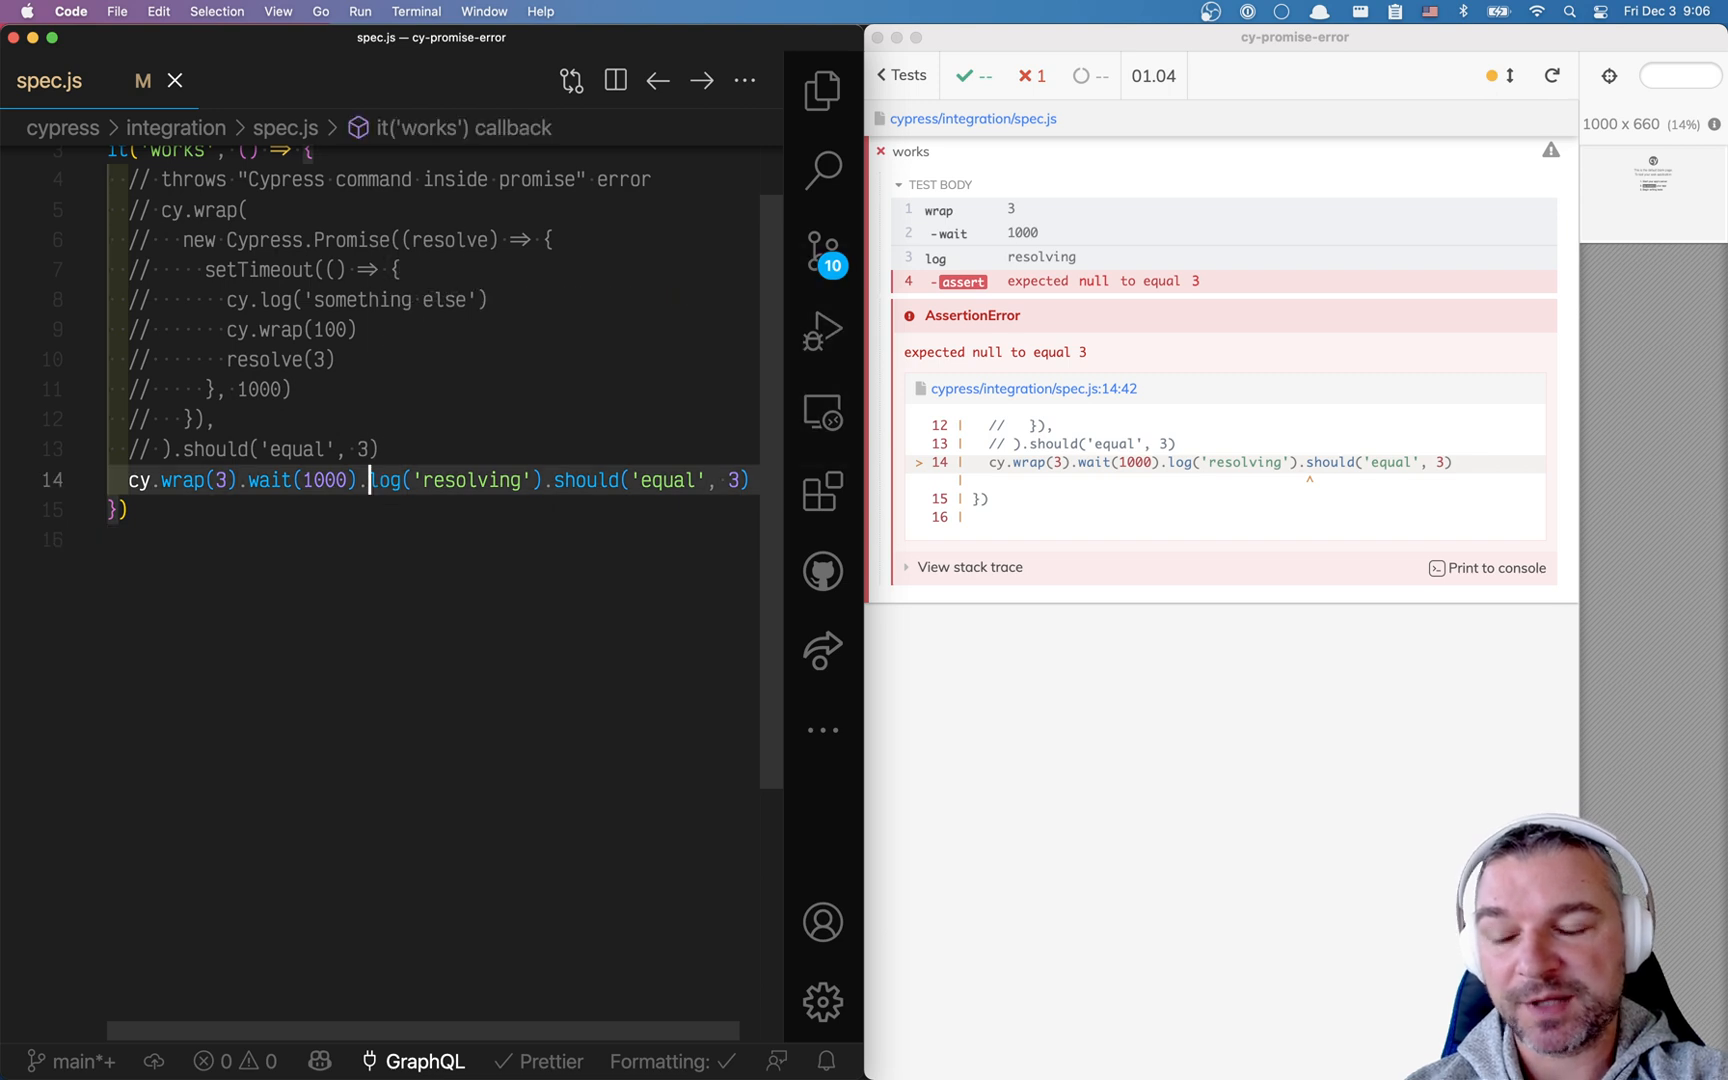
# - Move the log into .then(() => { cy.log('resolving') }) before .should('equal', 3) so the test passes
pyautogui.press('Enter')
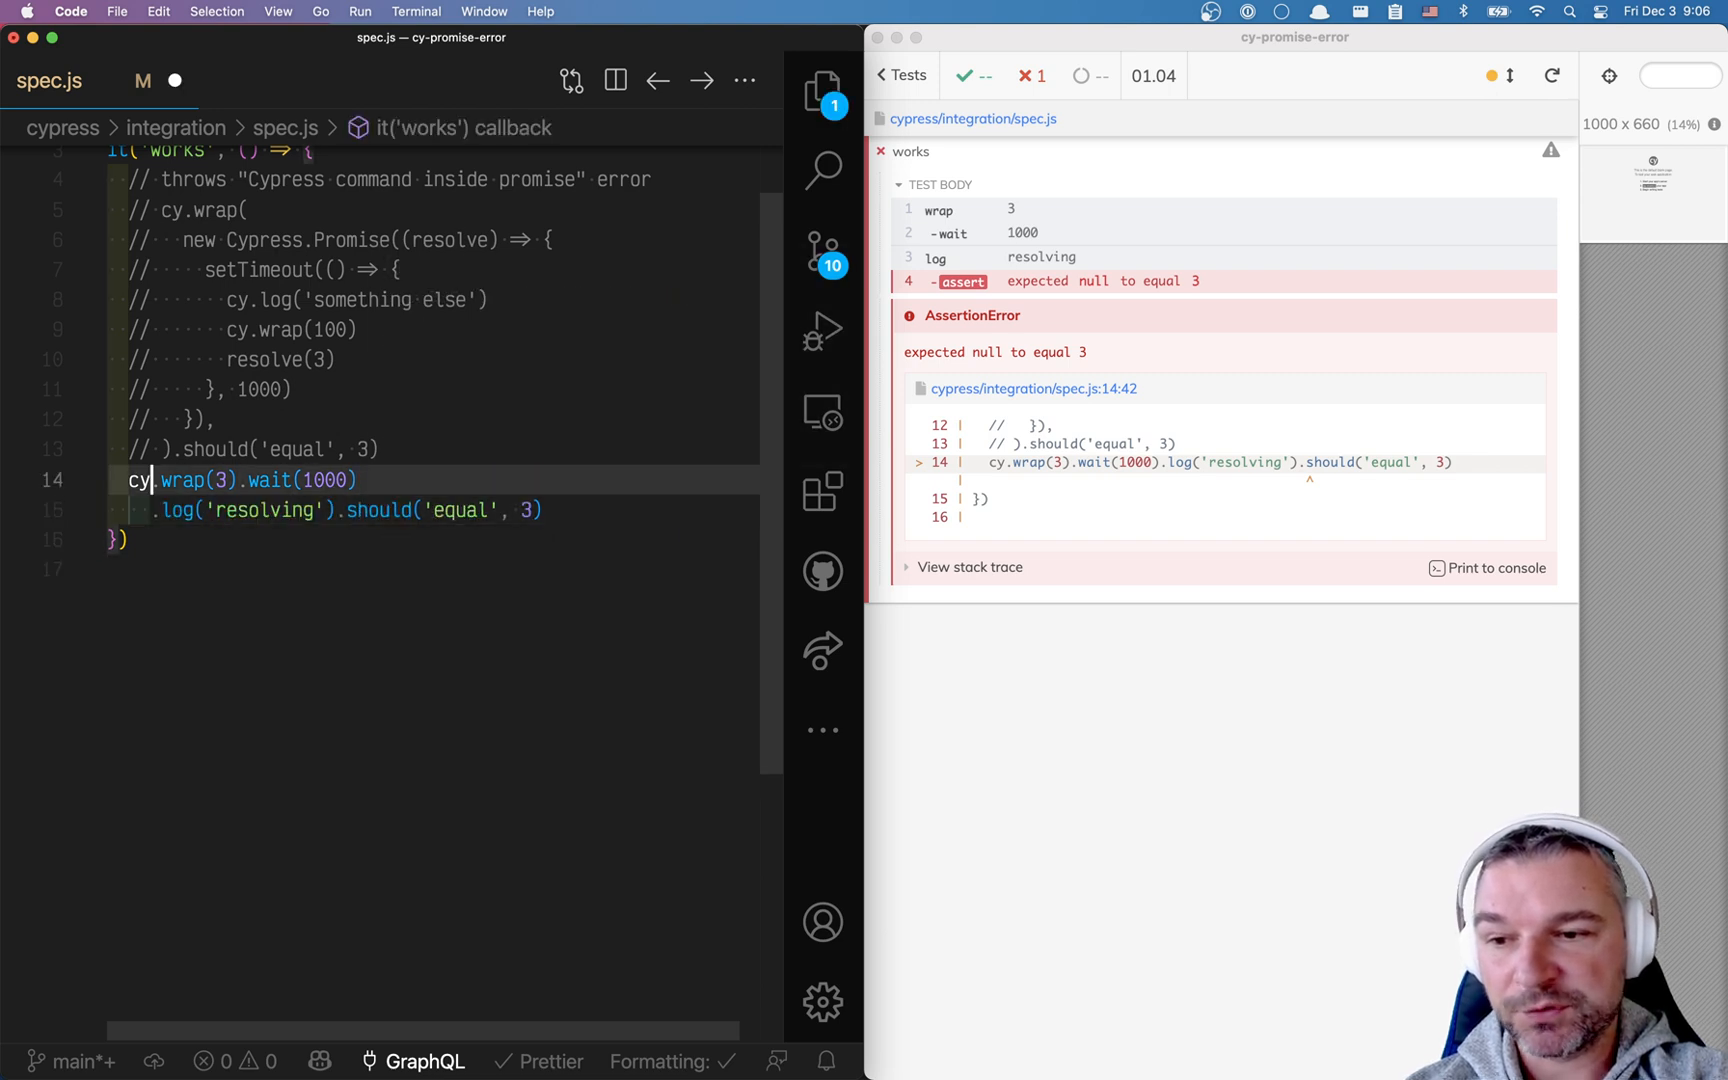
pyautogui.write('.then(() => {')
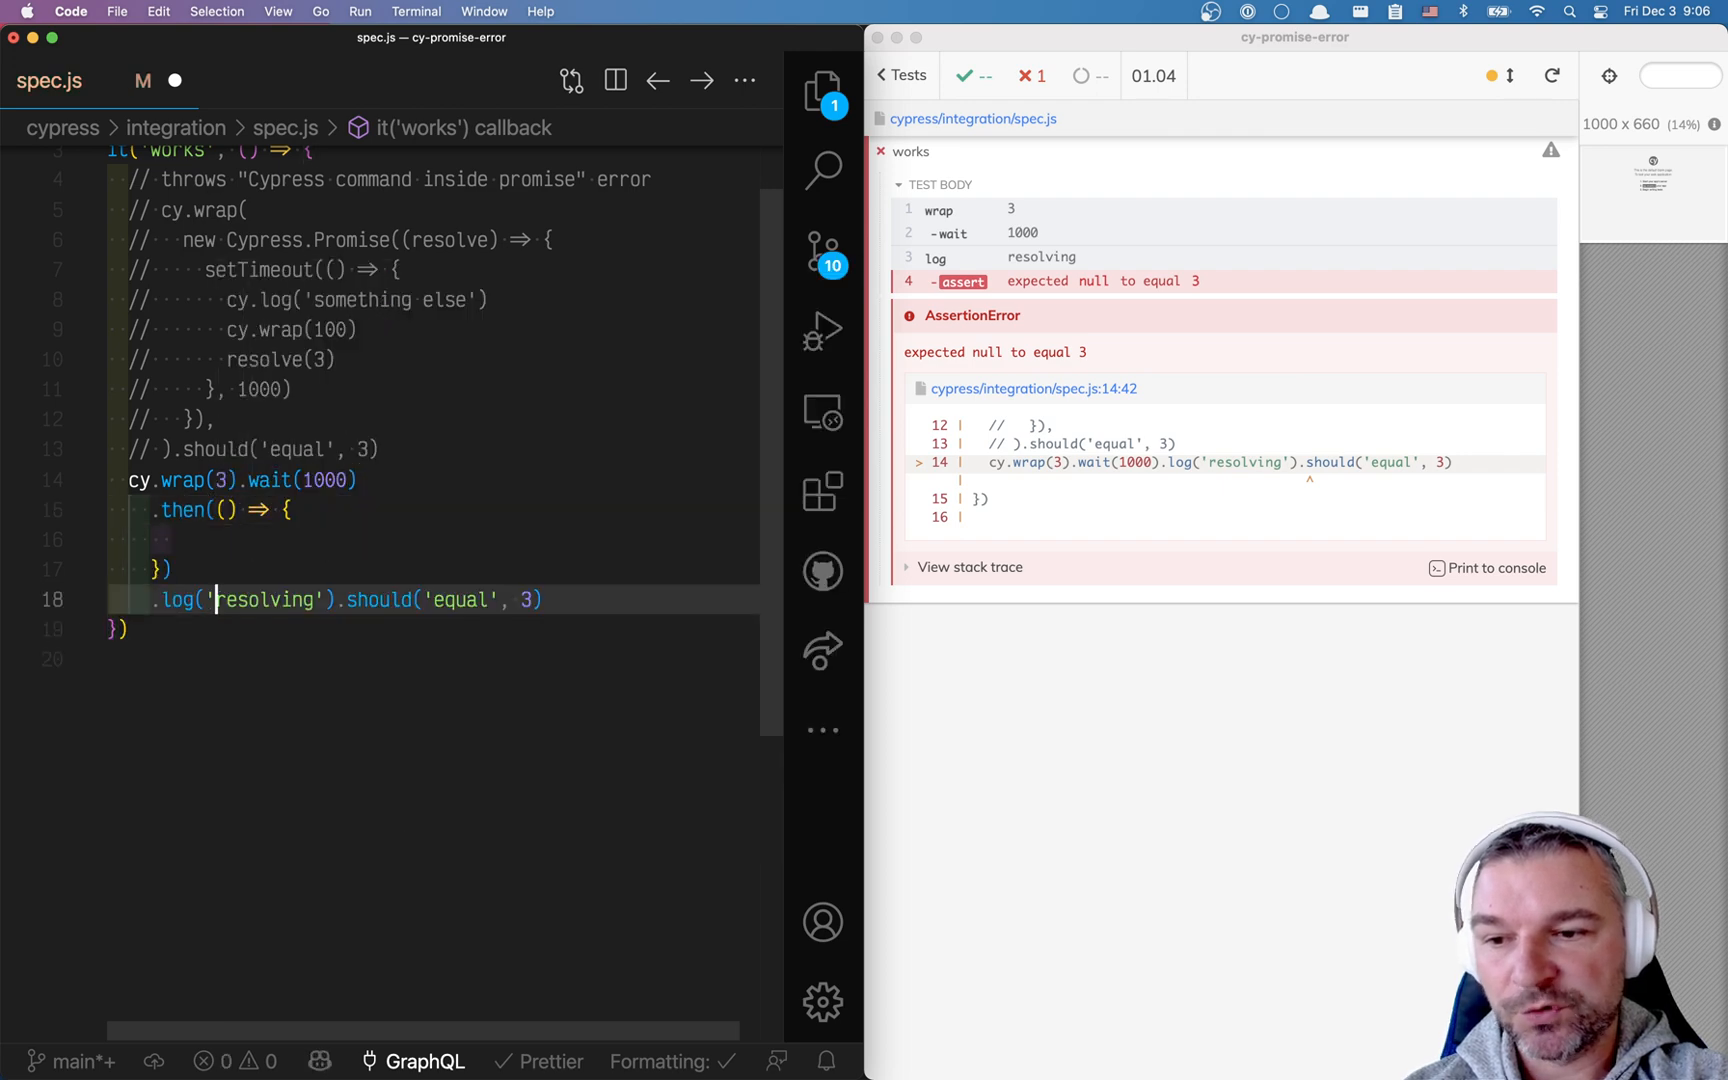
pyautogui.press('Backspace')
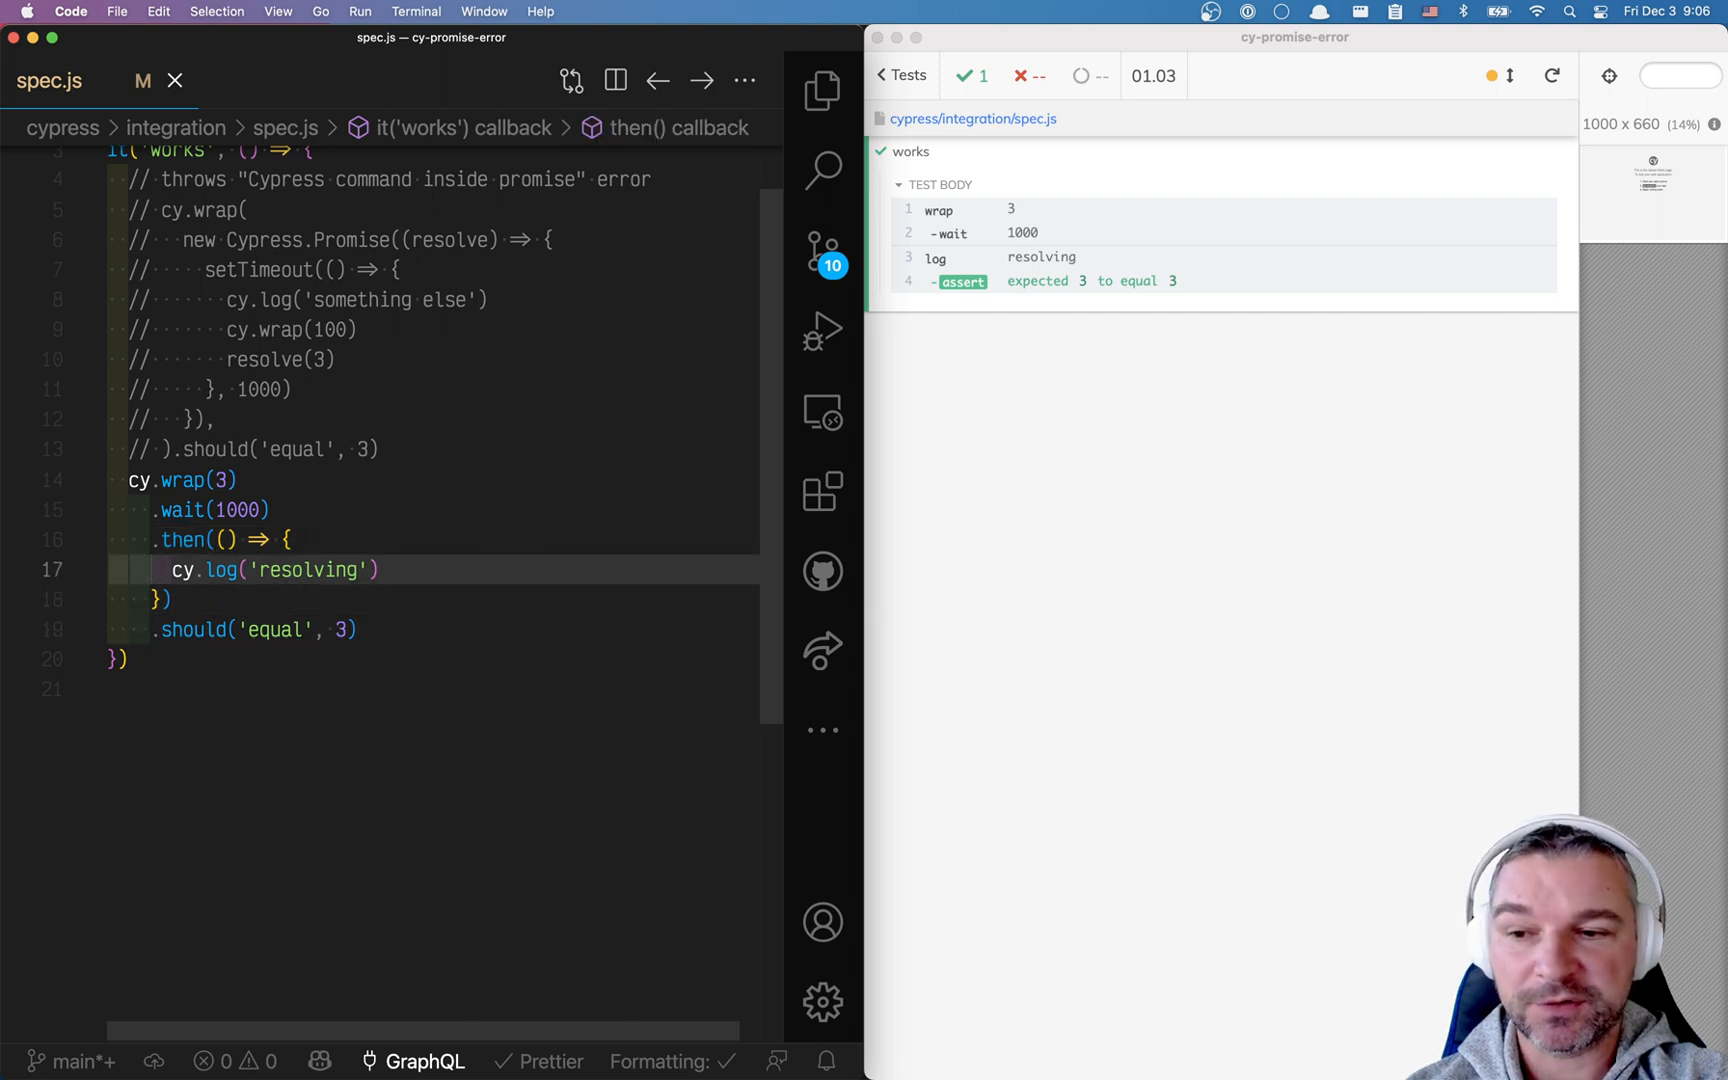
pyautogui.click(288, 630)
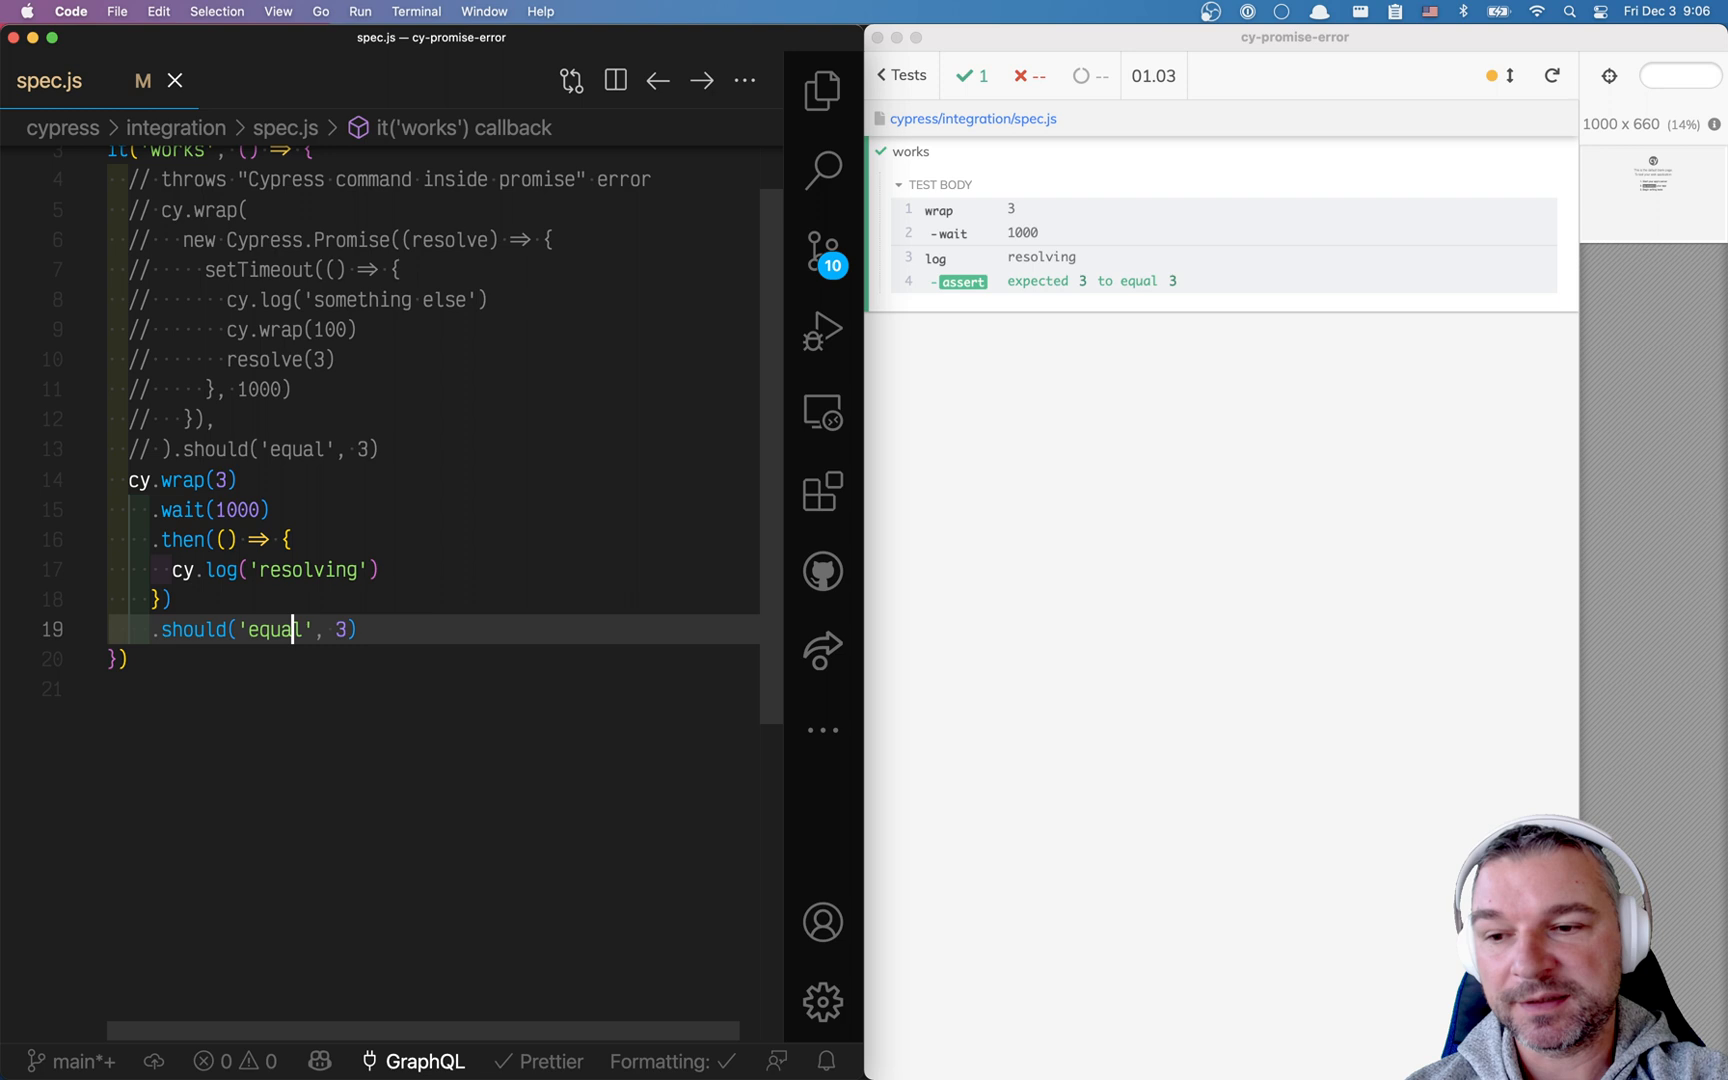